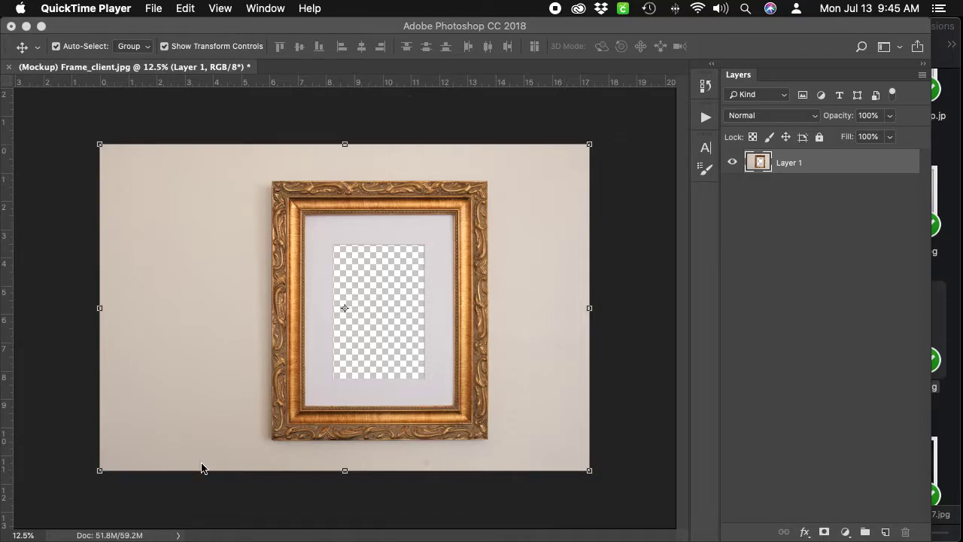
mouse_move(391, 458)
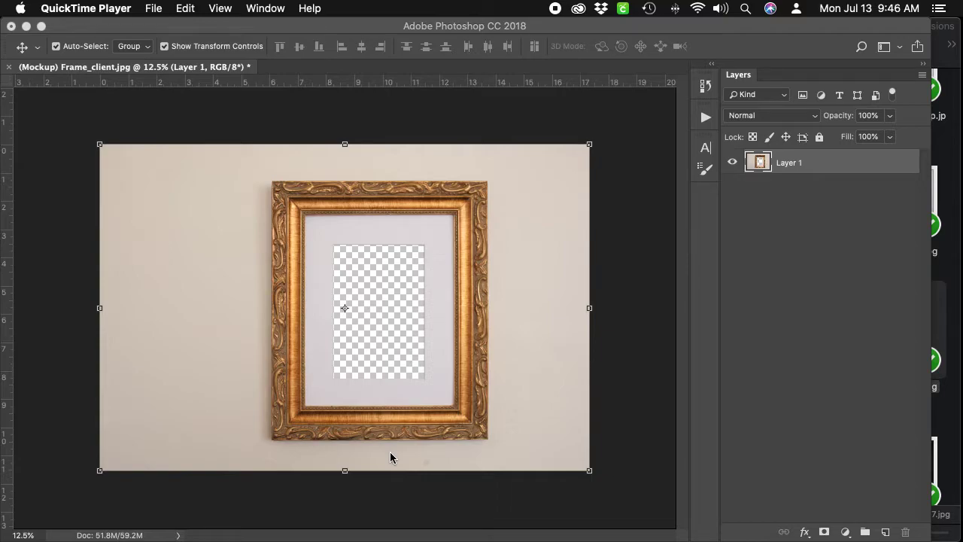
mouse_move(454, 481)
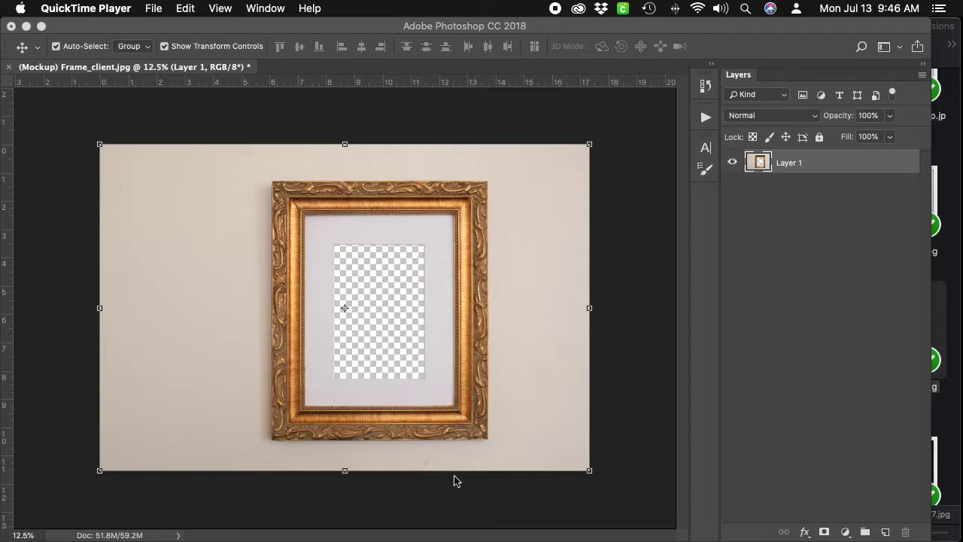
mouse_move(384, 325)
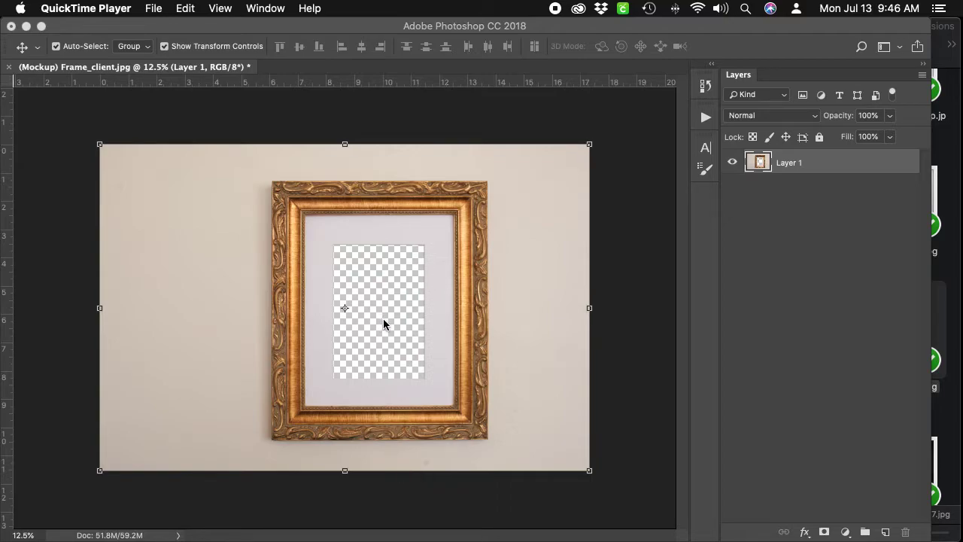
mouse_move(435, 229)
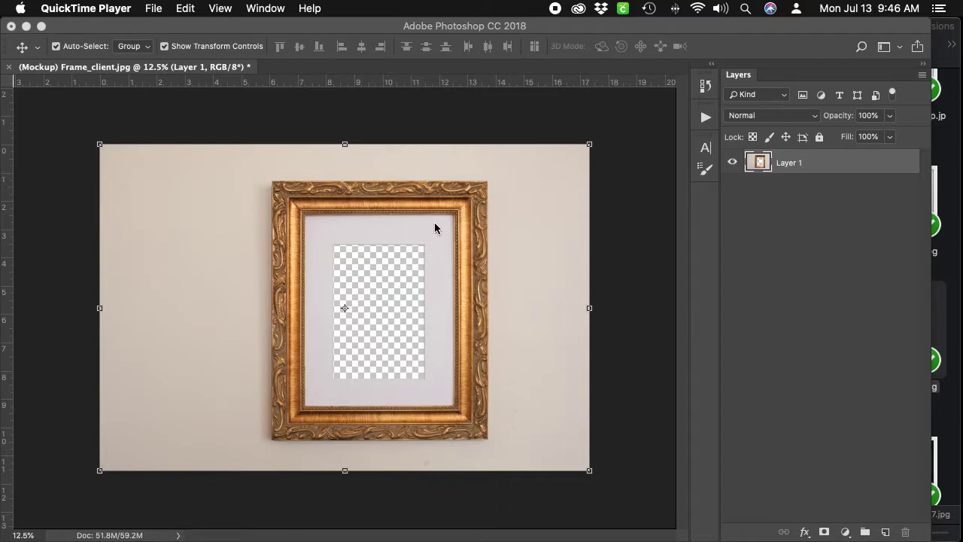
mouse_move(539, 240)
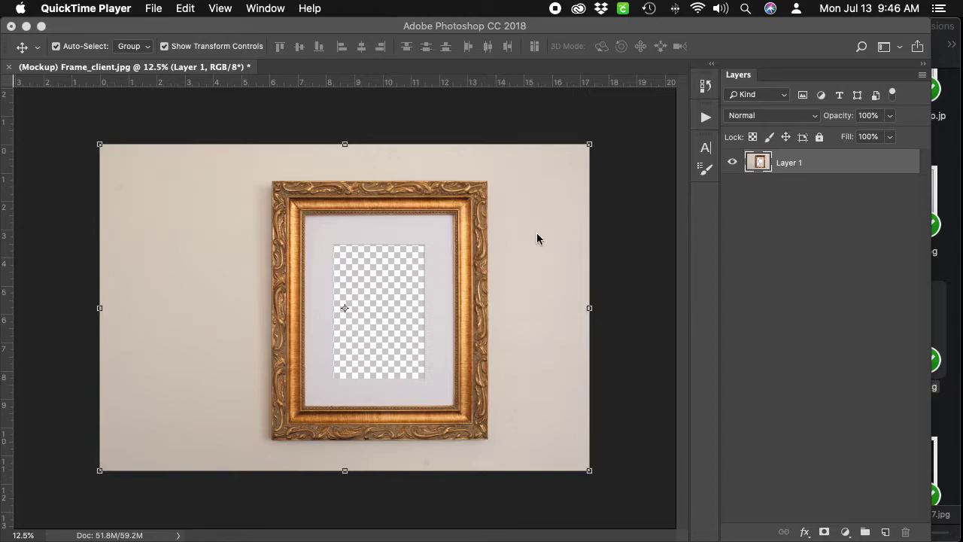
mouse_move(399, 263)
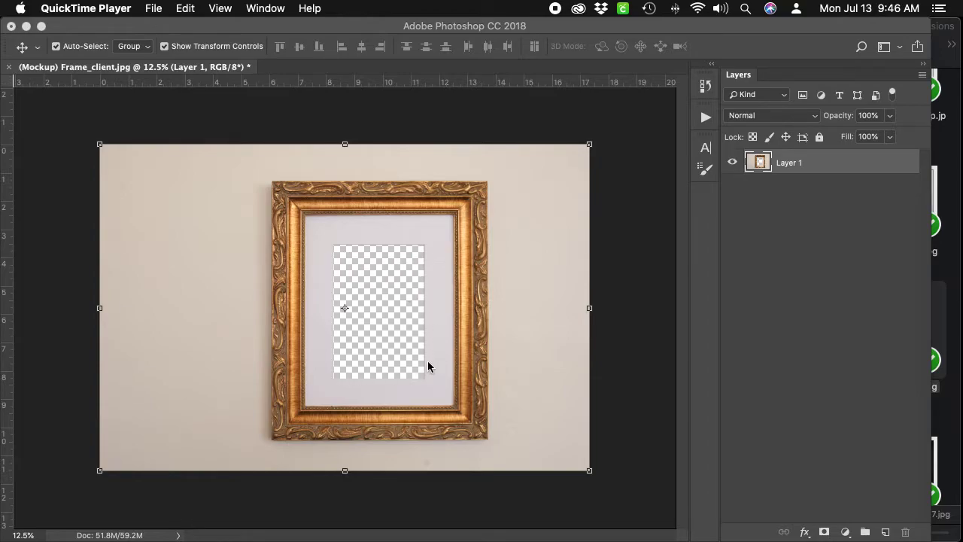
mouse_move(384, 283)
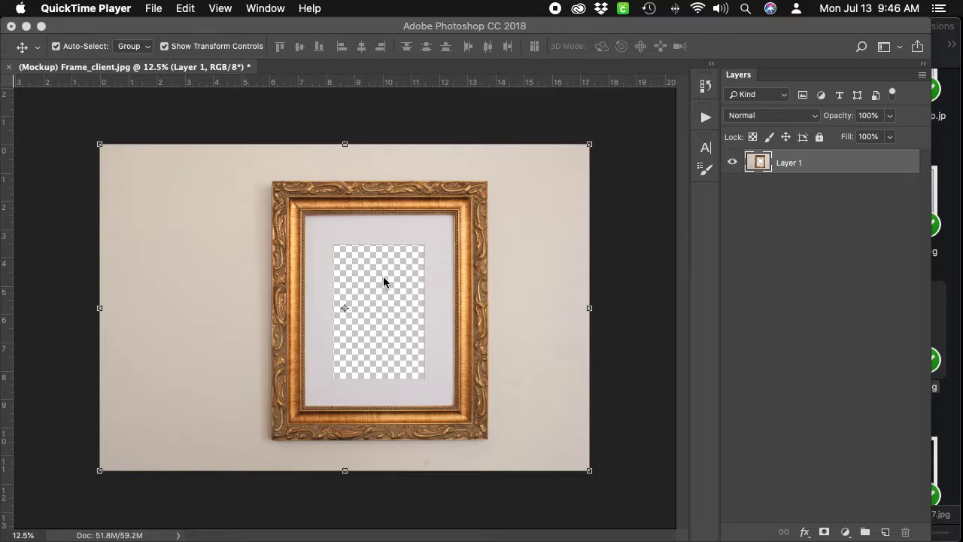
mouse_move(179, 292)
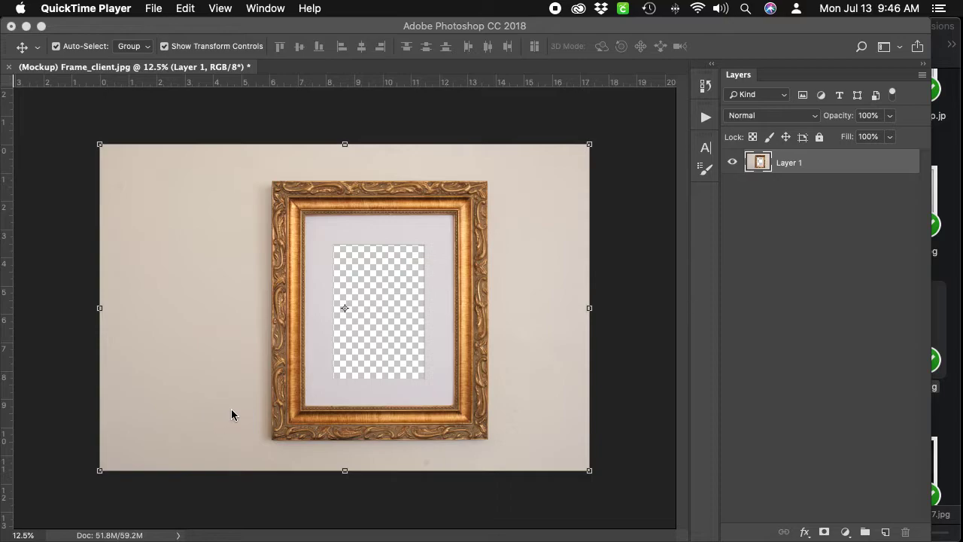
mouse_move(433, 504)
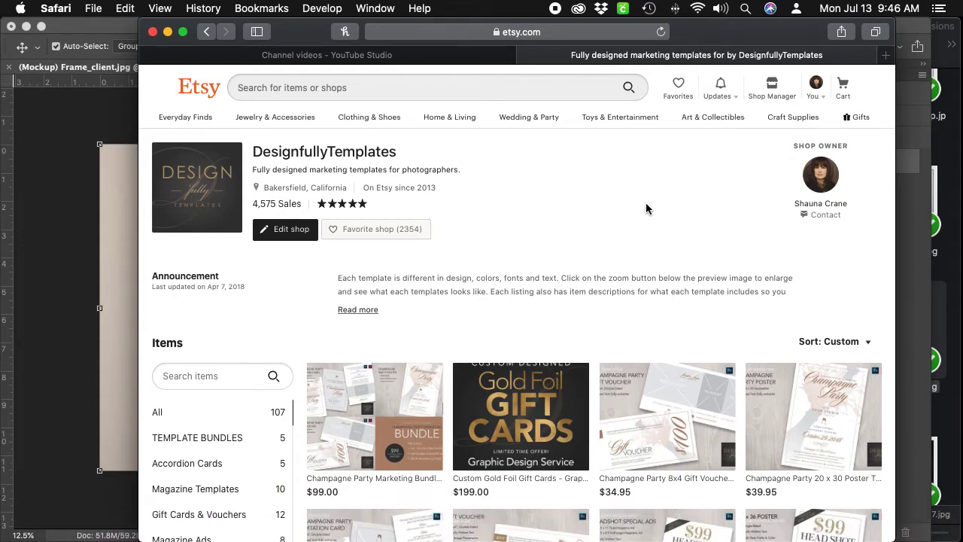
Sort the Etsy shop's Items list by Most Recent to reveal the frame mockup listings
scroll("down", 3)
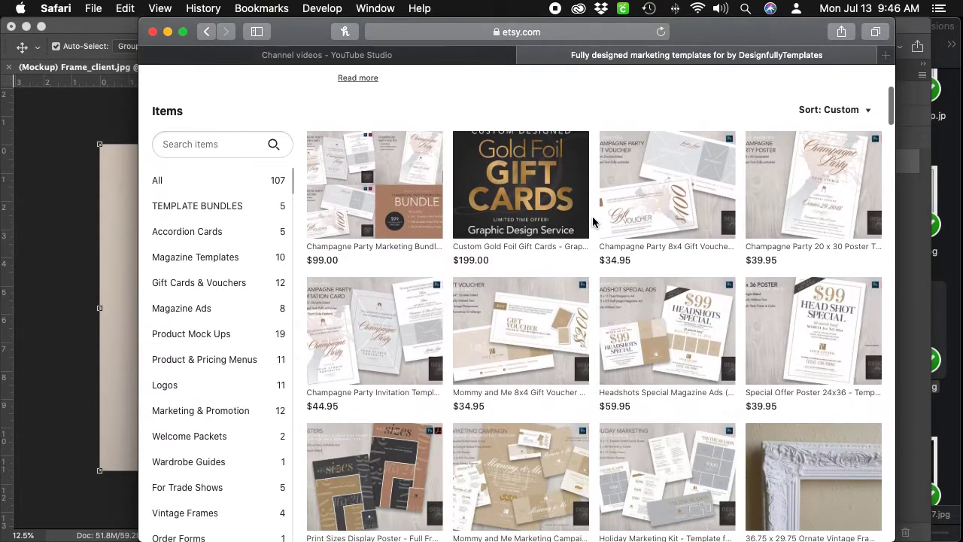
scroll("down", 3)
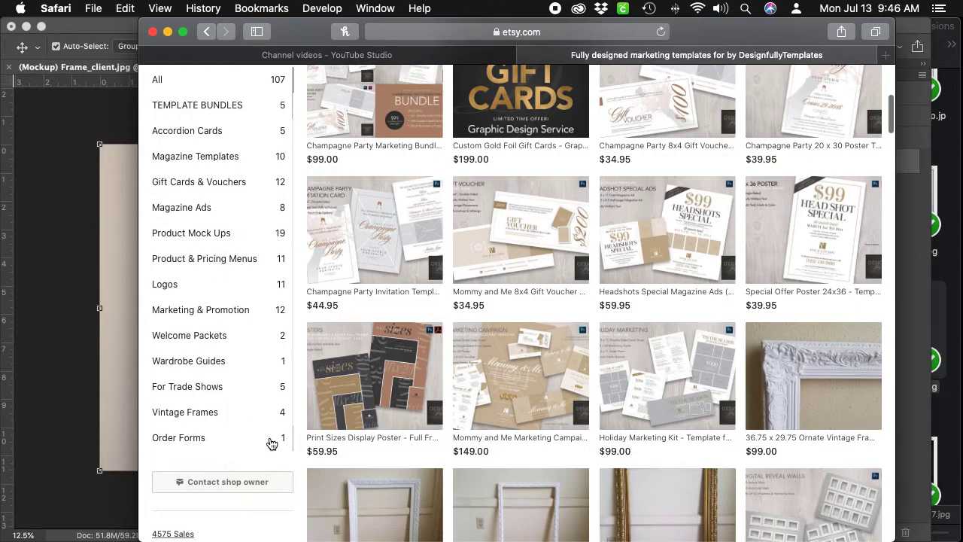
scroll("up", 3)
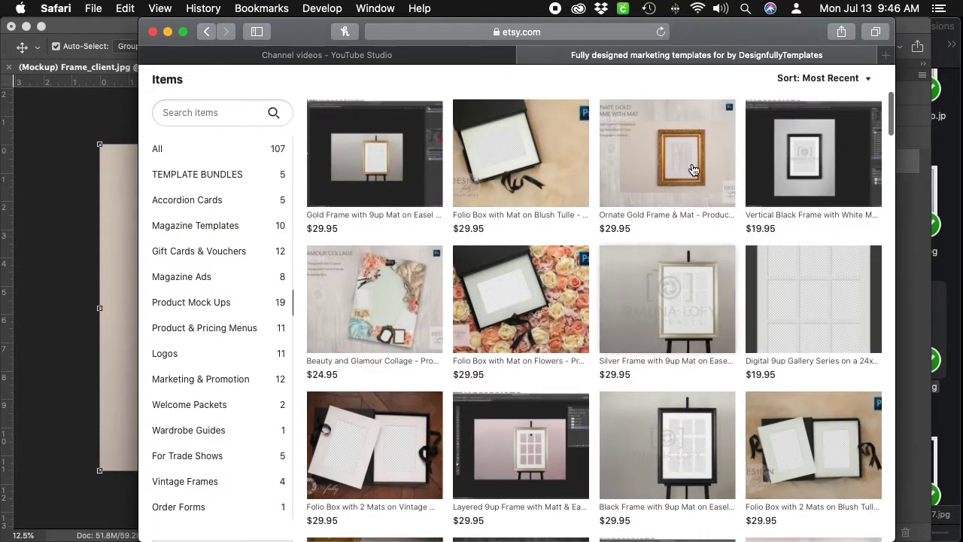
left_click(667, 153)
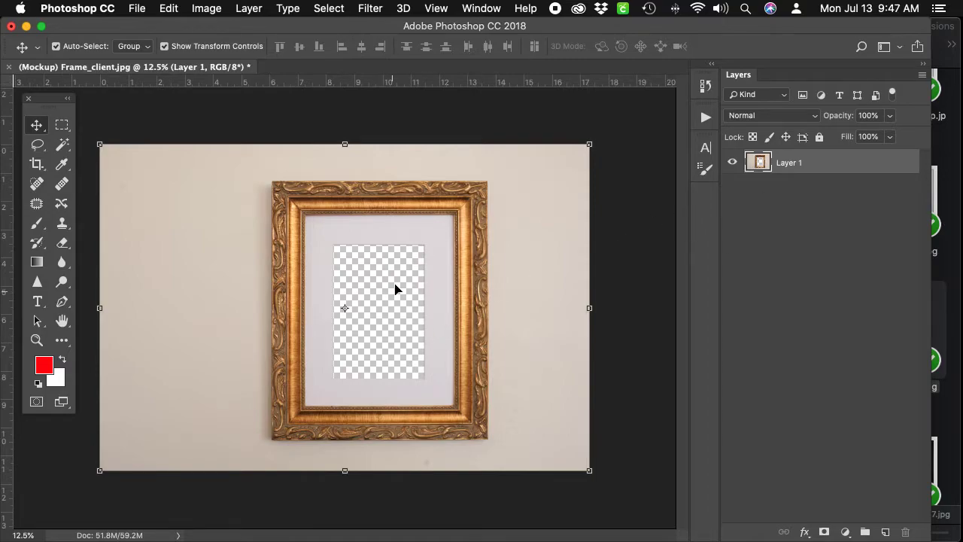
mouse_move(386, 363)
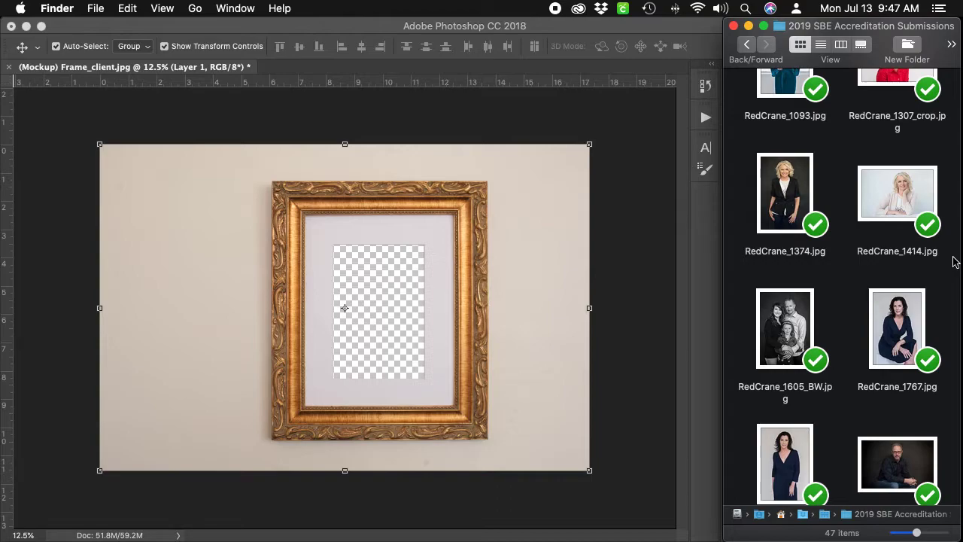
mouse_move(951, 271)
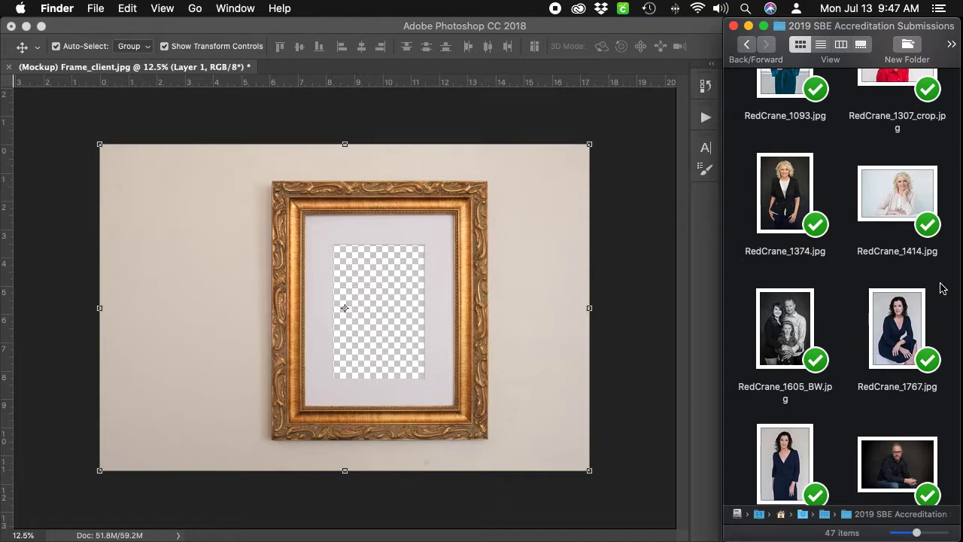
mouse_move(924, 301)
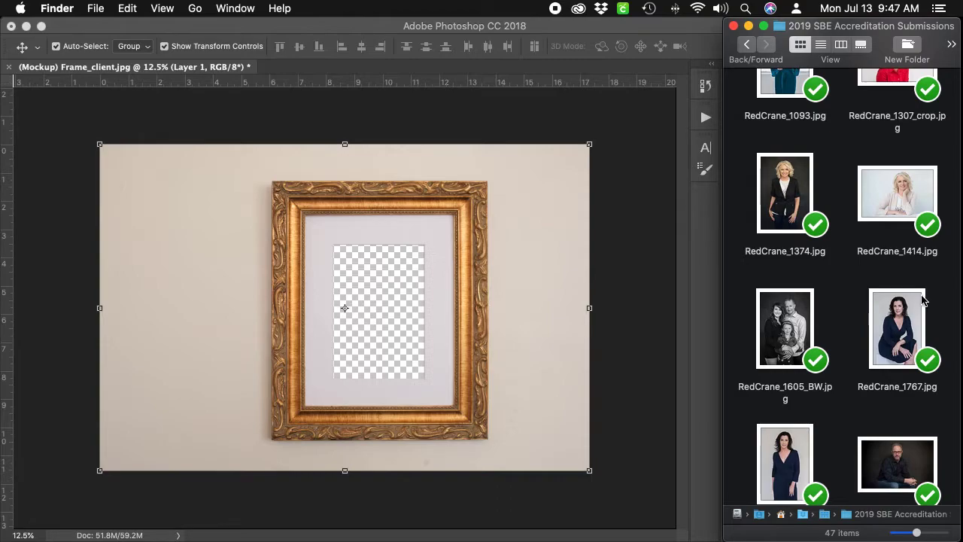
mouse_move(791, 334)
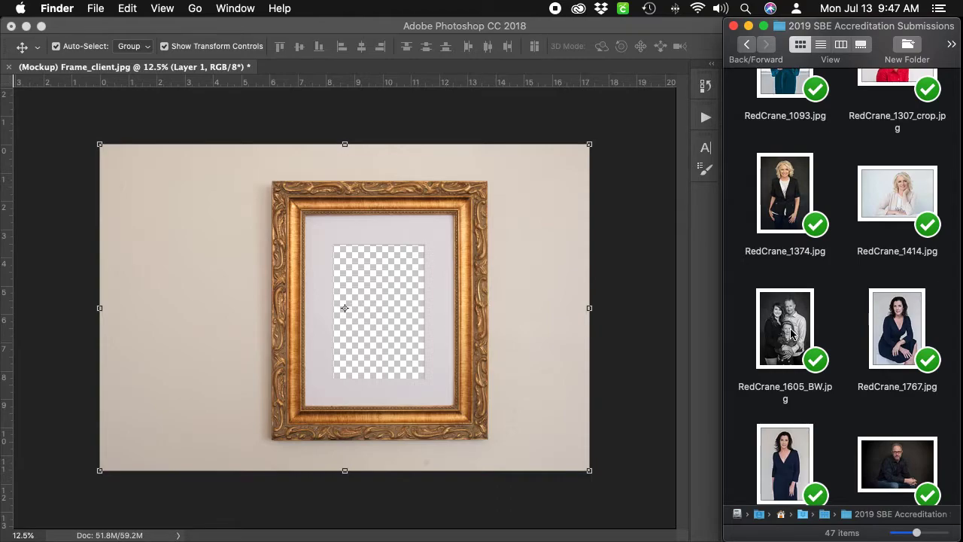
Drag RedCrane_1605_BW.jpg from Finder onto the gold-frame mockup canvas as a new layer
left_click_drag(785, 328, 428, 259)
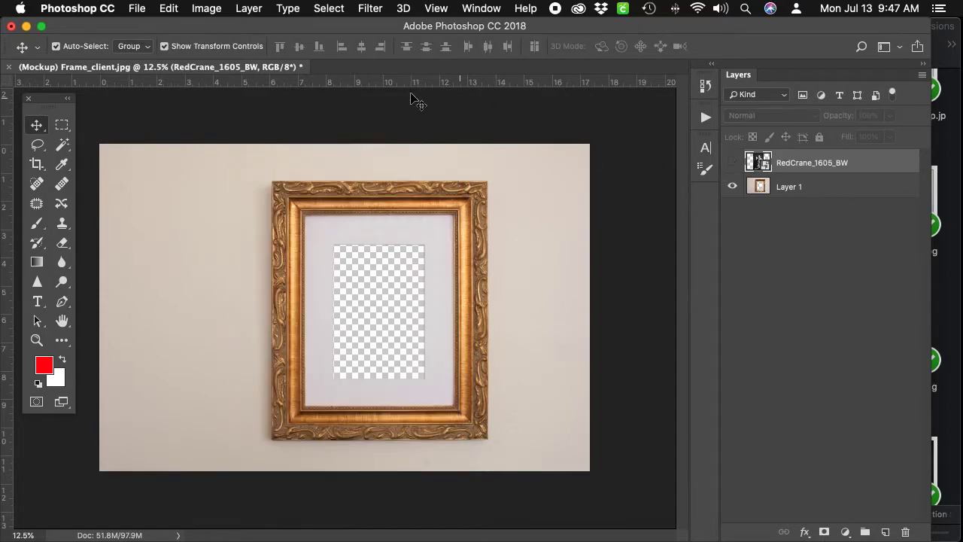
Browse File > Open into Dropbox > RED CRANE PORTRAITS toward RedCrane_1605_BW.jpg
left_click(136, 9)
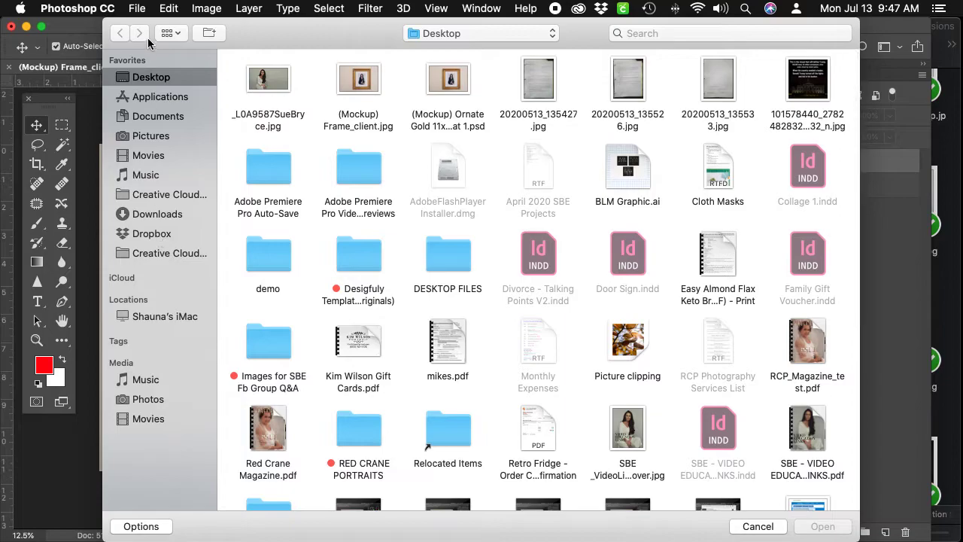
mouse_move(159, 225)
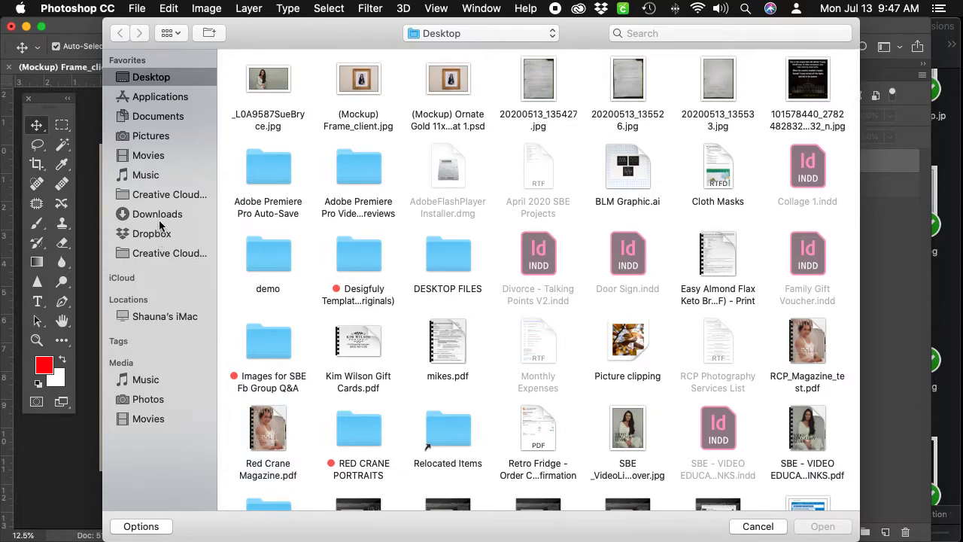
left_click(151, 233)
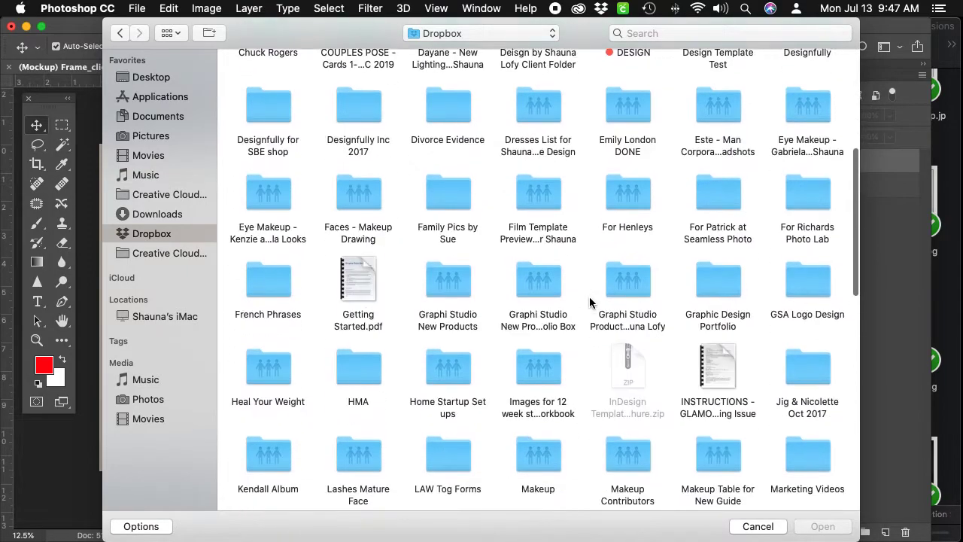
scroll("down", 3)
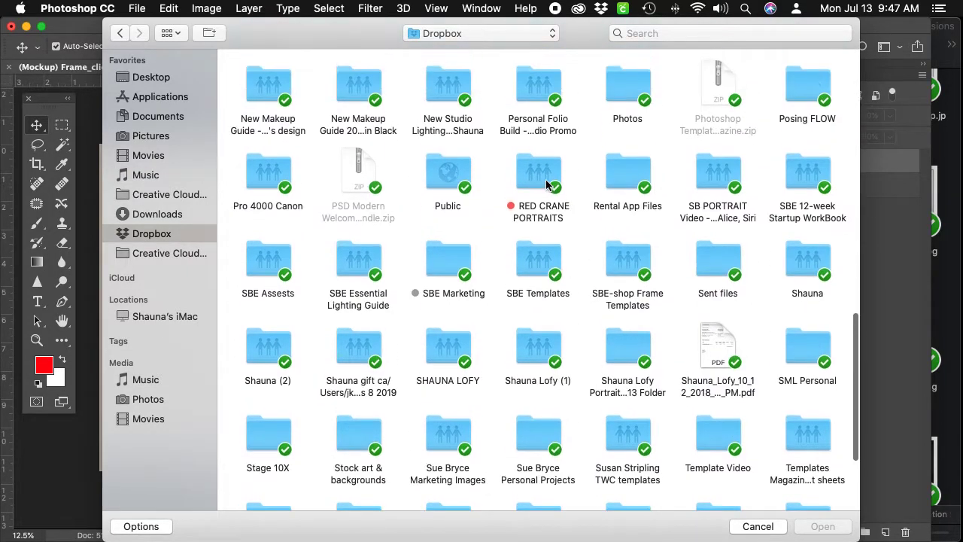
double_click(537, 171)
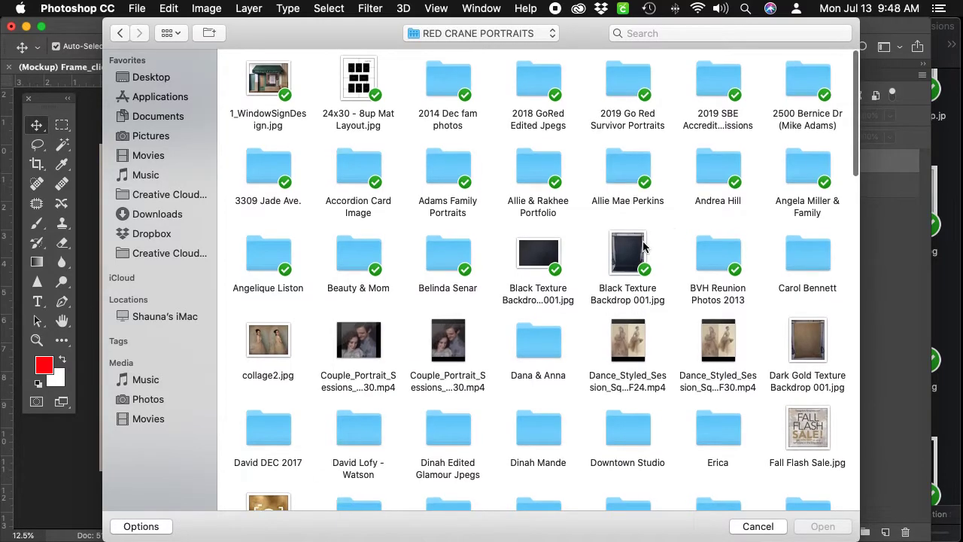
scroll("down", 3)
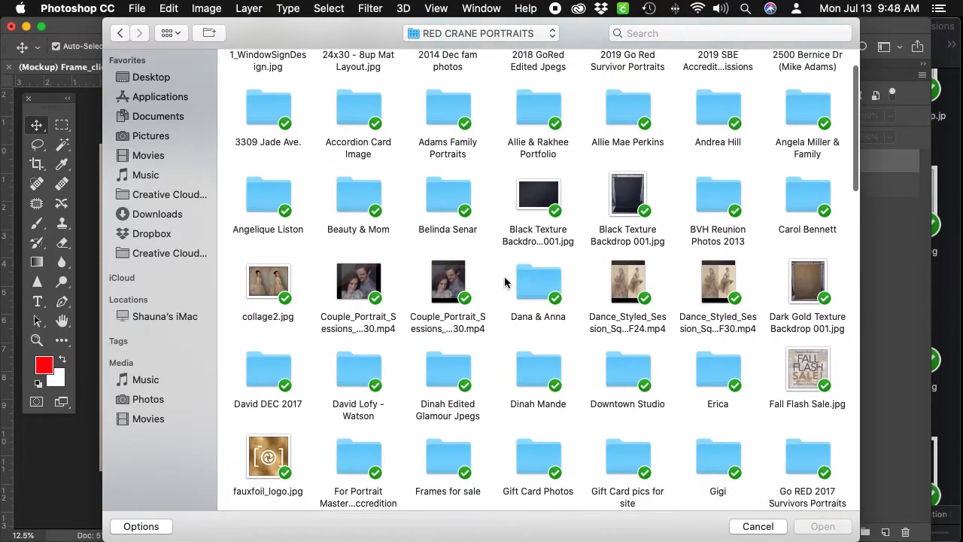
scroll("up", 3)
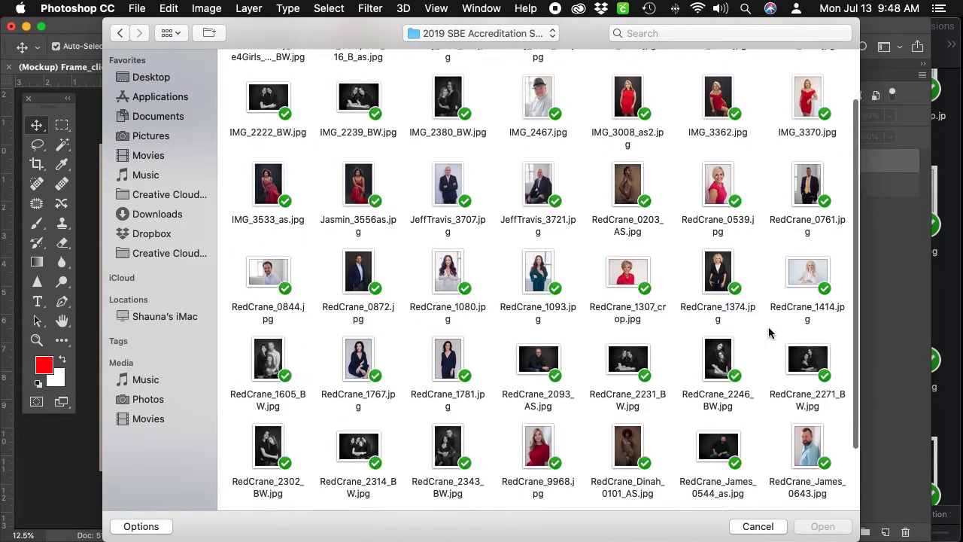
scroll("down", 3)
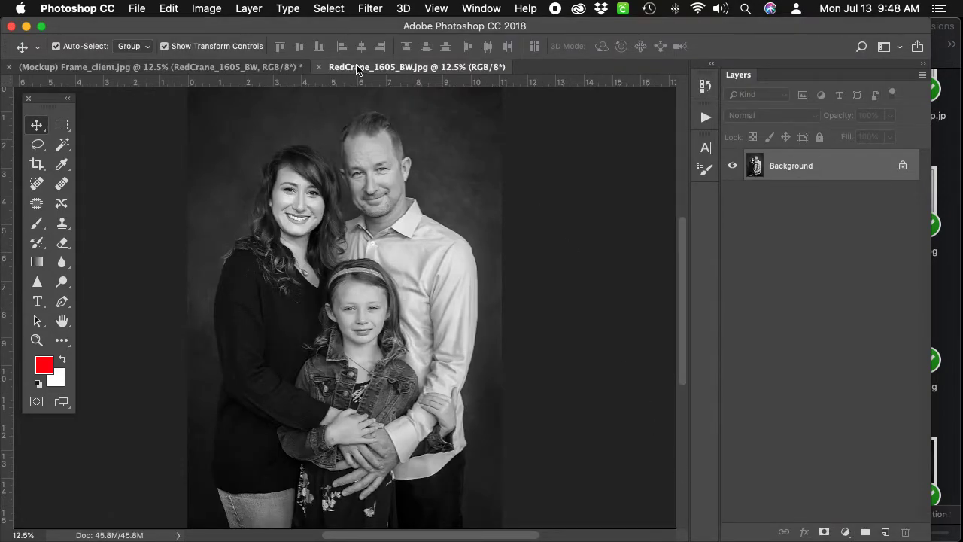
Switch between the frame mockup and the RedCrane_1605_BW family photo documents
left_click(406, 66)
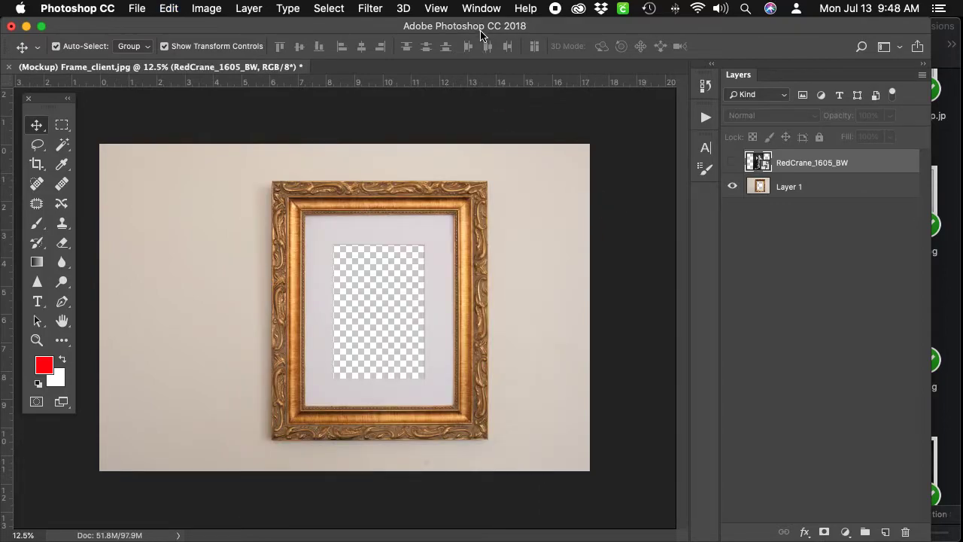
left_click(137, 9)
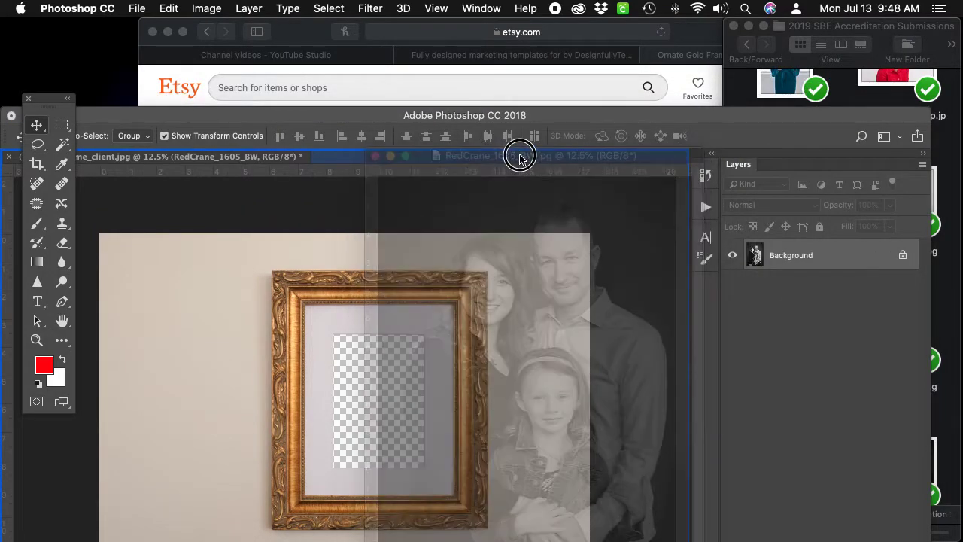
left_click(527, 155)
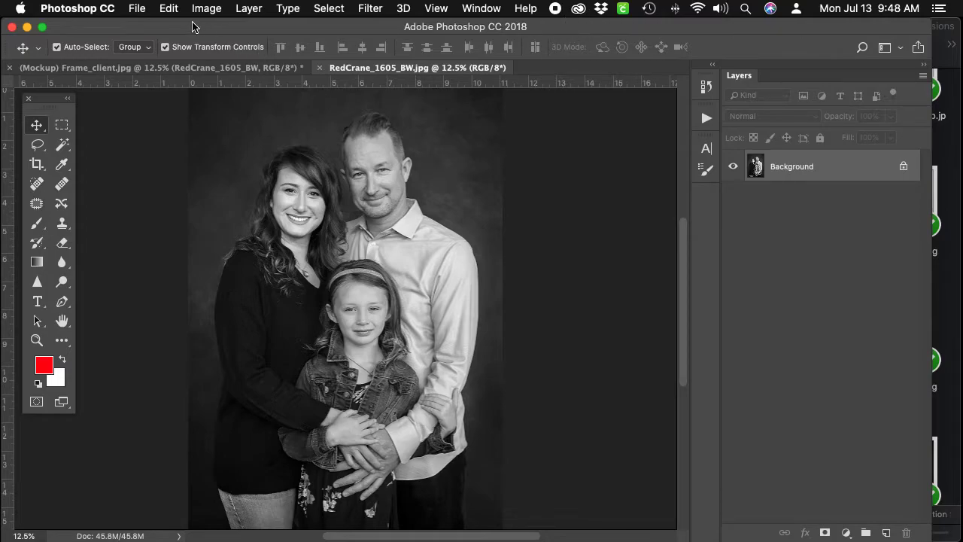
Browse the File, Image and Edit menus without choosing a command
left_click(137, 9)
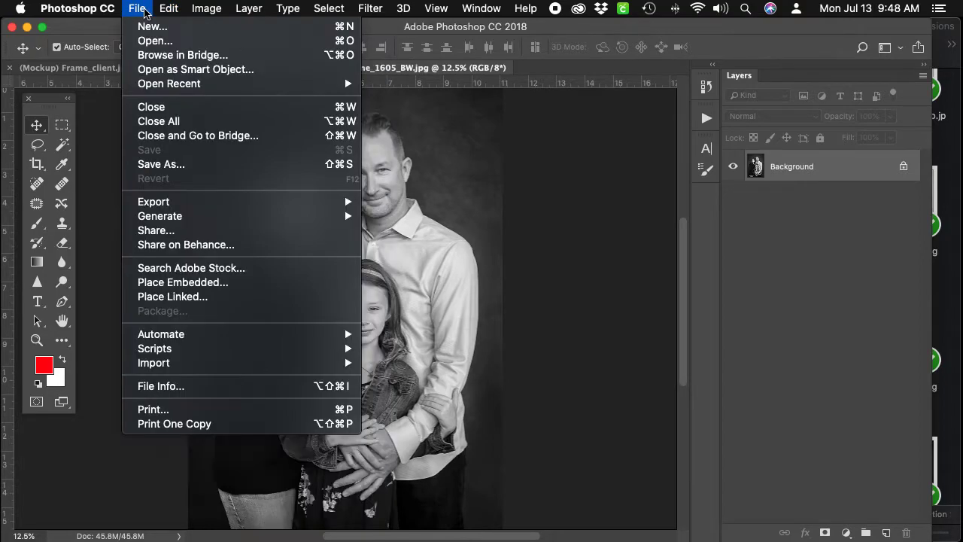
left_click(206, 9)
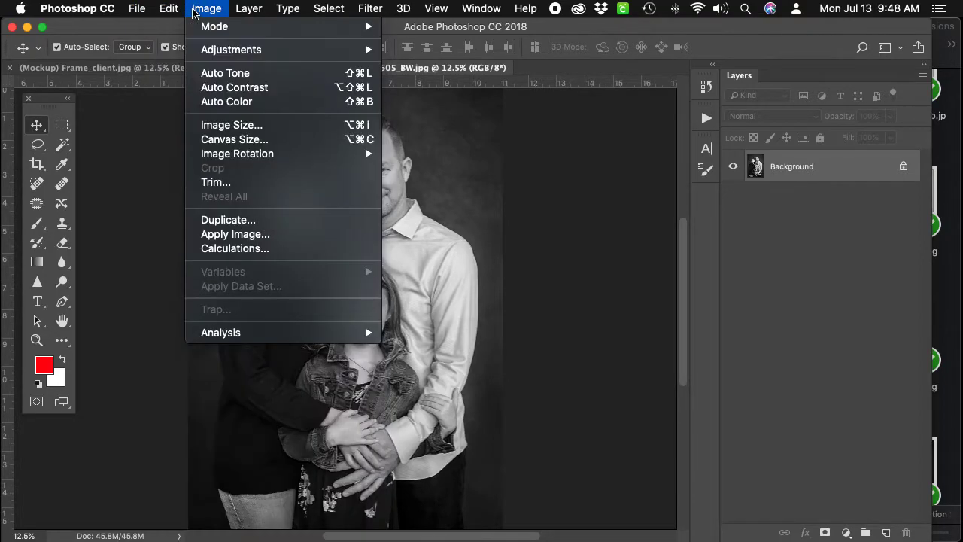
left_click(168, 9)
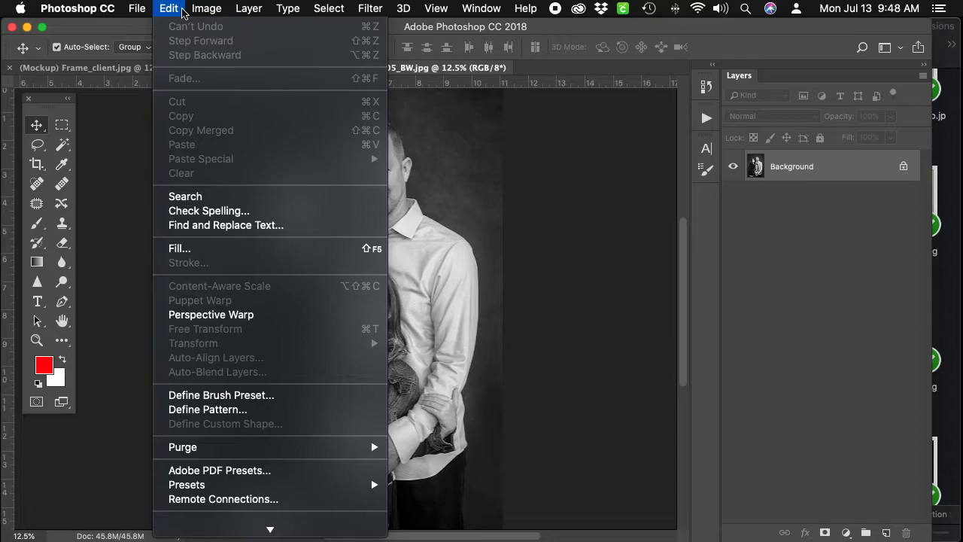
left_click(288, 9)
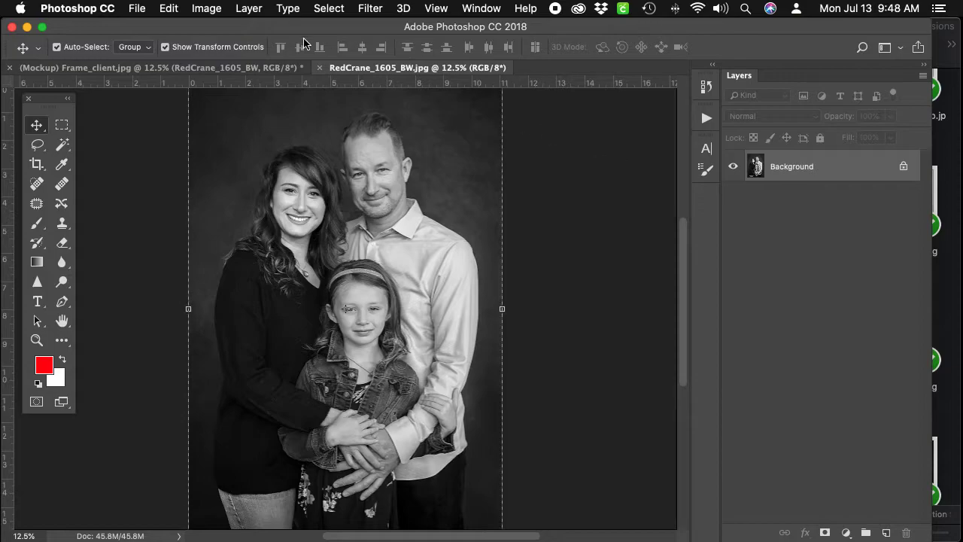
Select All of the family photo, paste it into the mockup, and pick the wall-and-frame layer
left_click(328, 9)
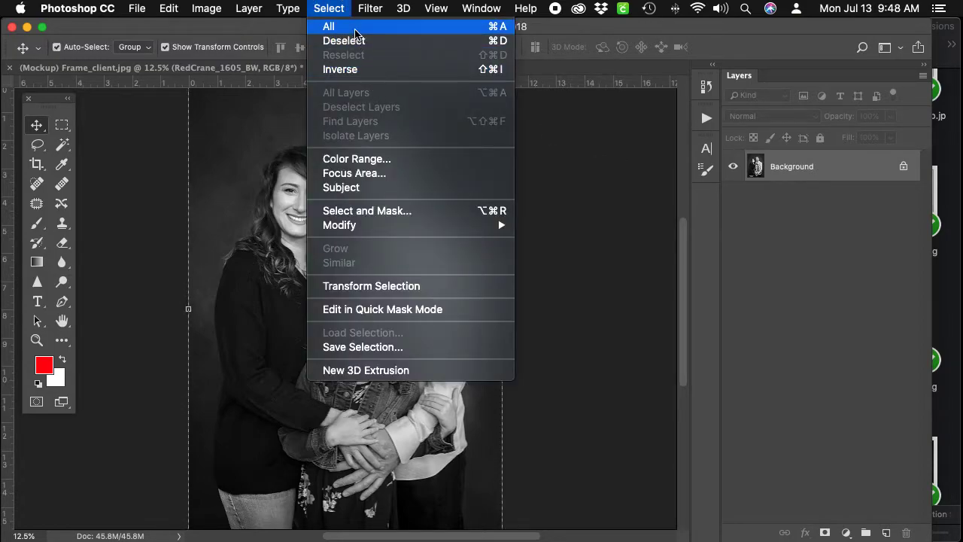
left_click(169, 9)
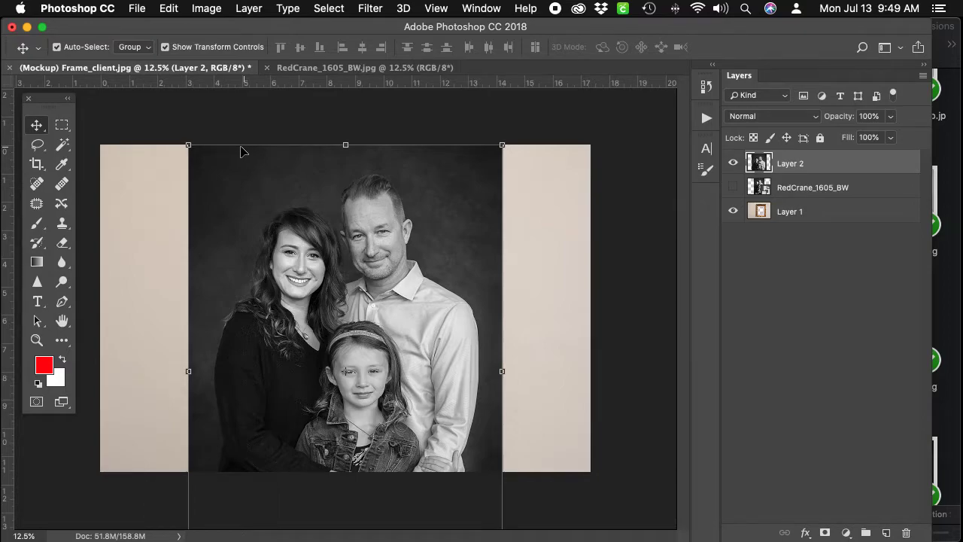
left_click(790, 210)
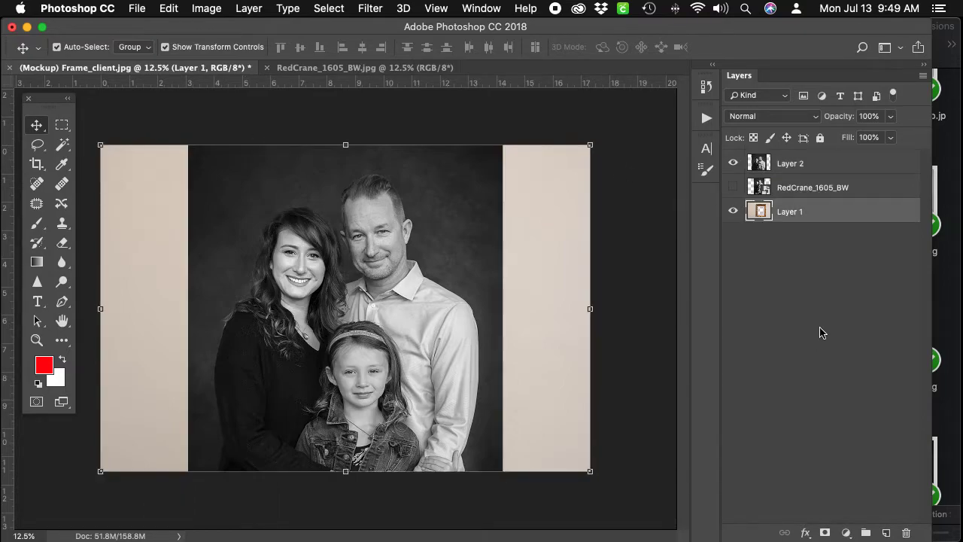
left_click(813, 187)
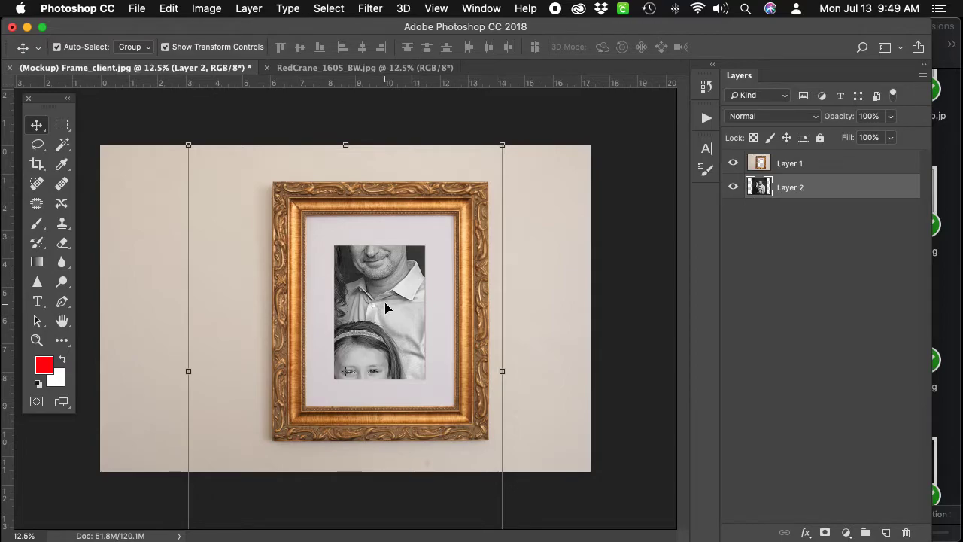
mouse_move(217, 24)
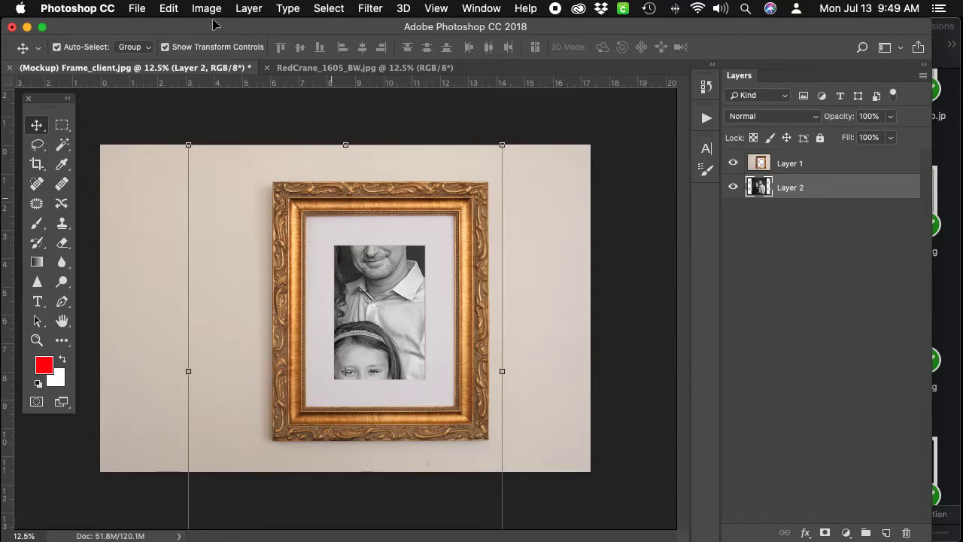
Start Edit > Transform > Scale and move the family photo into the frame opening
left_click(169, 9)
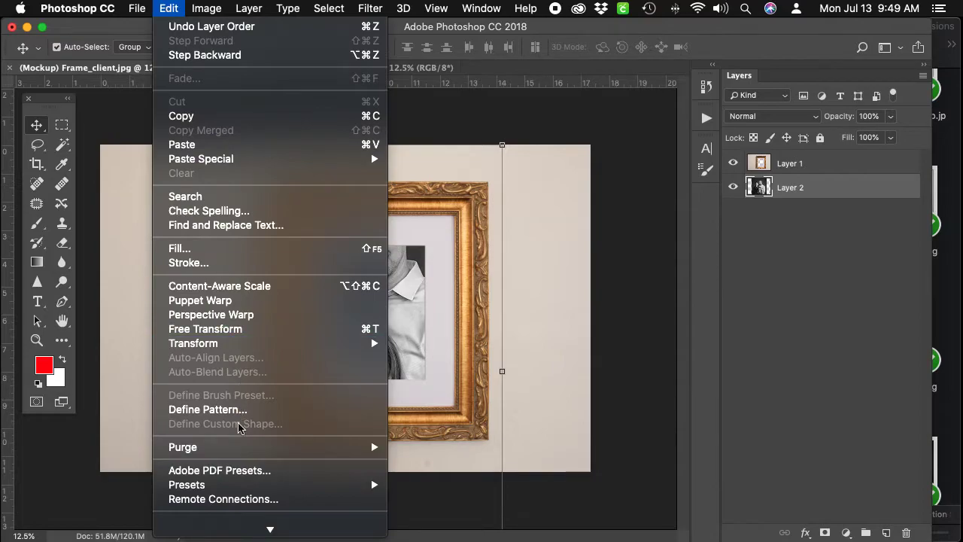
left_click(205, 328)
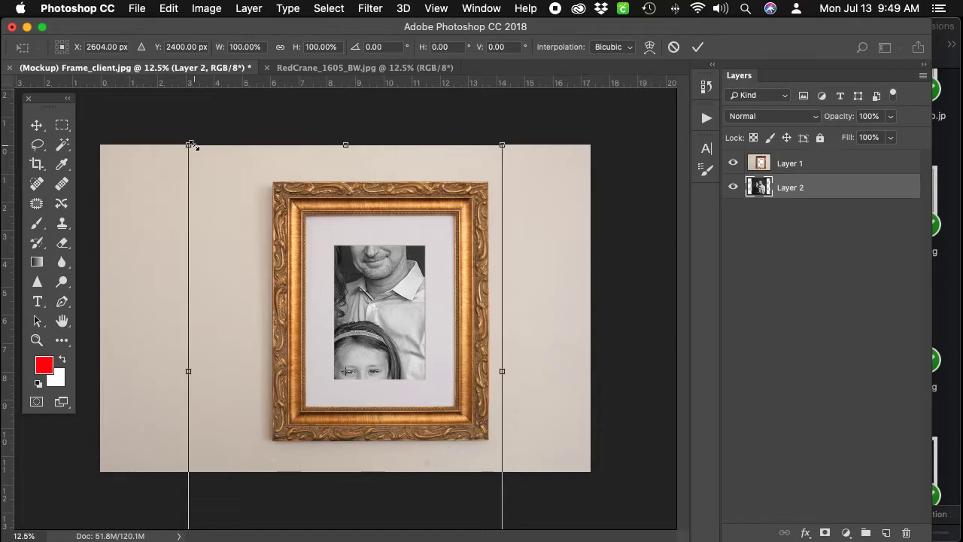
mouse_move(220, 114)
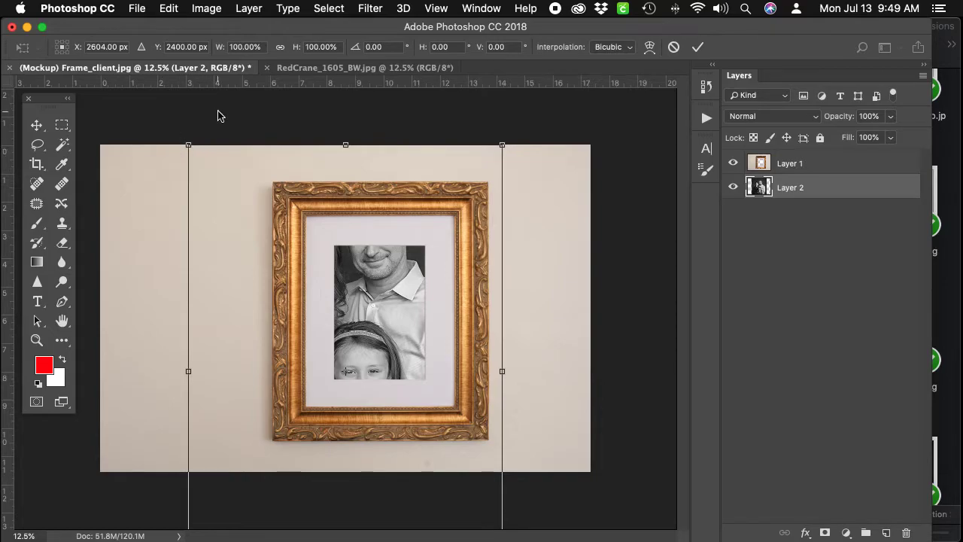
left_click(169, 9)
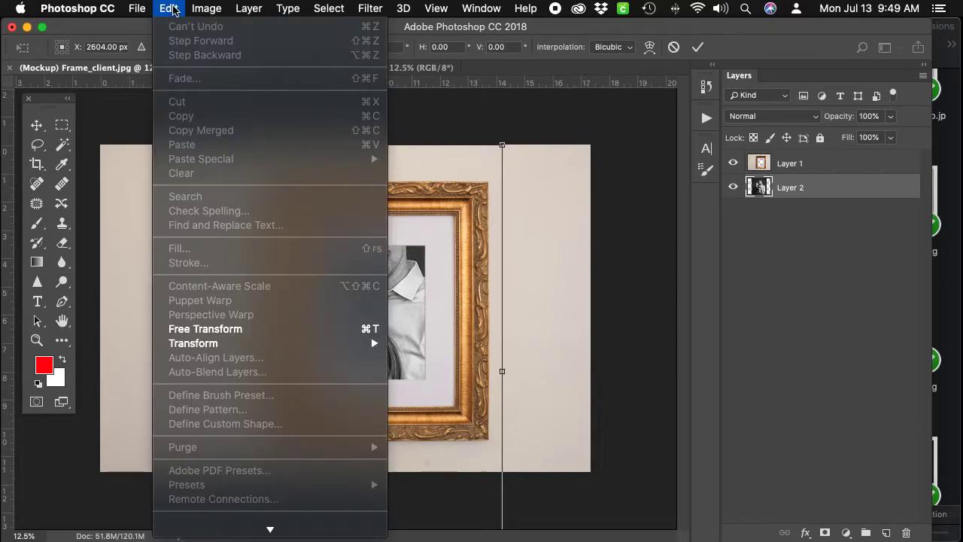
mouse_move(193, 343)
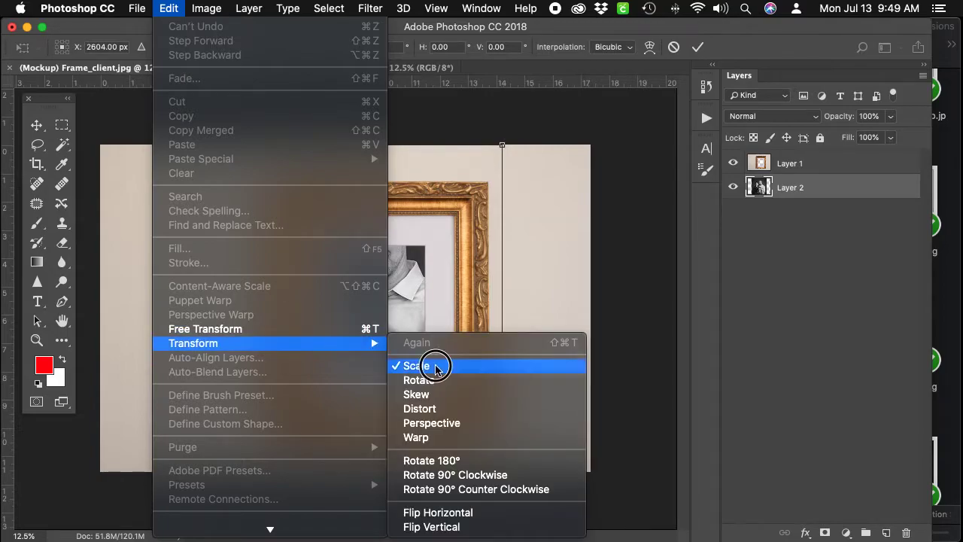
left_click(415, 365)
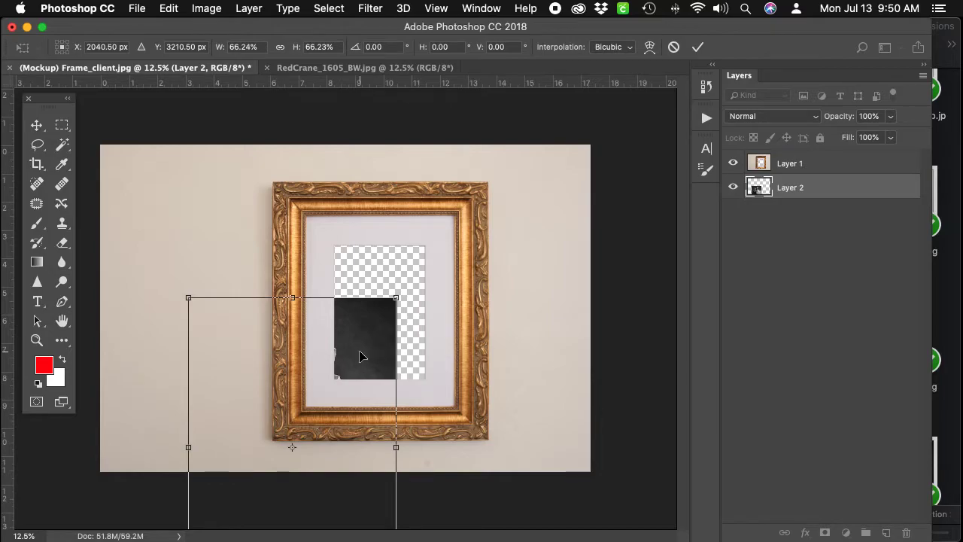
left_click_drag(361, 358, 409, 283)
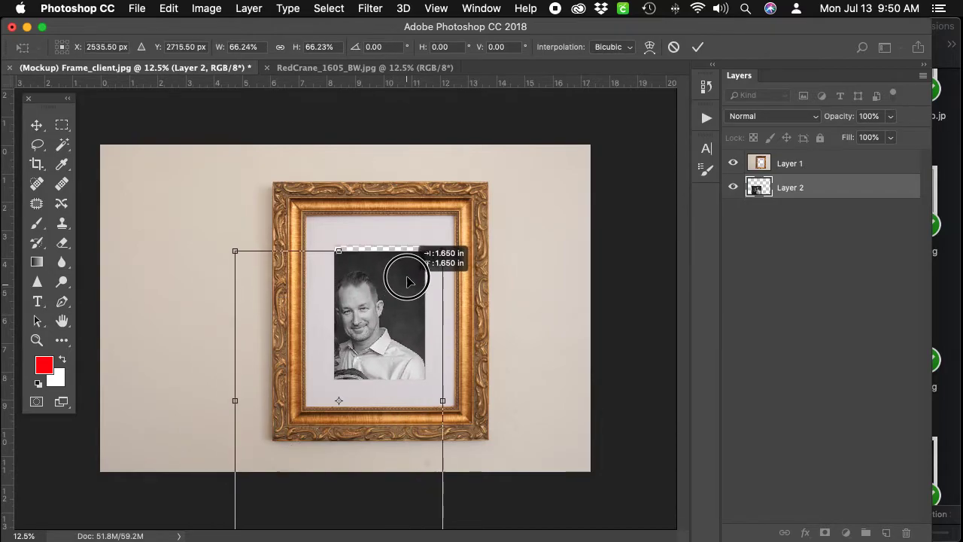
left_click_drag(406, 278, 444, 199)
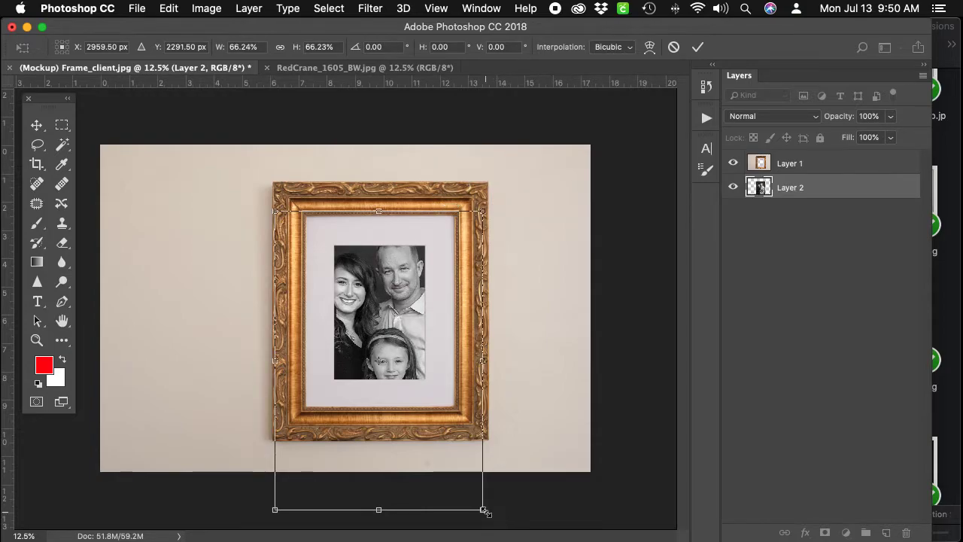
Shrink the photo to about 31% so it fits the frame's mat opening
left_click_drag(484, 509, 442, 458)
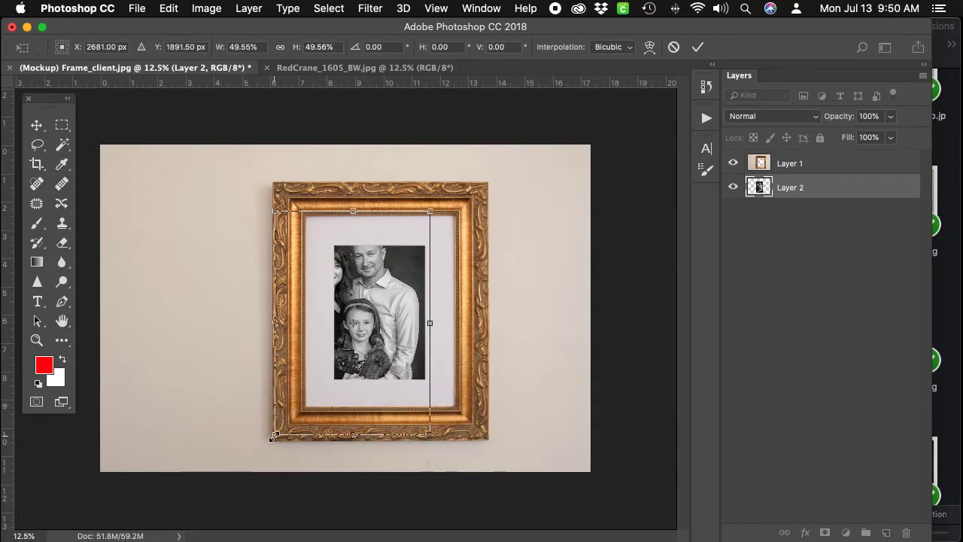
left_click_drag(274, 436, 310, 384)
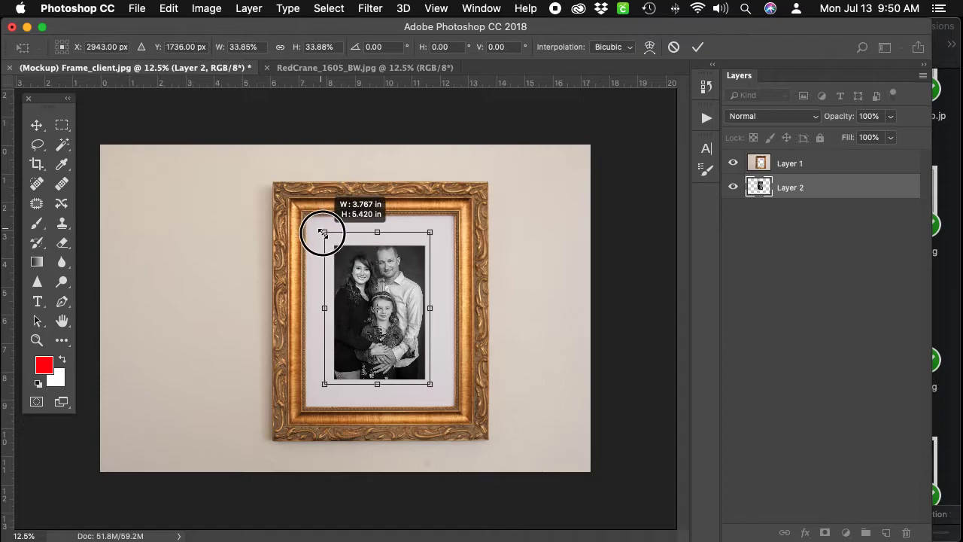
left_click_drag(326, 232, 332, 242)
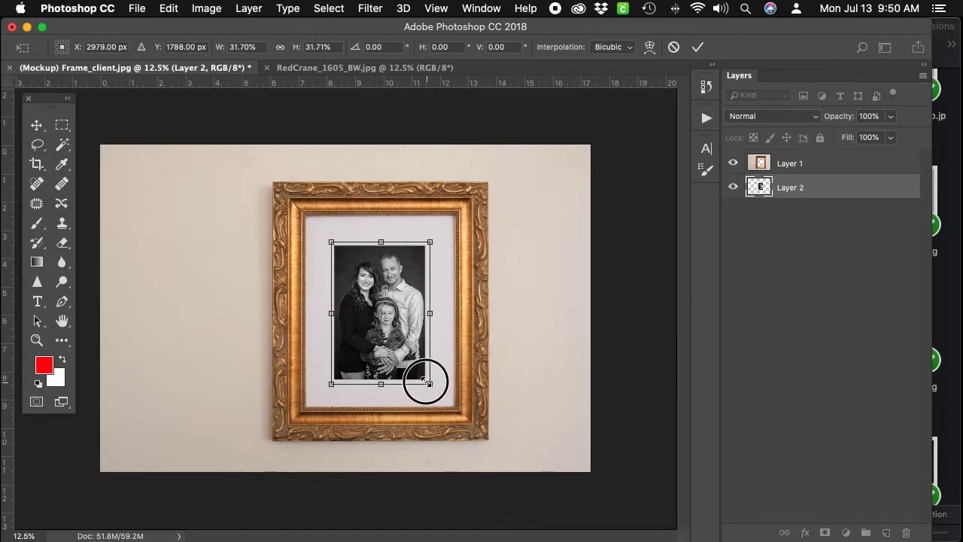
left_click_drag(429, 383, 424, 379)
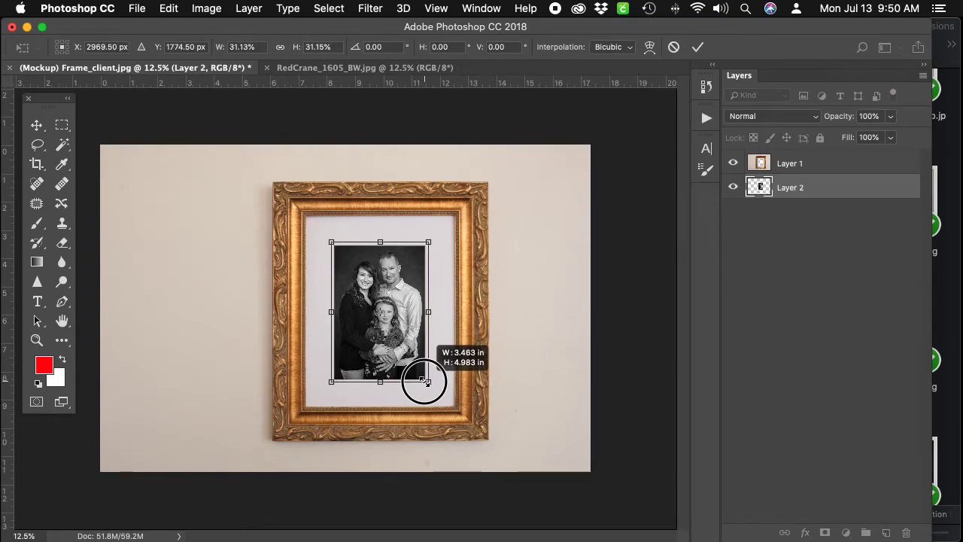
left_click_drag(427, 382, 406, 363)
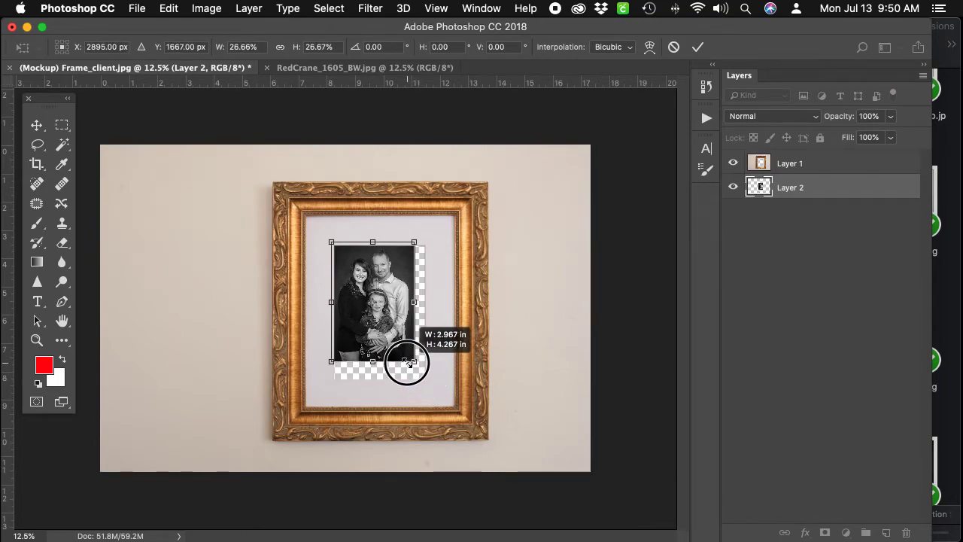
left_click_drag(407, 361, 416, 386)
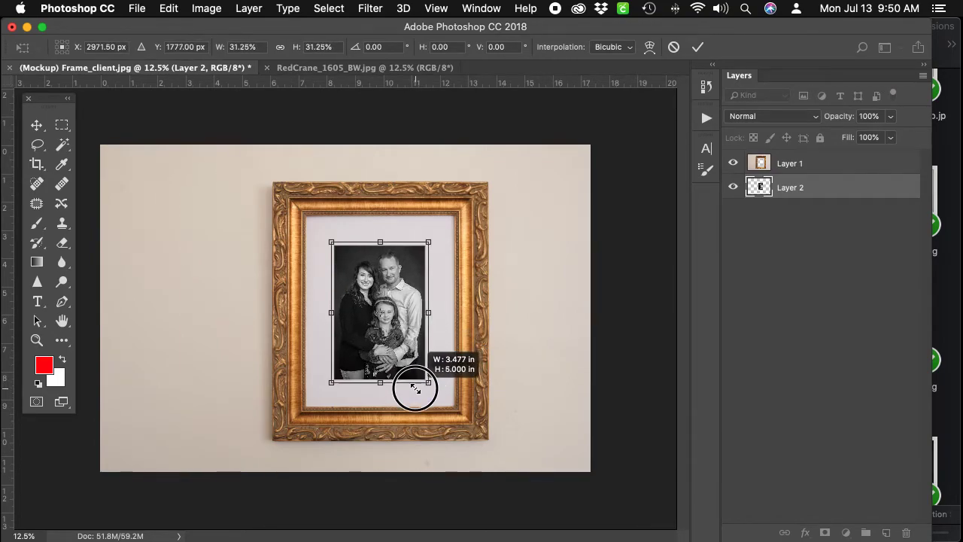
left_click_drag(429, 383, 415, 385)
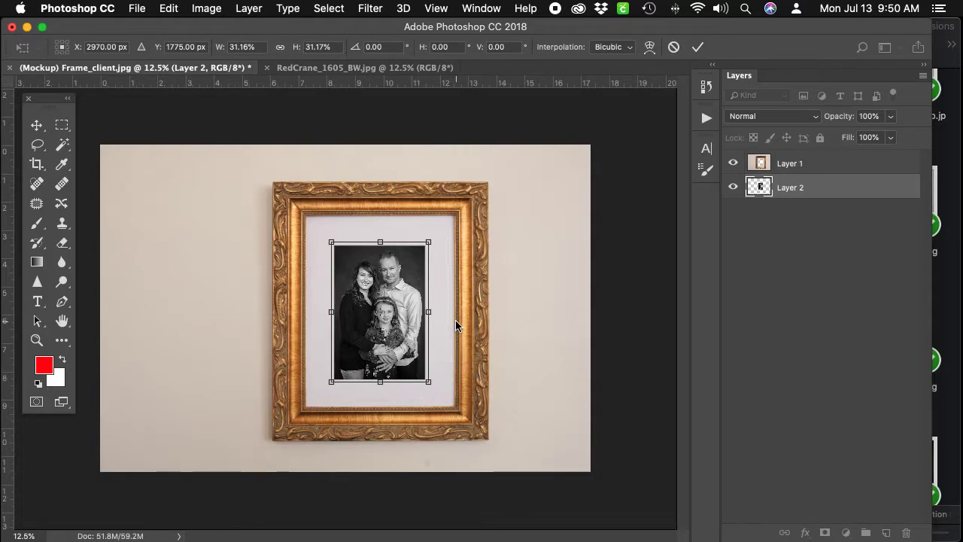
left_click(699, 47)
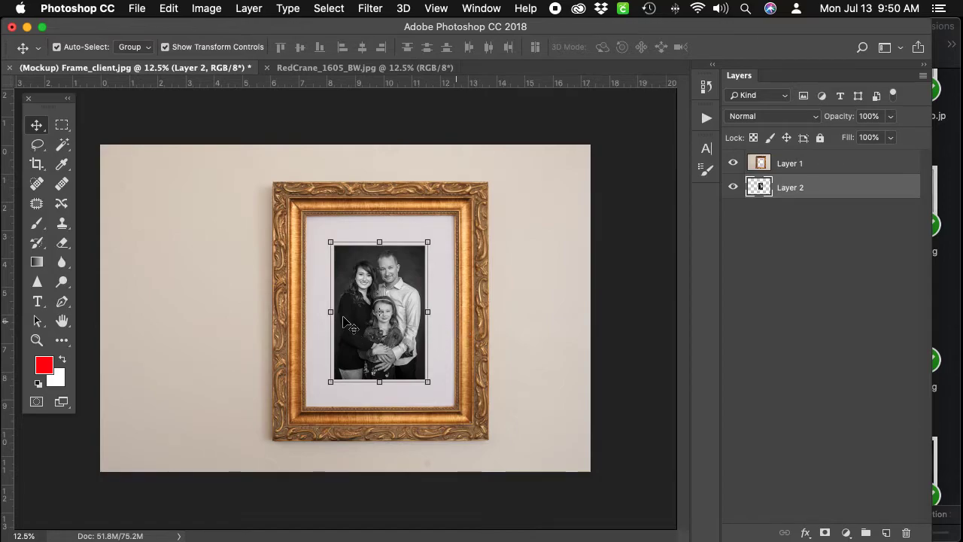
mouse_move(421, 319)
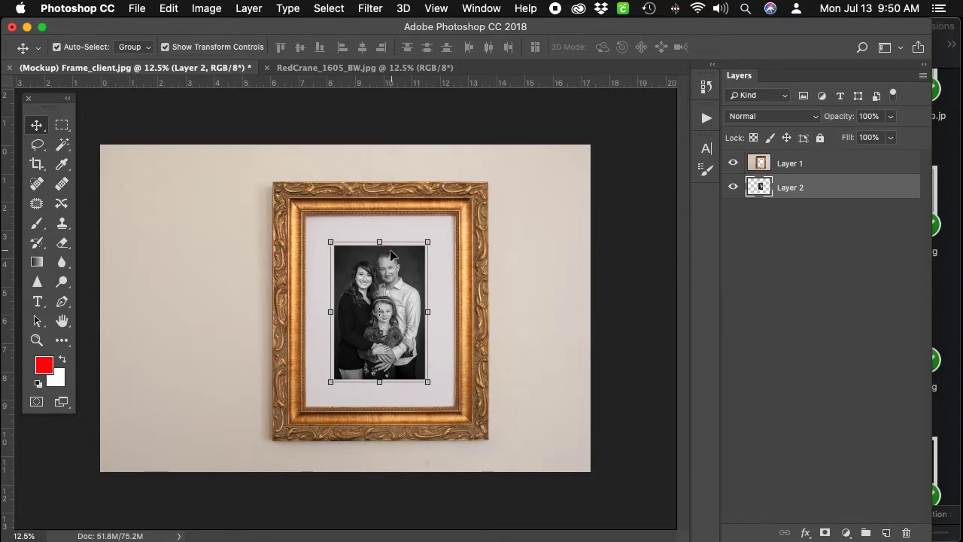
mouse_move(457, 274)
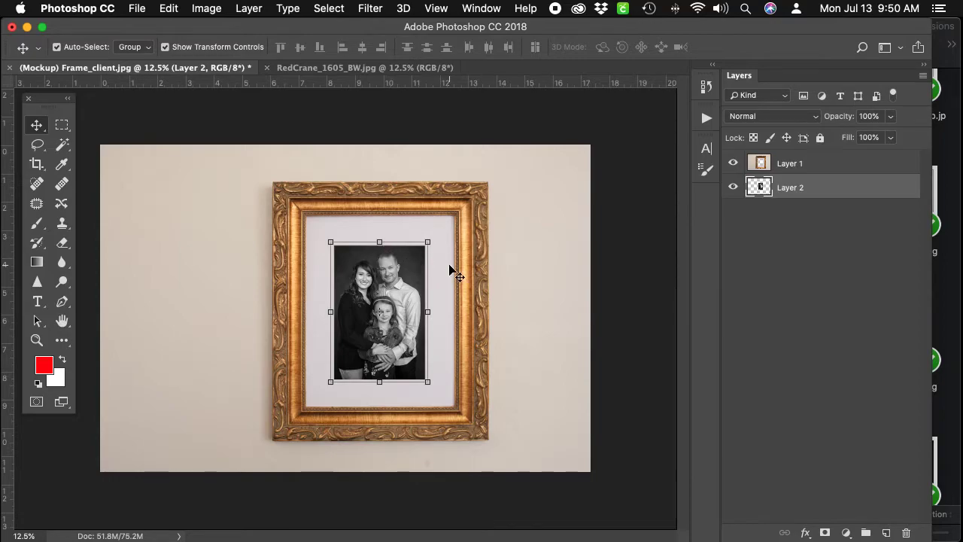
mouse_move(444, 262)
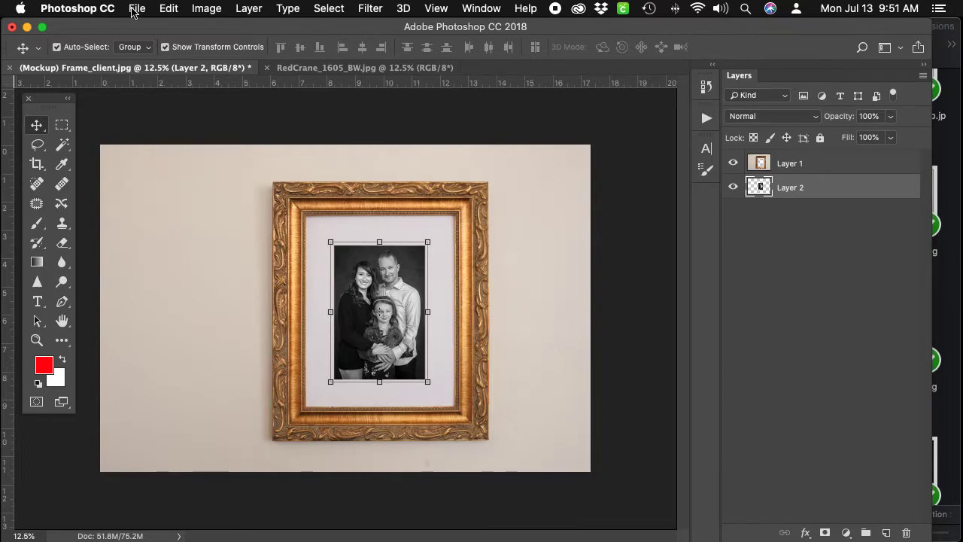
Save As a layered Photoshop file named Gold Frame_working copy on the Desktop
left_click(137, 9)
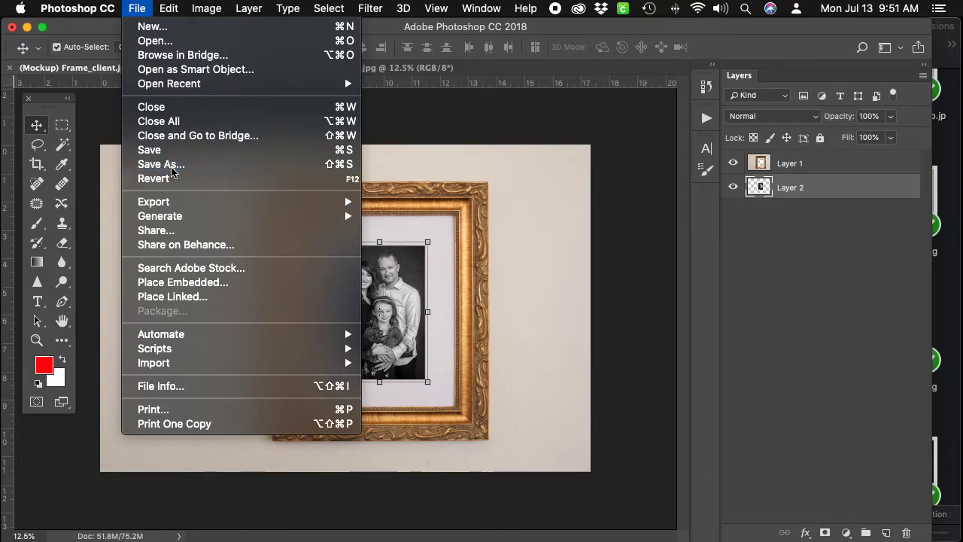
left_click(161, 164)
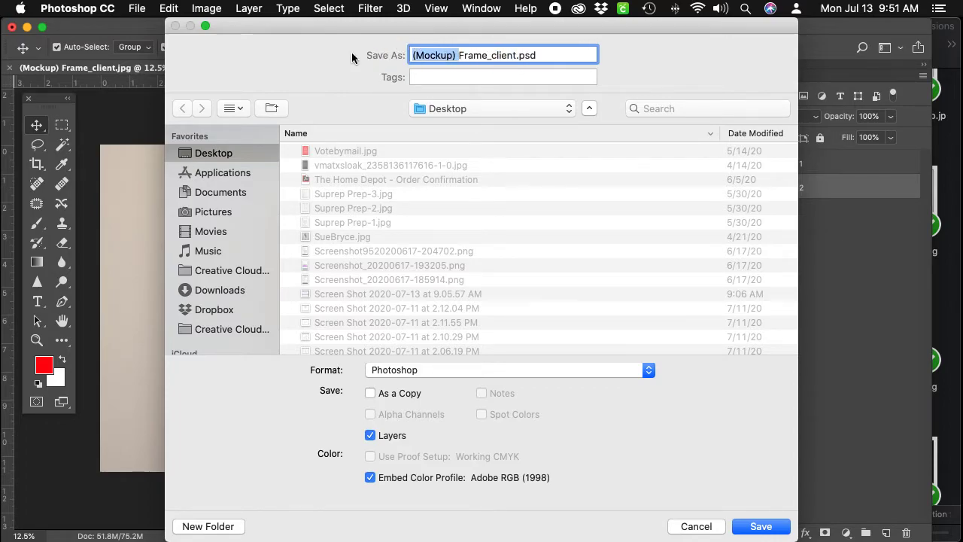
type("Gold Frame_wo.psd")
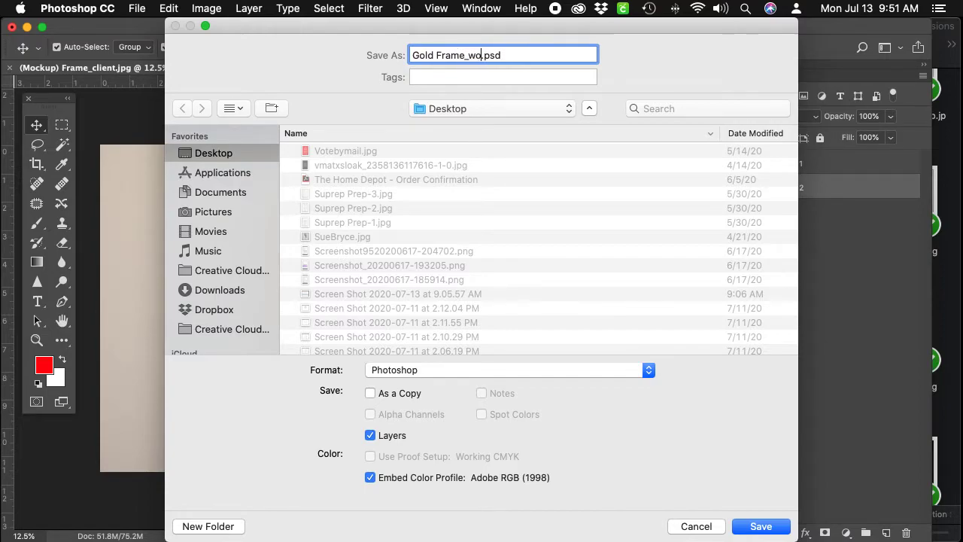
type("rking")
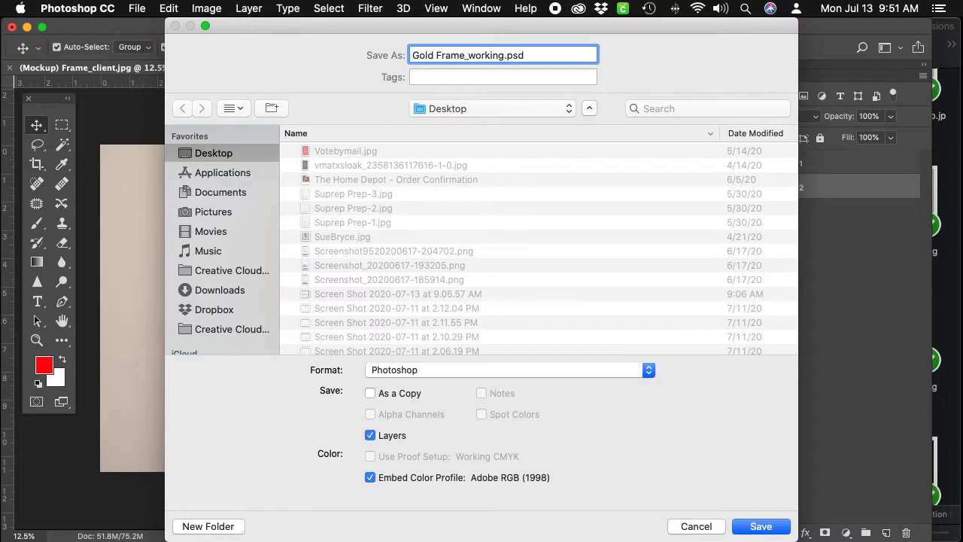
type("copy")
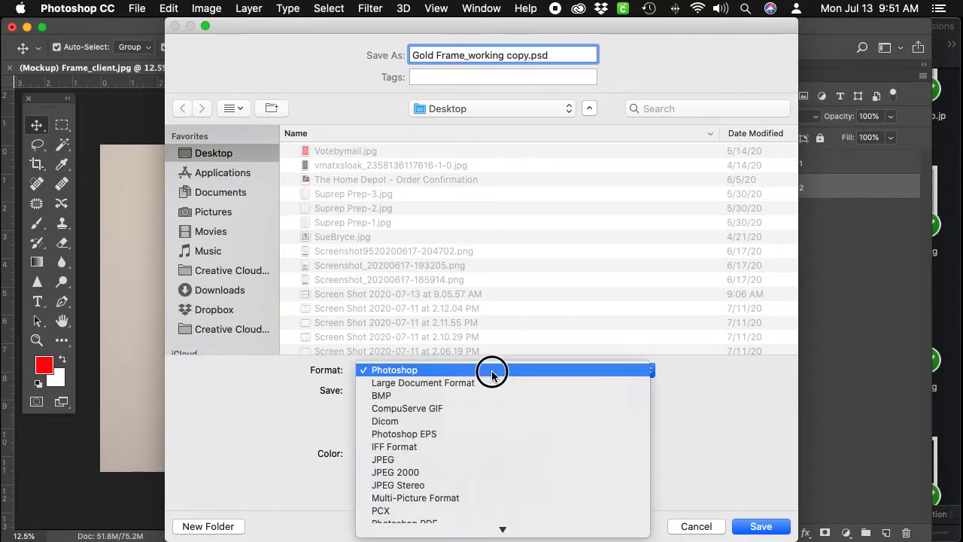
left_click(395, 371)
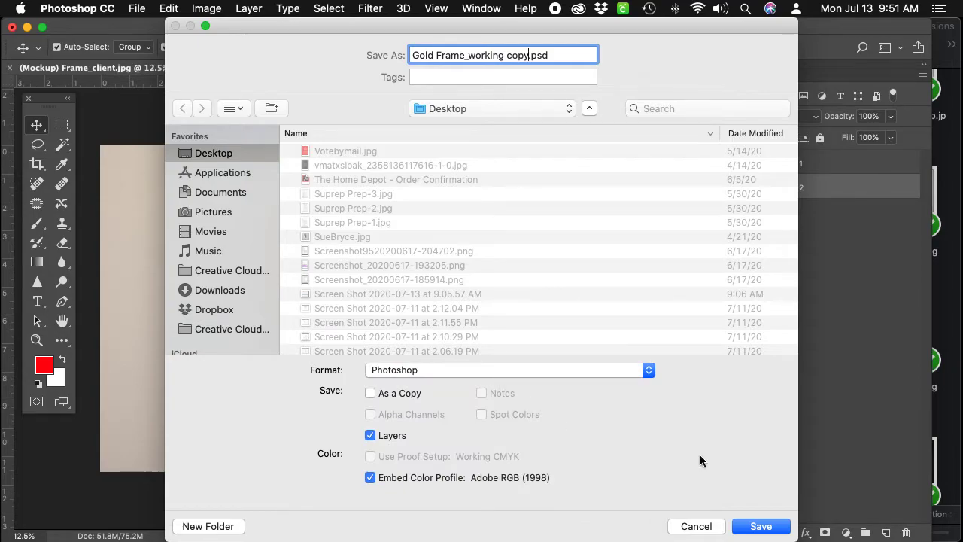
left_click(760, 527)
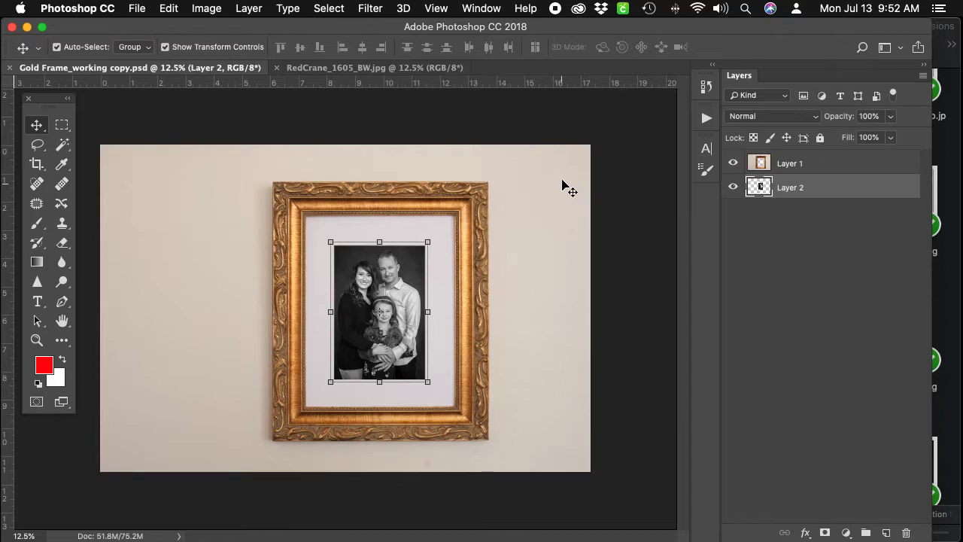
mouse_move(211, 18)
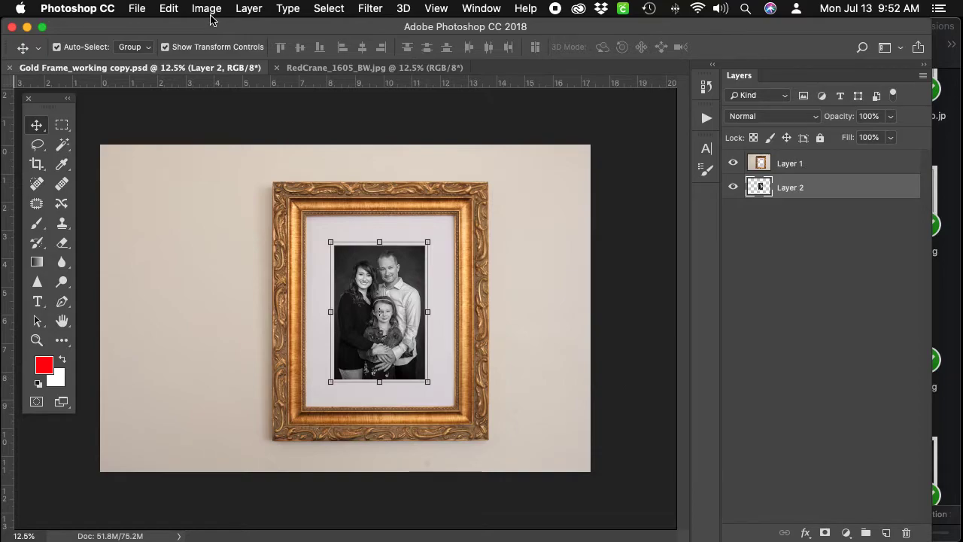
Flatten the mockup via Layer > Flatten Image into a single Background layer
left_click(249, 9)
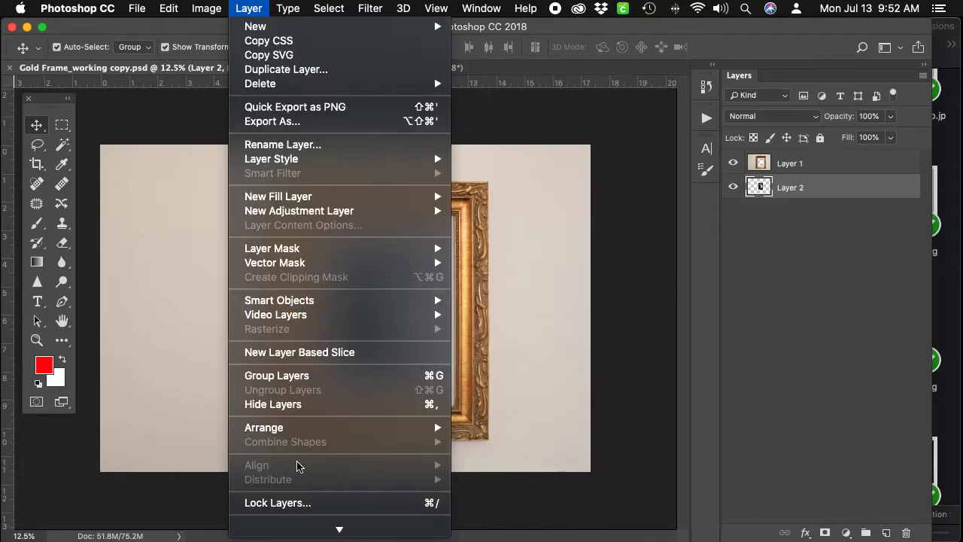
scroll("down", 3)
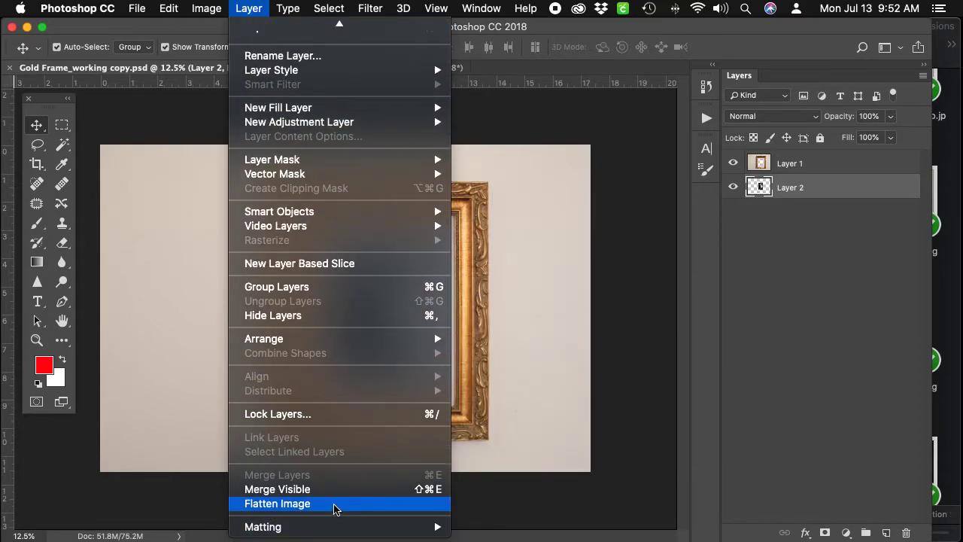
left_click(277, 503)
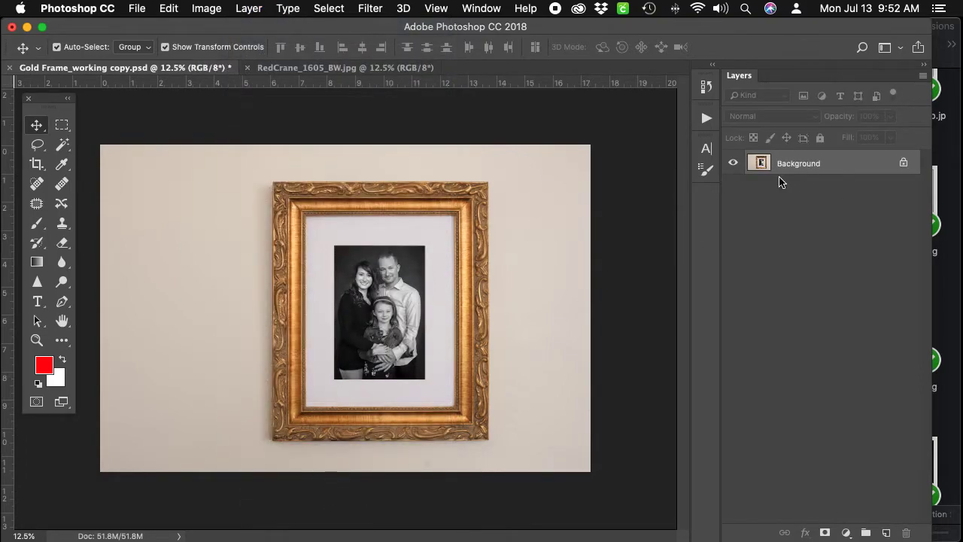
left_click(137, 10)
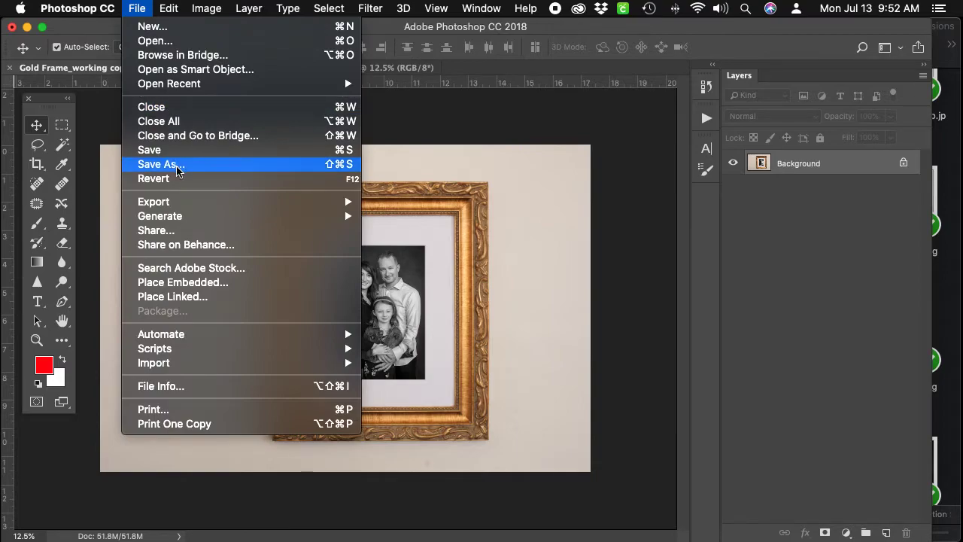
Save a JPEG copy named Gold Frame_clientname at Quality 12 Maximum
left_click(156, 164)
type("Gold Frame_clientname.psd")
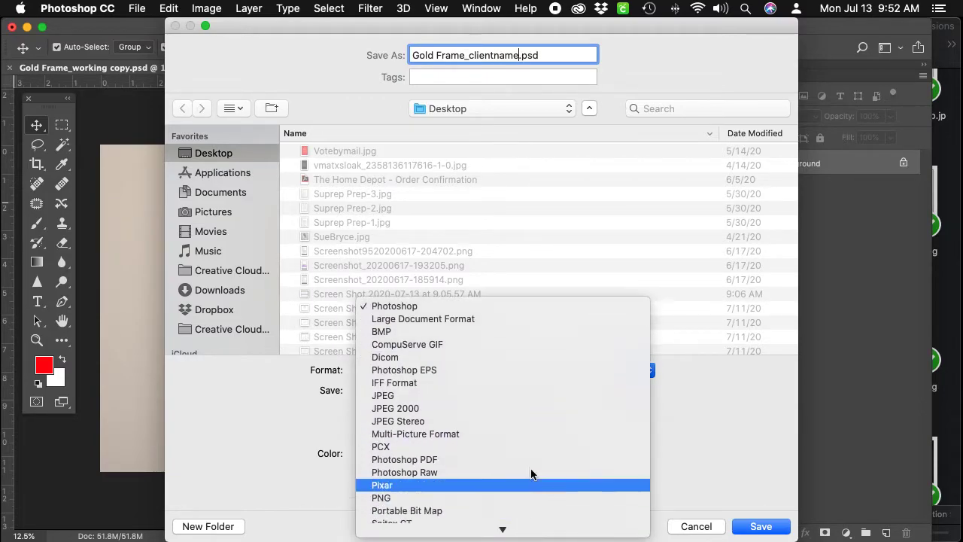
left_click(382, 394)
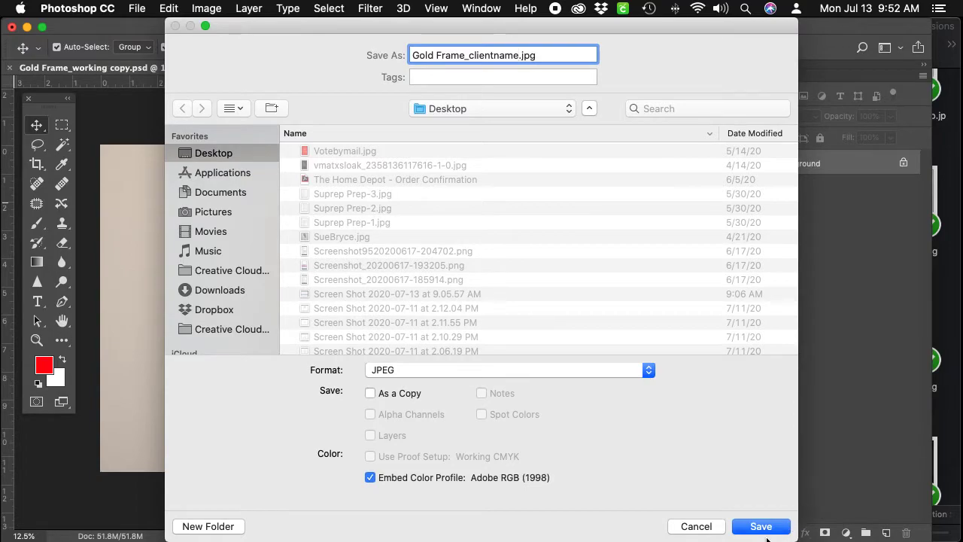
left_click(761, 527)
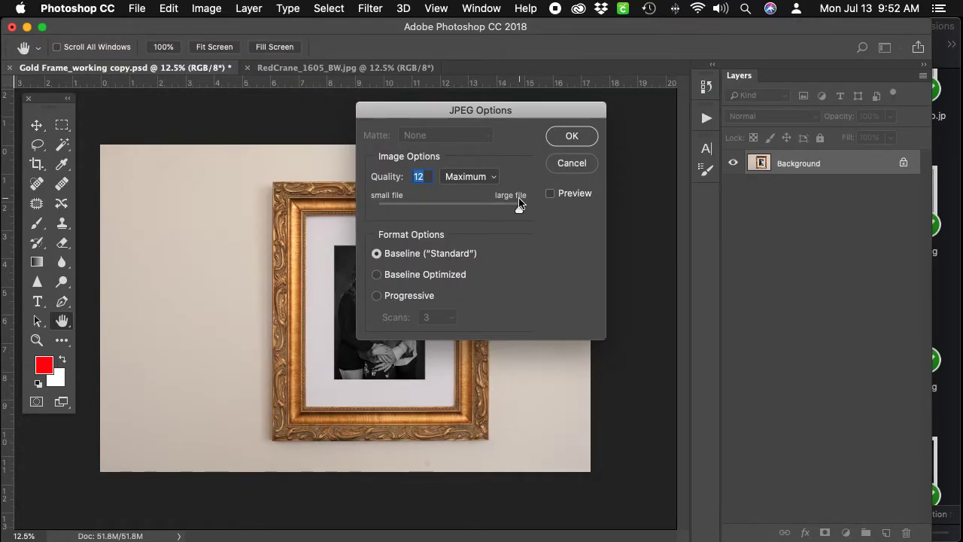
mouse_move(626, 124)
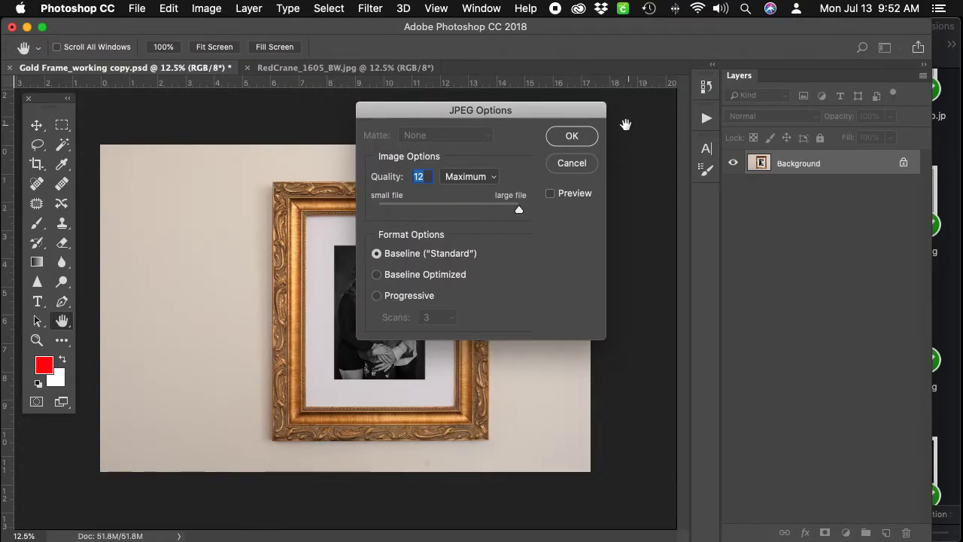
left_click(572, 136)
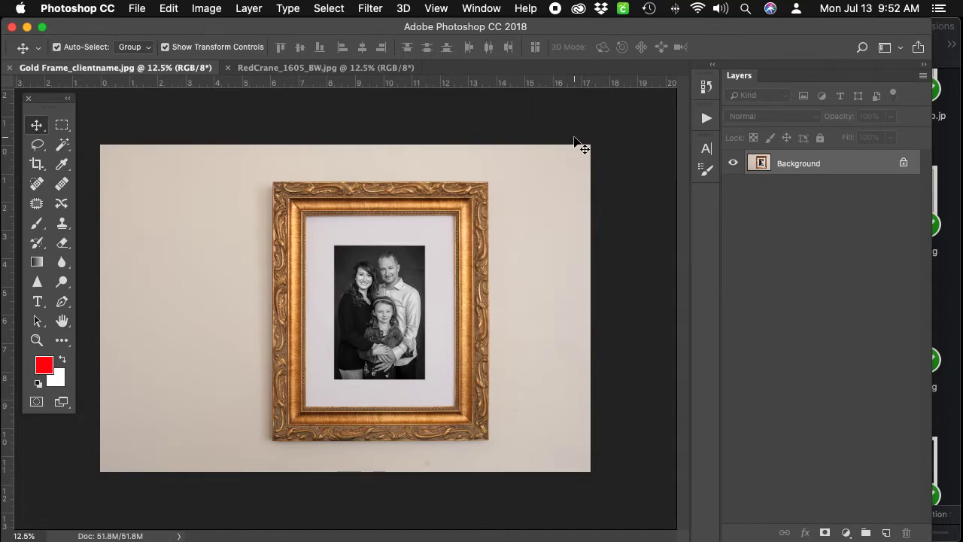
mouse_move(514, 109)
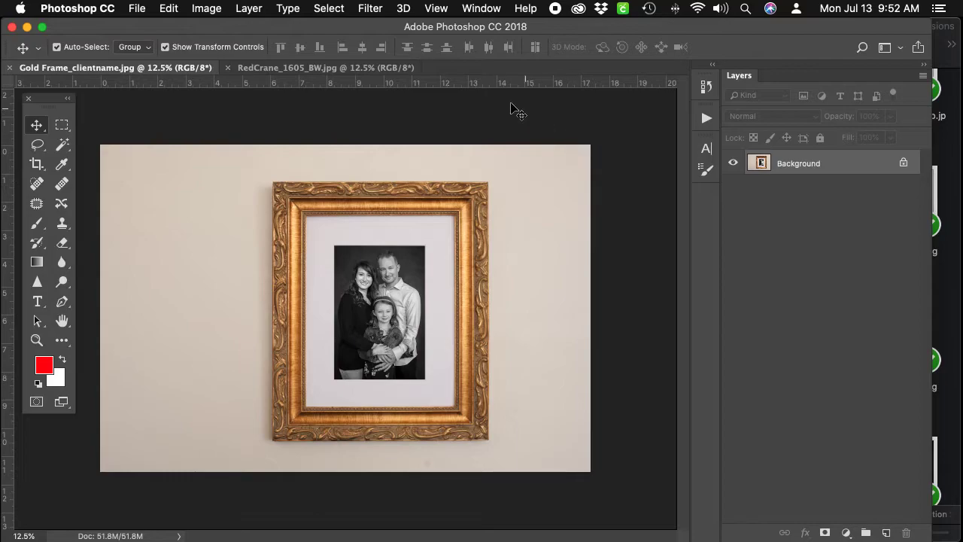
Resize the mockup to 900 × 600 pixels in Image Size
left_click(206, 9)
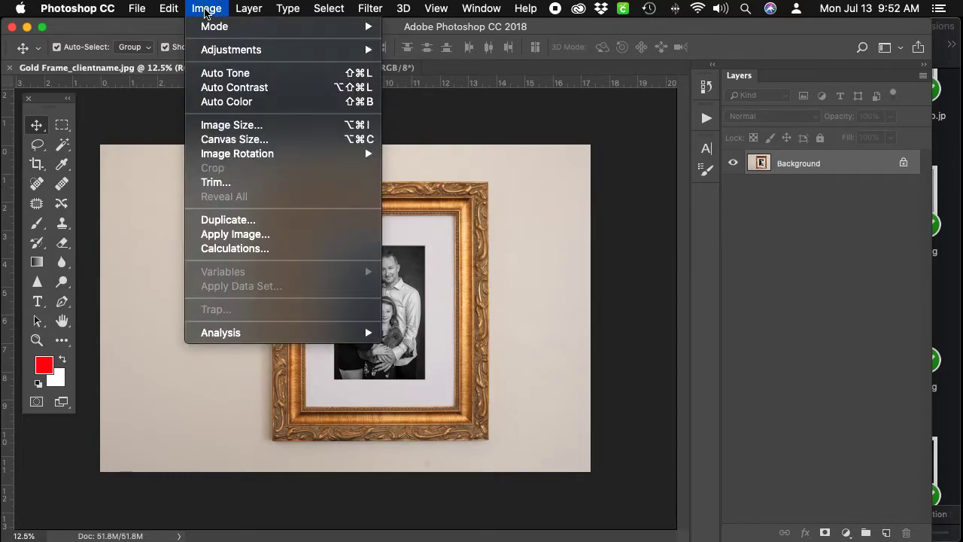
left_click(232, 125)
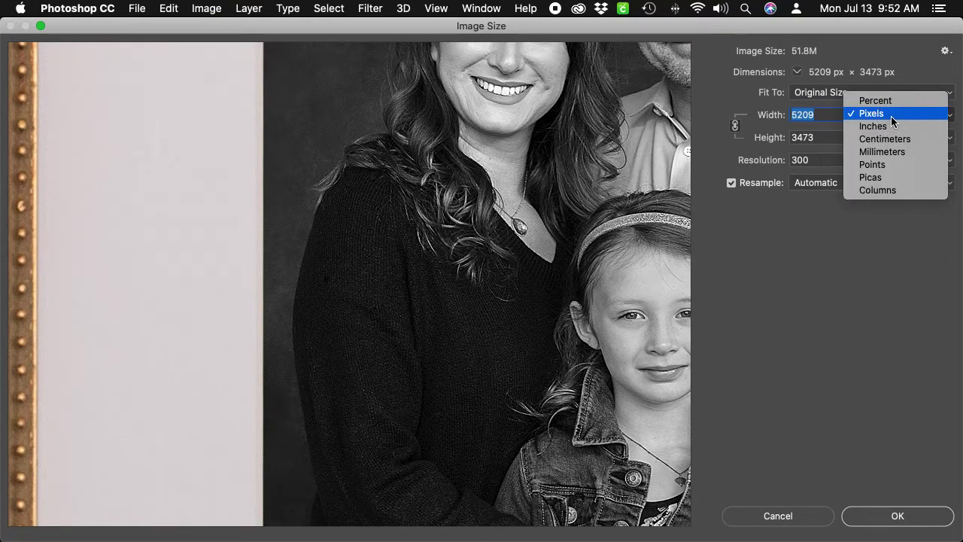
left_click(873, 127)
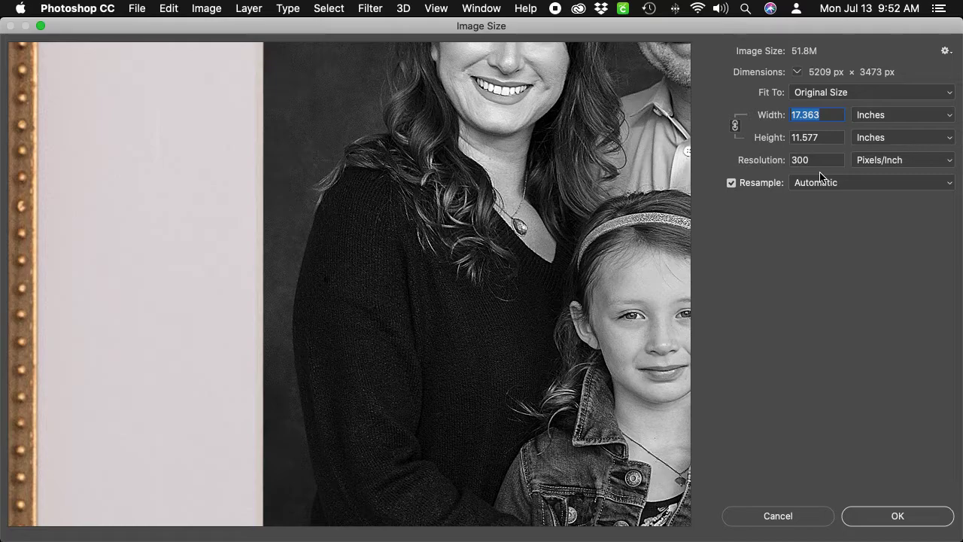
mouse_move(903, 119)
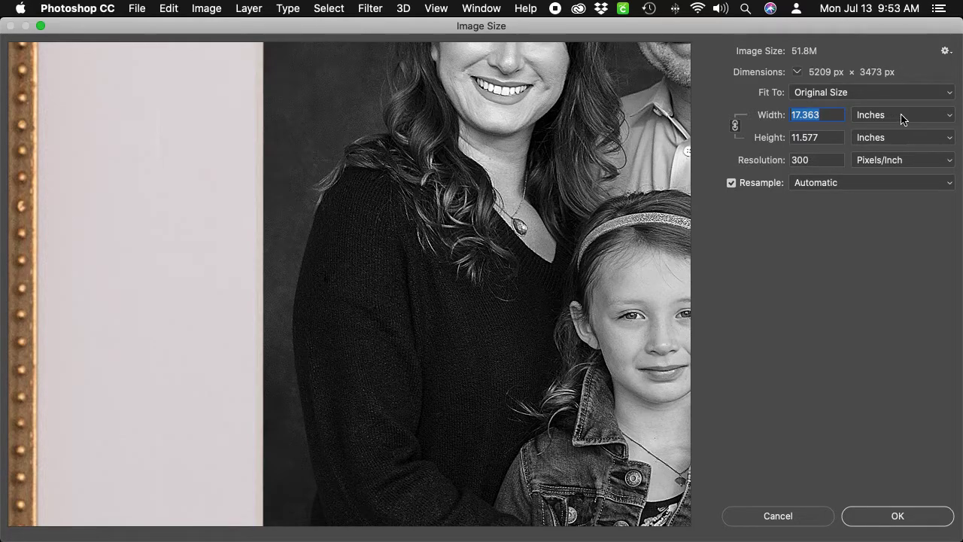
left_click(903, 115)
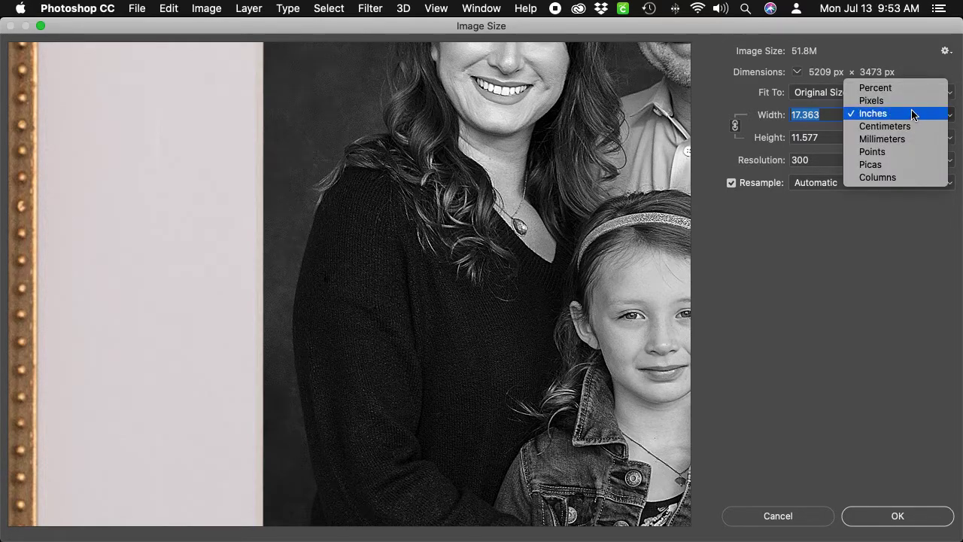
left_click(872, 100)
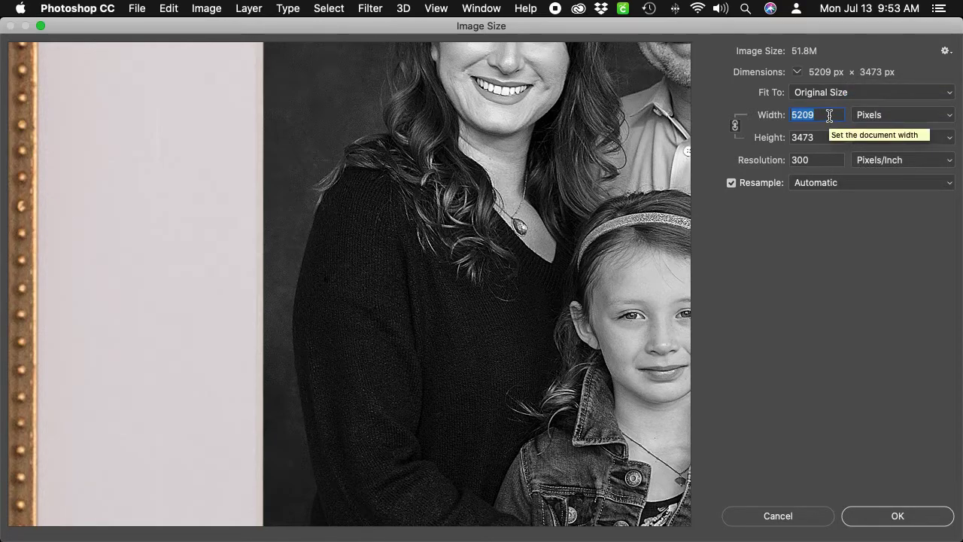
type("900")
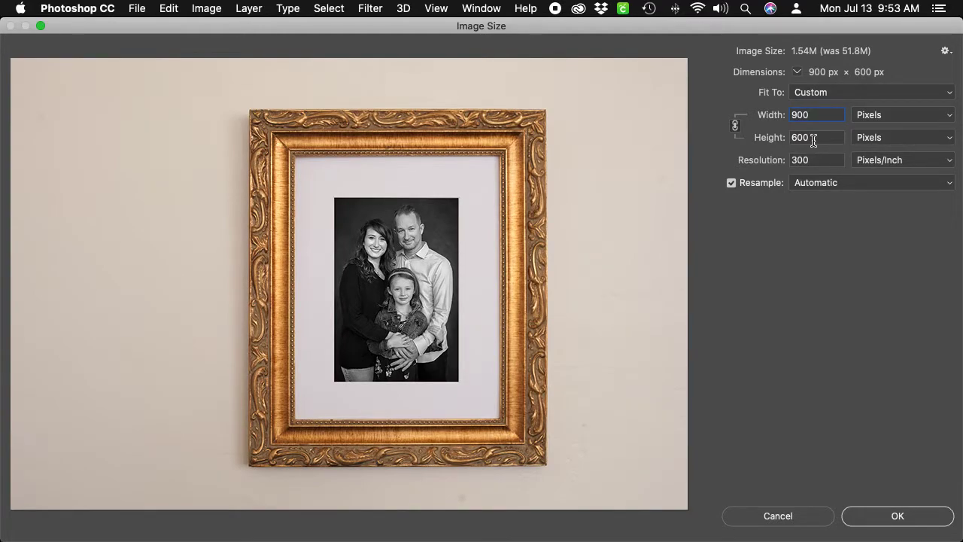
left_click(816, 115)
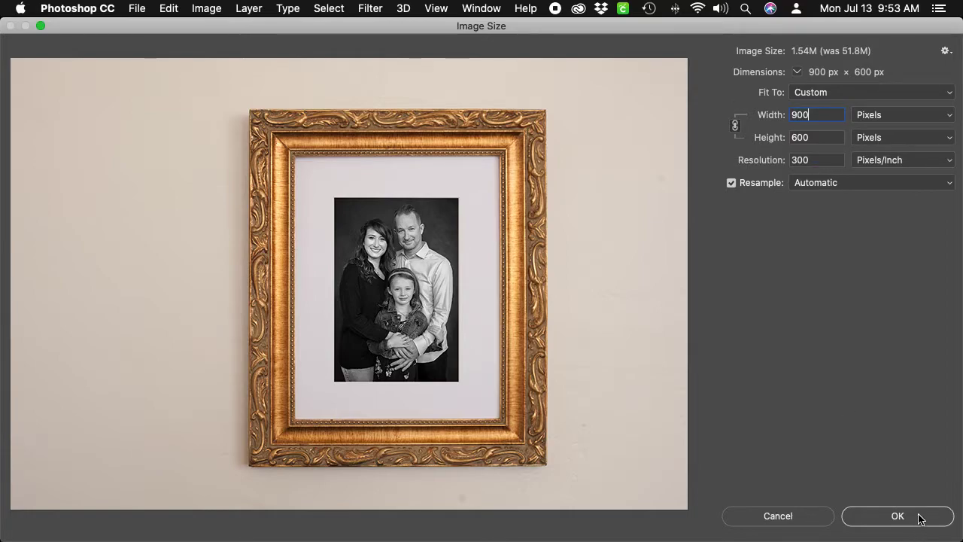
left_click(897, 515)
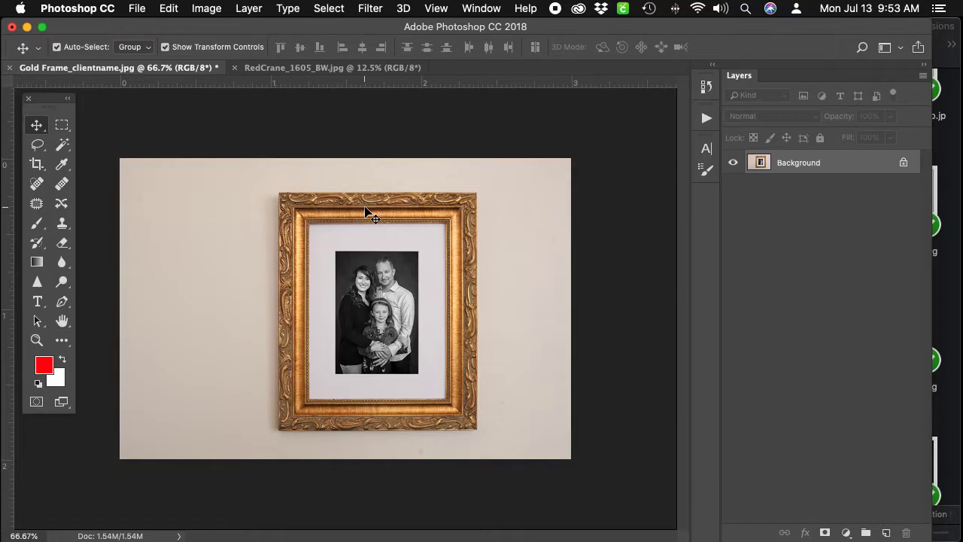
mouse_move(632, 190)
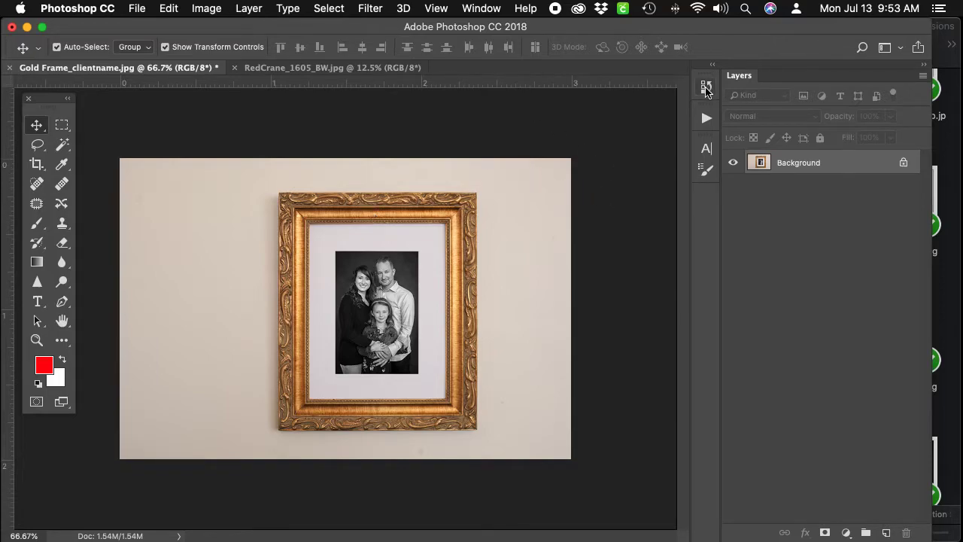
Step back in History to the full-size 51.8M version and view the whole image
left_click(706, 86)
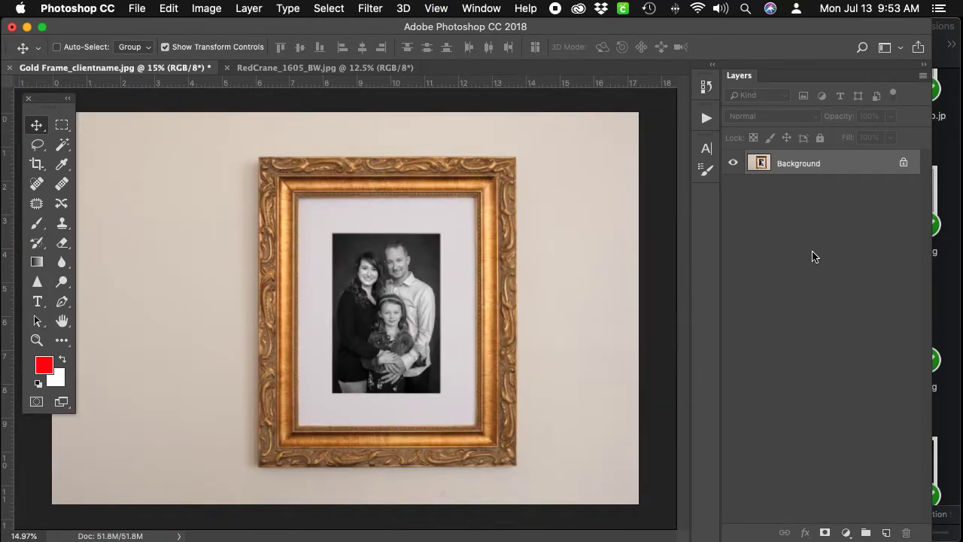
left_click(437, 9)
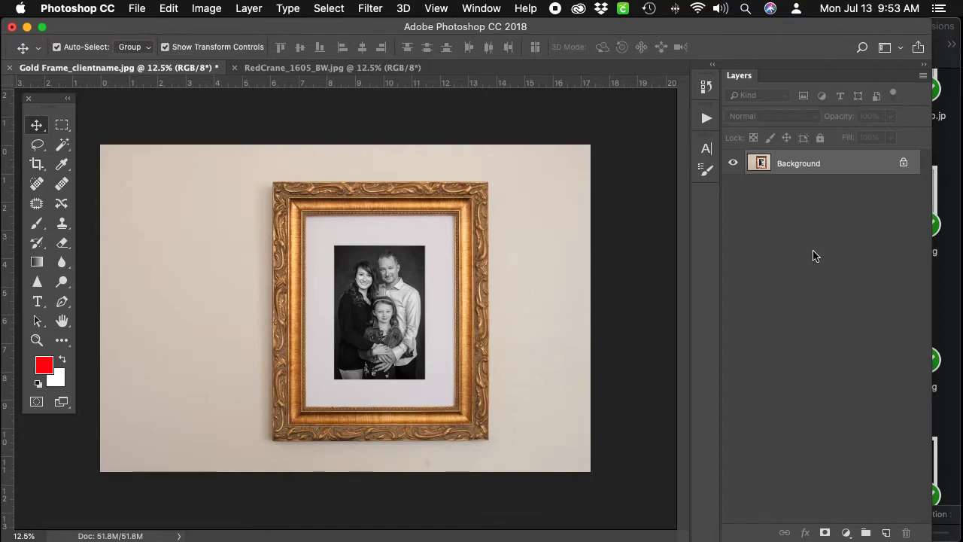
mouse_move(594, 223)
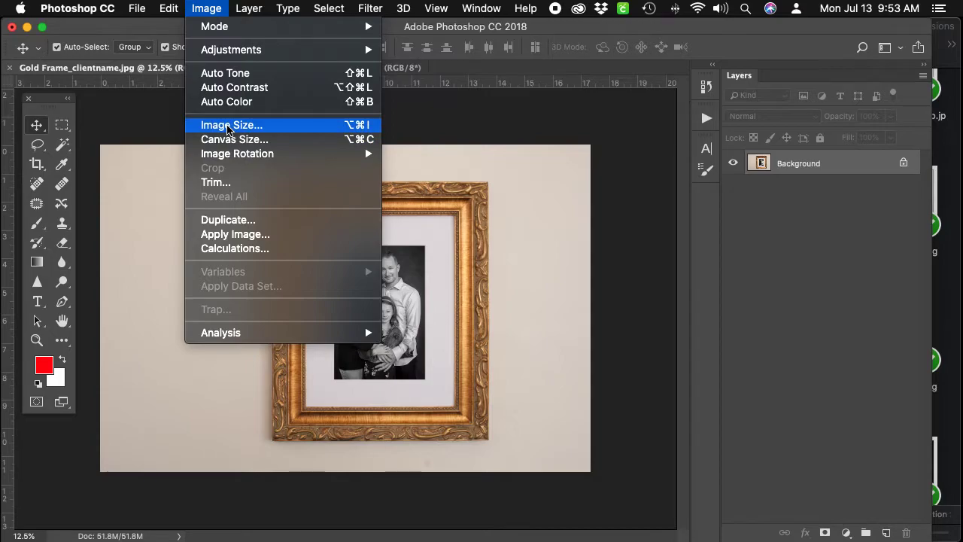
left_click(232, 125)
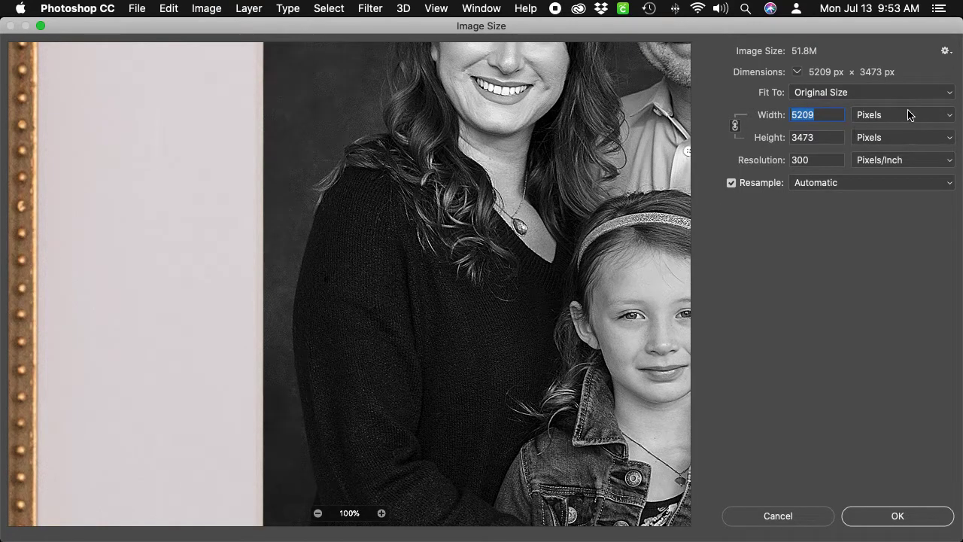
left_click(903, 114)
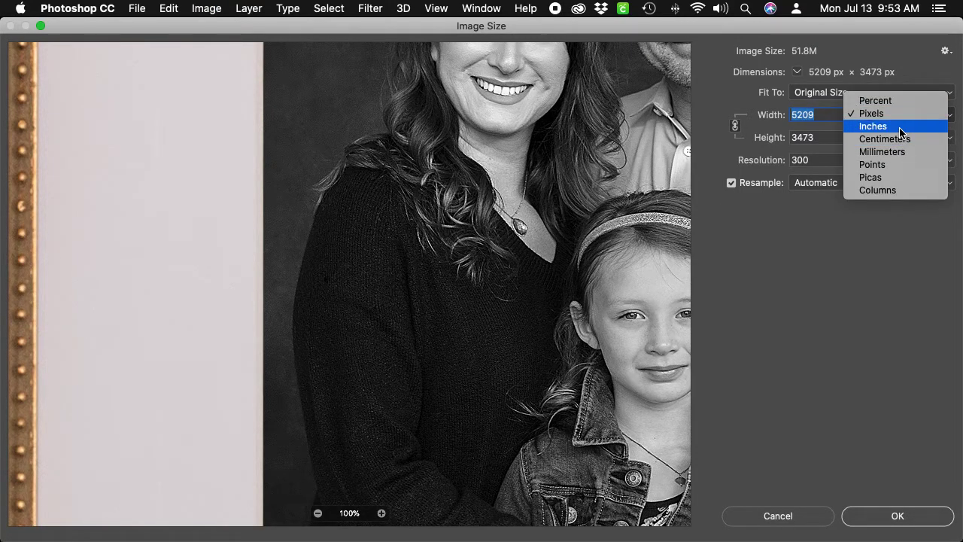
left_click(873, 126)
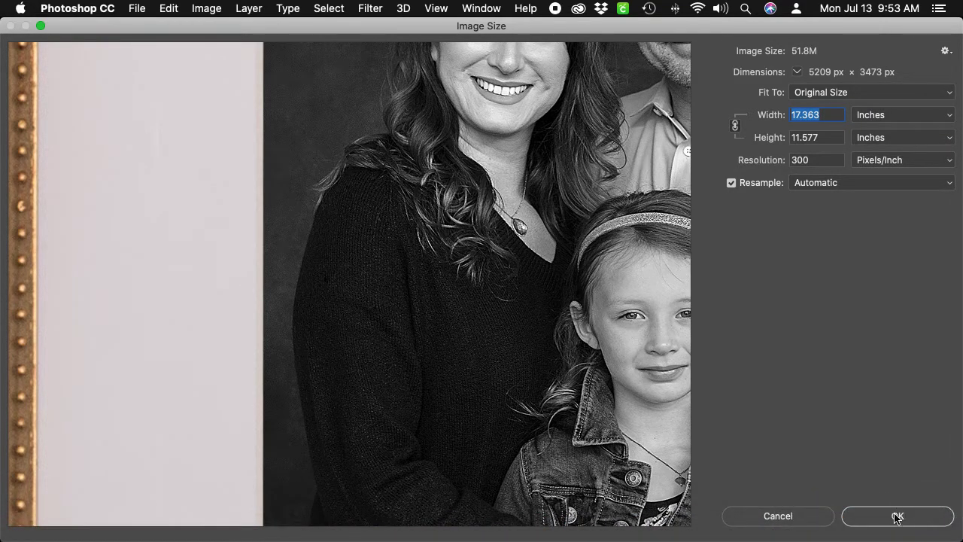
left_click(897, 515)
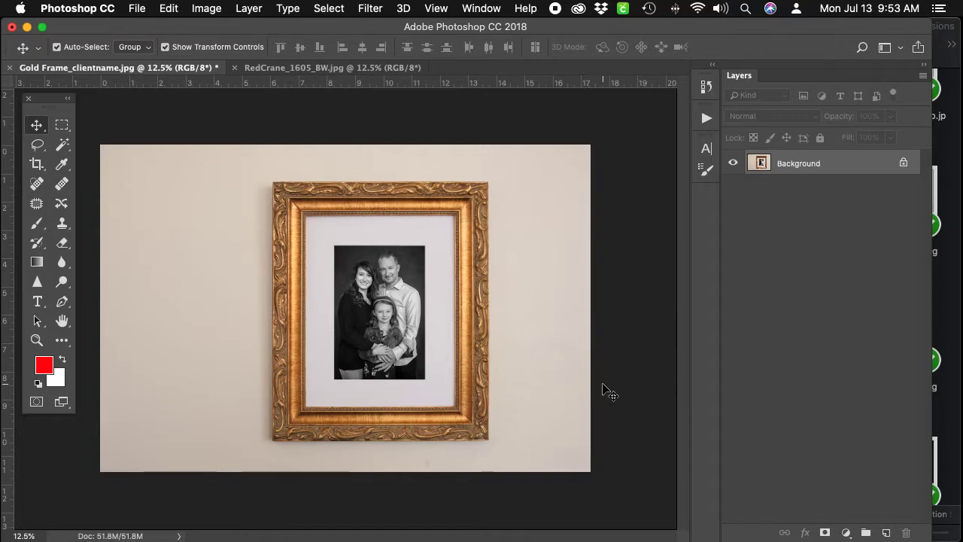
mouse_move(364, 148)
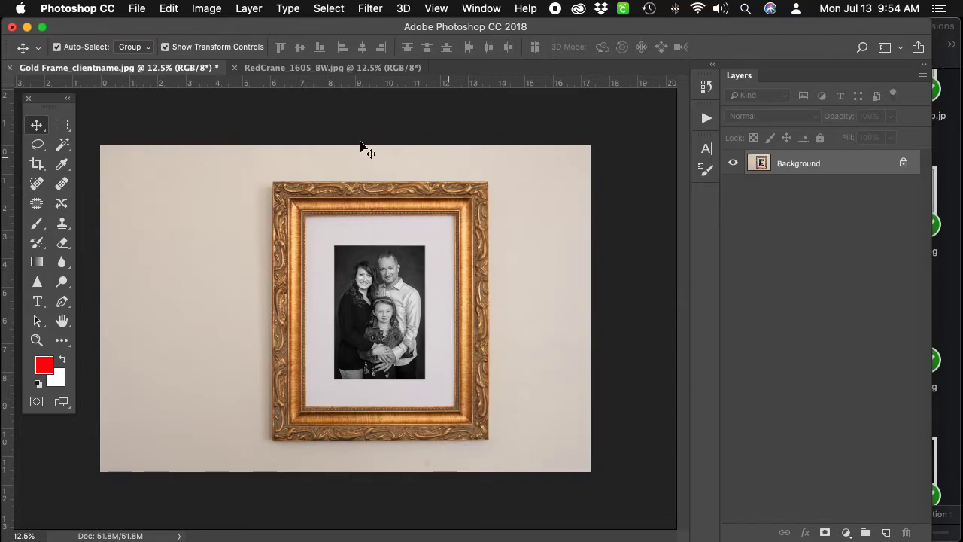
mouse_move(117, 401)
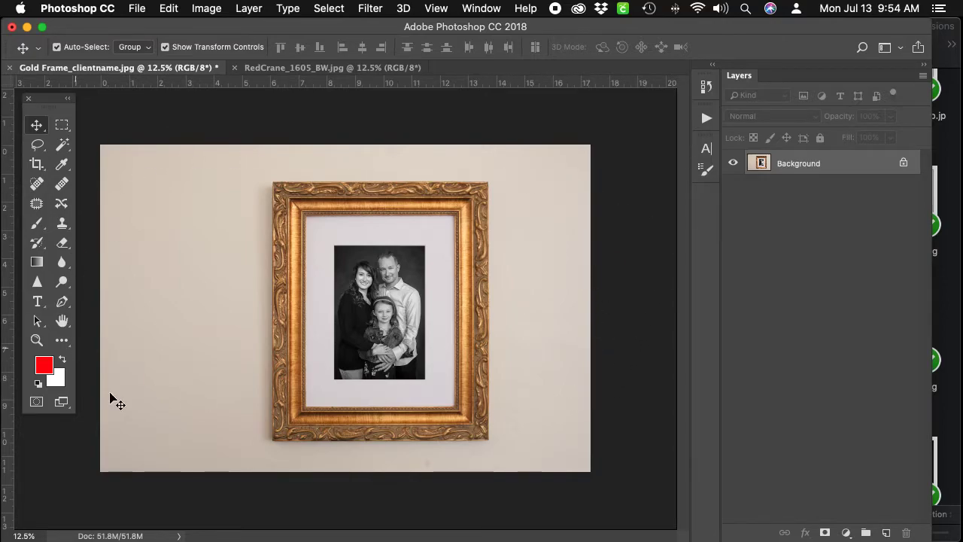
left_click(137, 9)
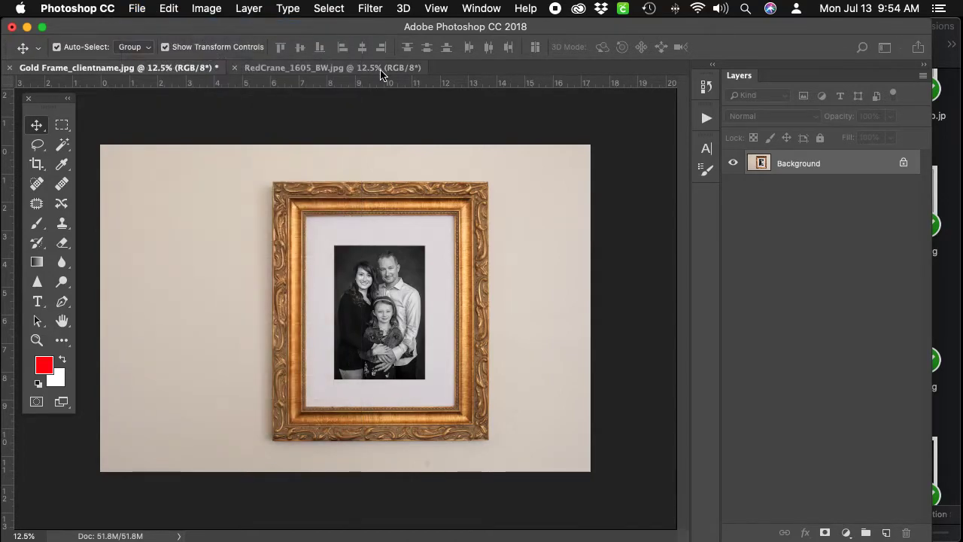
mouse_move(355, 126)
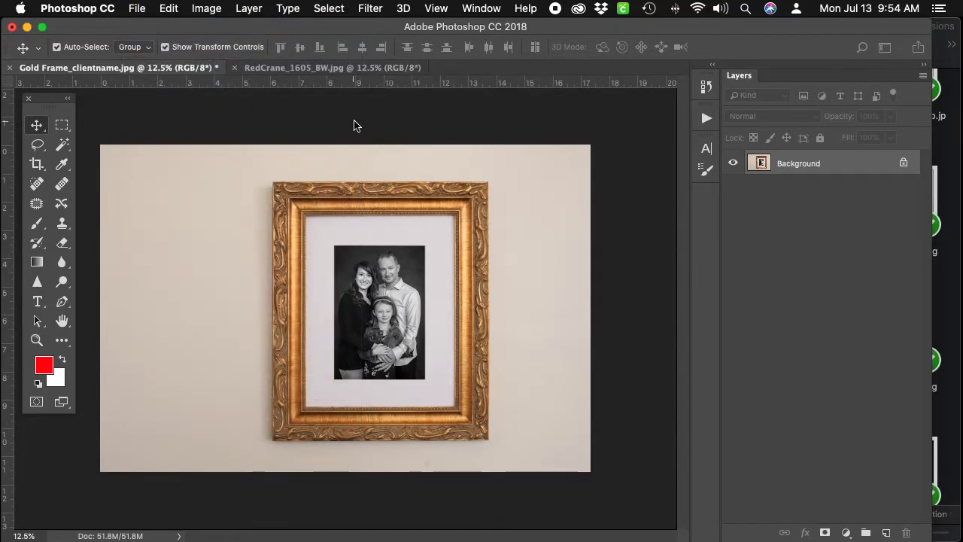
Start a new document measured in inches, 7.25 wide by 5.25 high
left_click(137, 9)
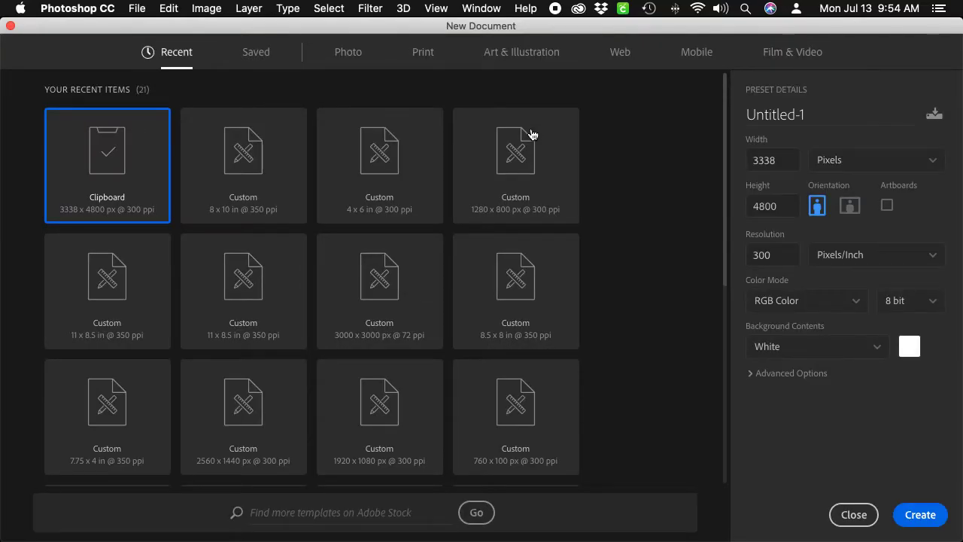
left_click(876, 160)
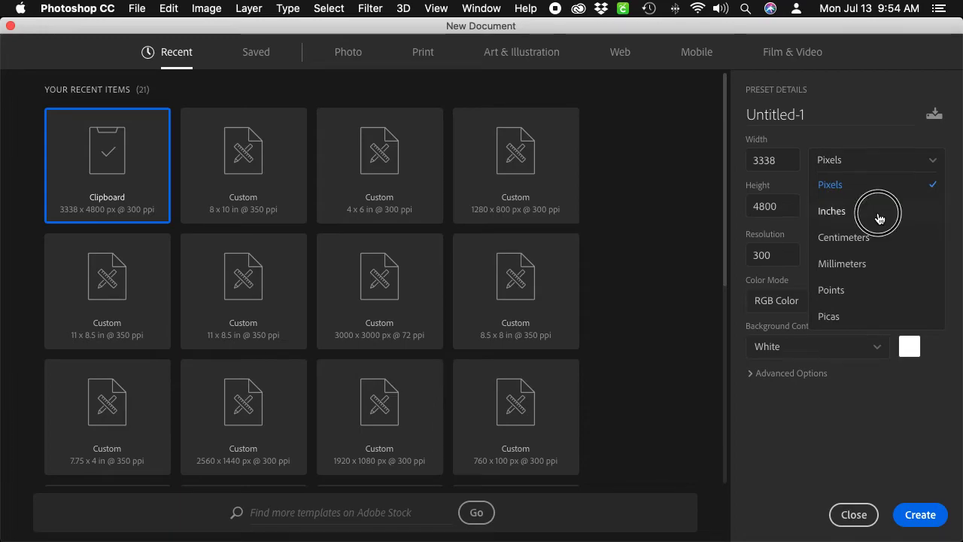
left_click(831, 210)
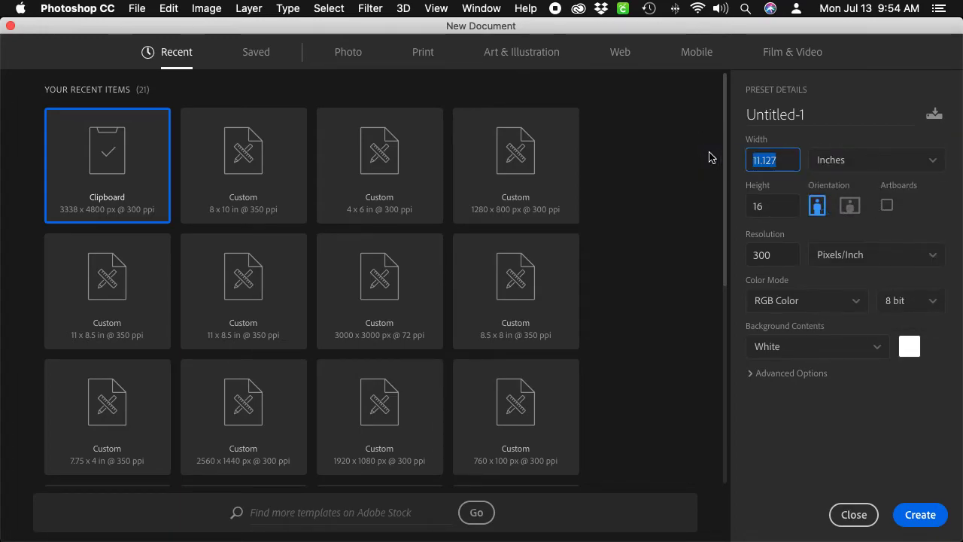
type("7")
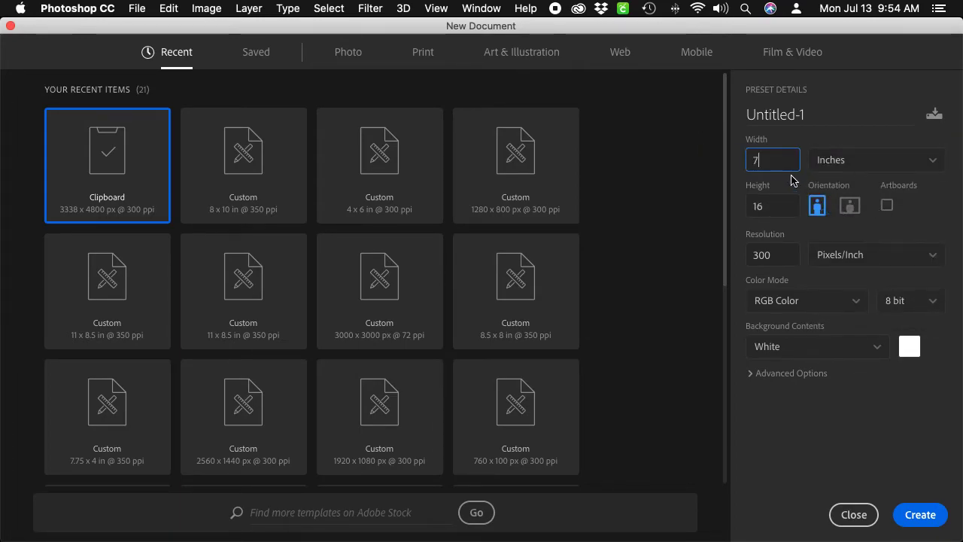
type(".25")
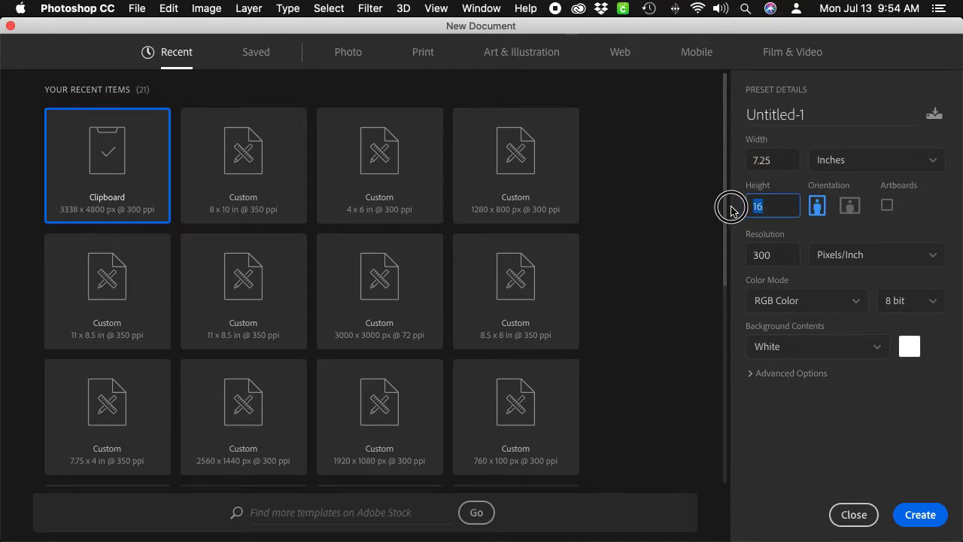
mouse_move(730, 209)
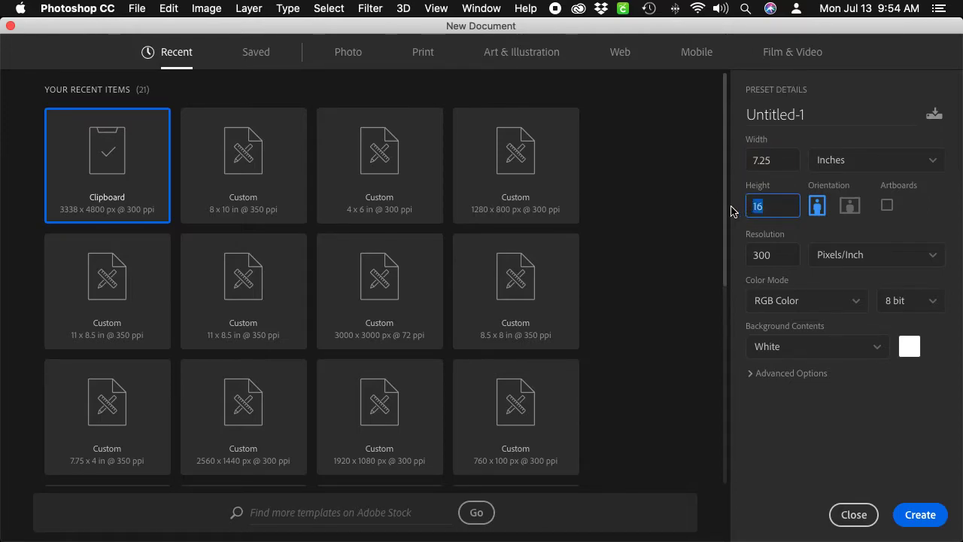
type("5.25")
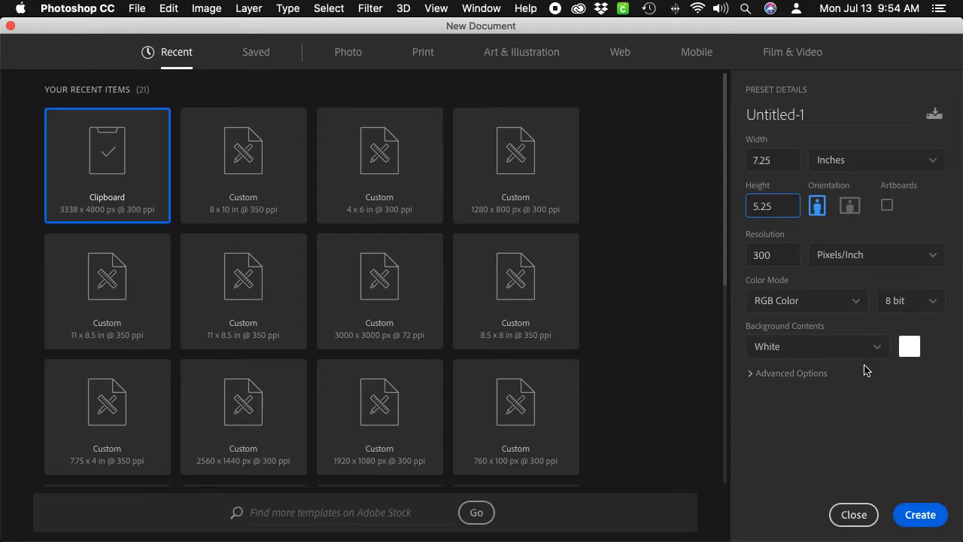
left_click(849, 205)
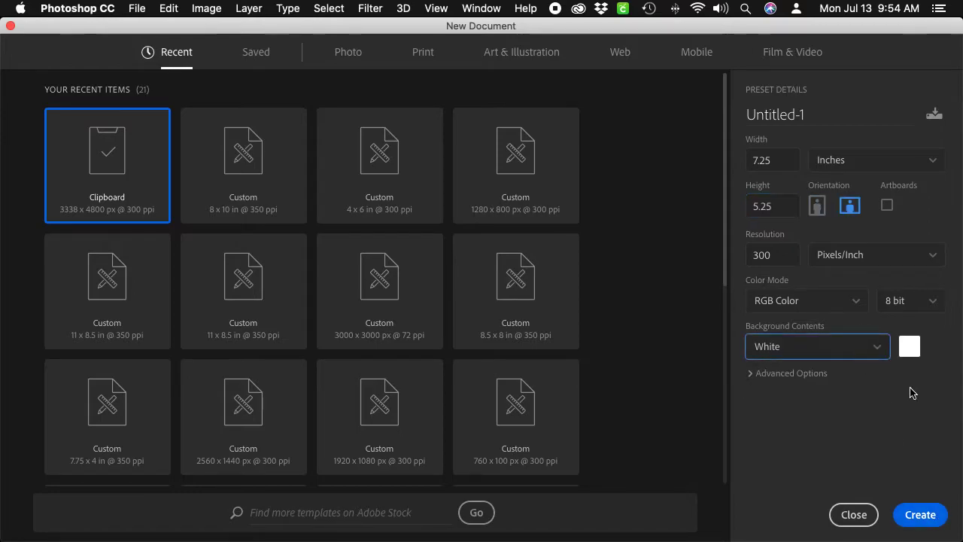
Keep the white background and create the blank Untitled-1 document
left_click(815, 346)
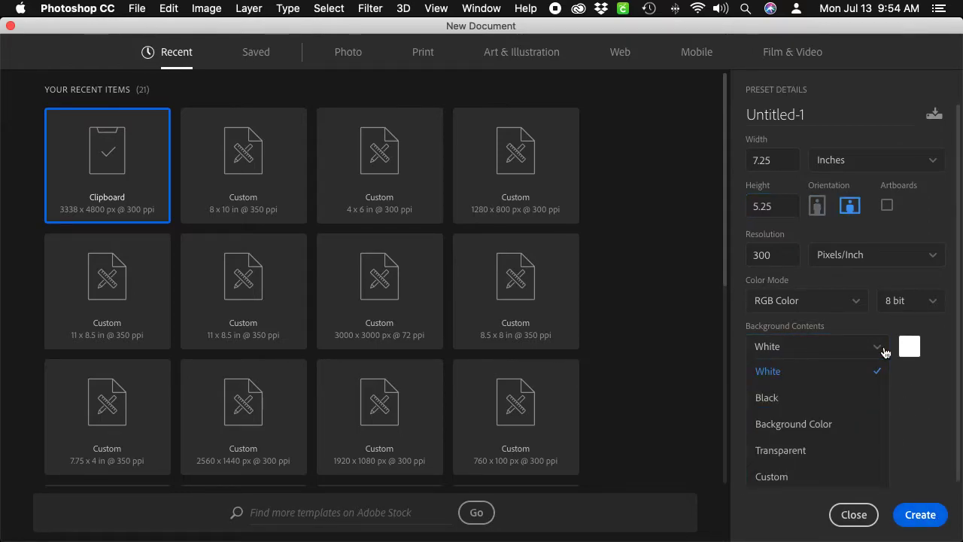
mouse_move(851, 454)
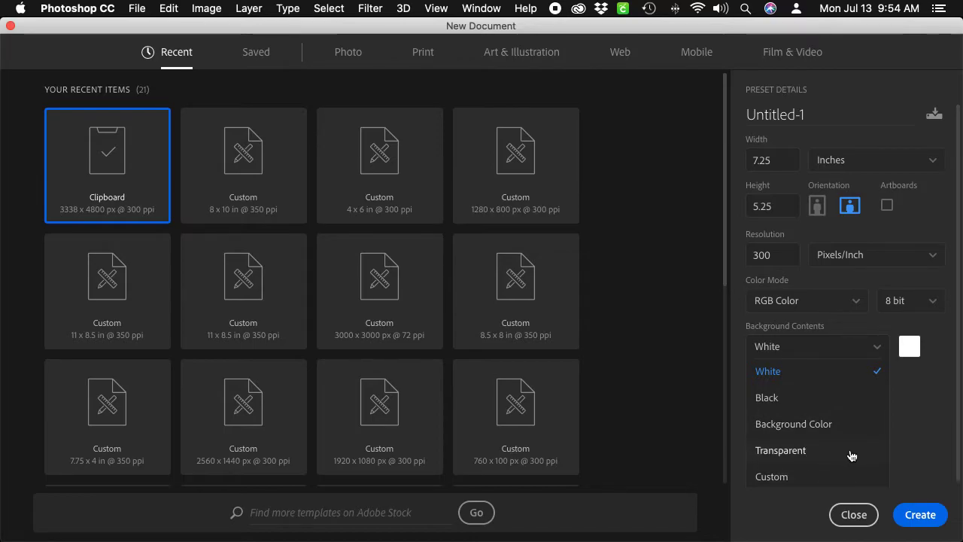
left_click(780, 450)
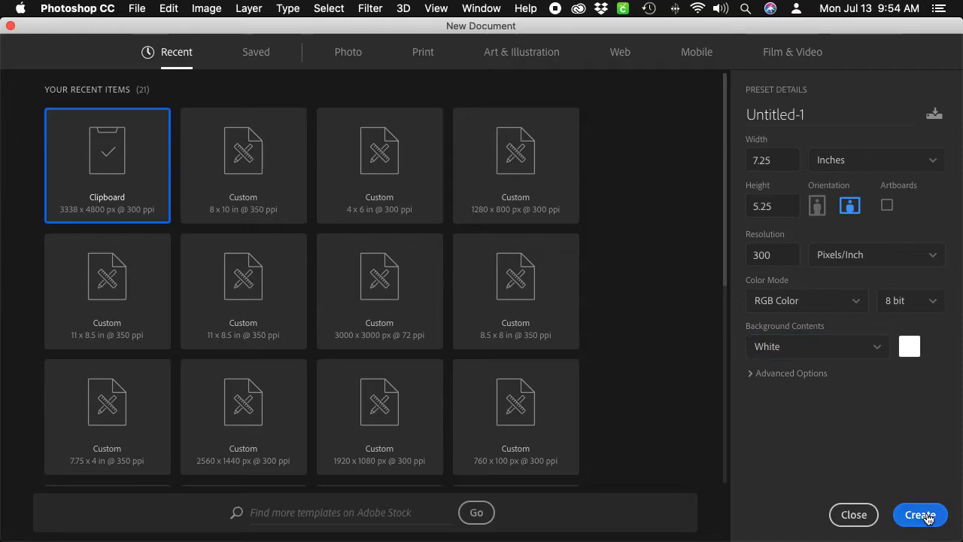
left_click(920, 514)
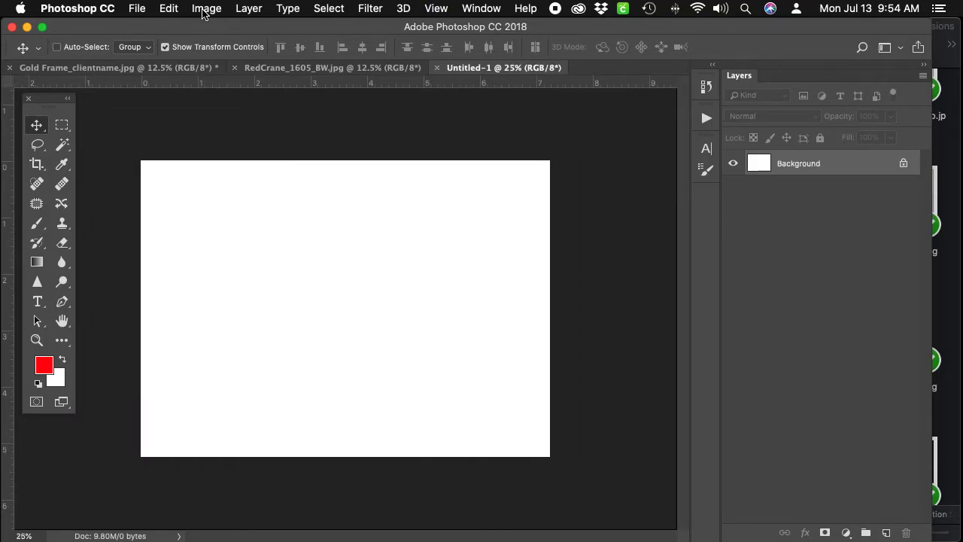
mouse_move(403, 81)
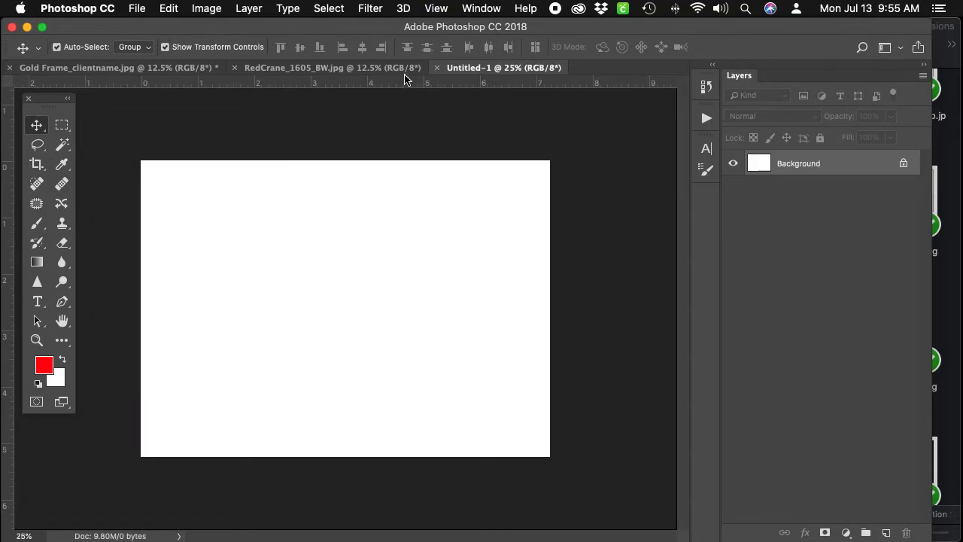
Close RedCrane_1605_BW.jpg and paste the framed wall photo into Untitled-1 as Layer 1
left_click(118, 66)
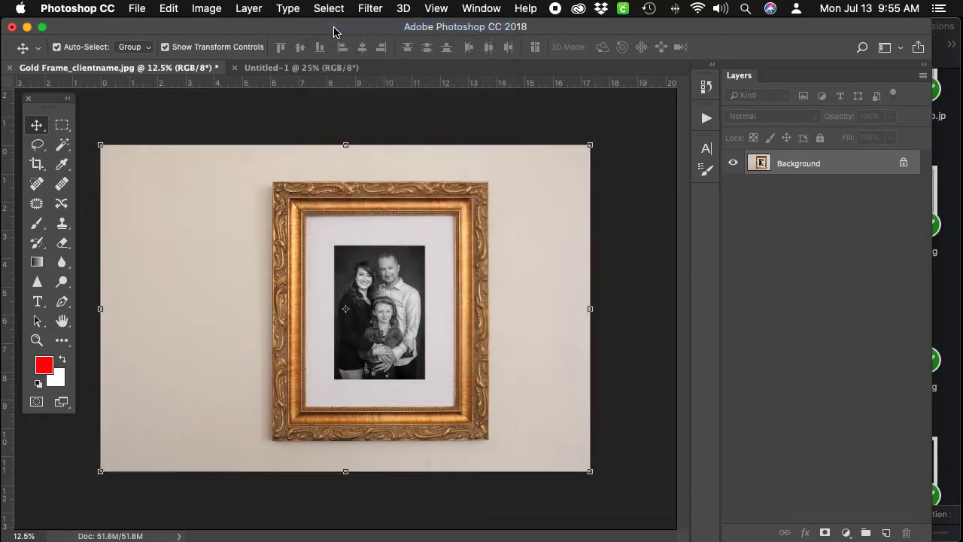
left_click(169, 9)
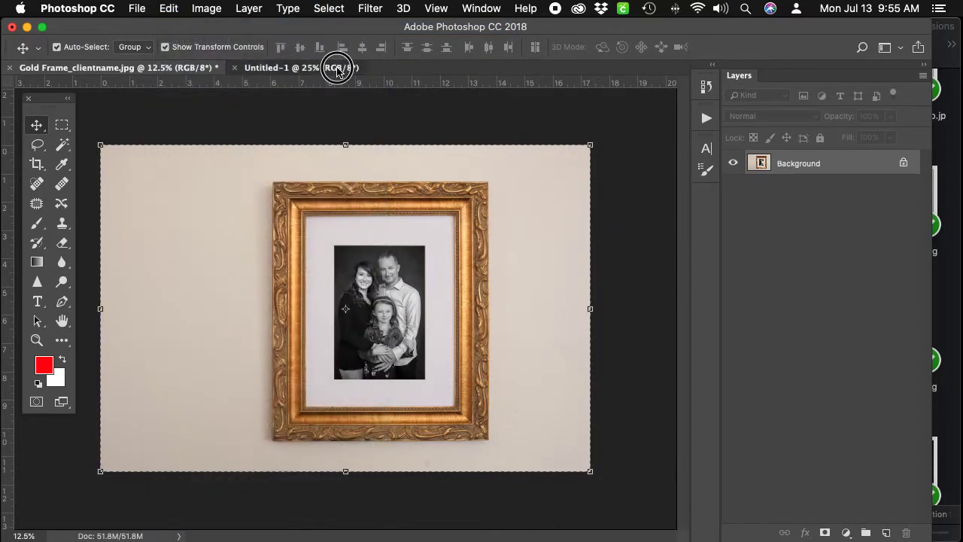
left_click(169, 9)
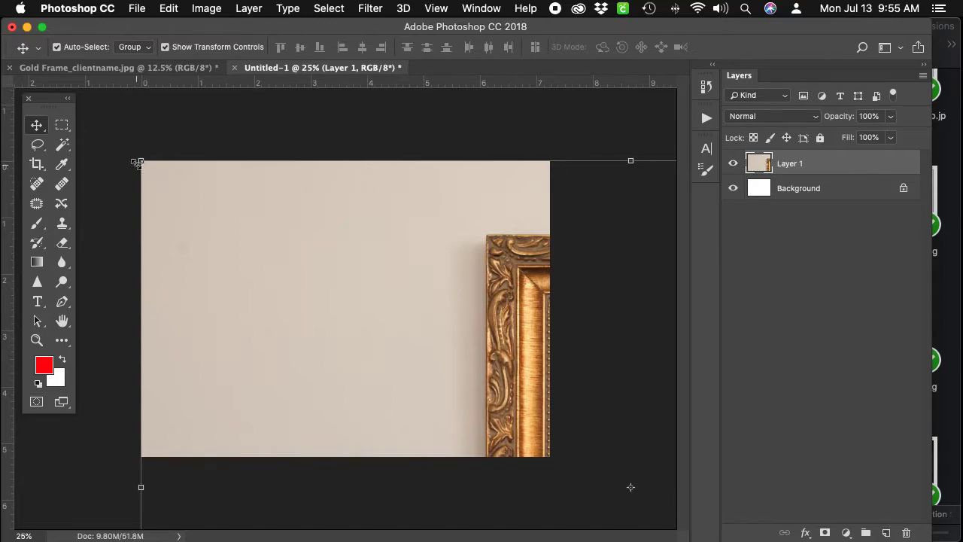
left_click(169, 9)
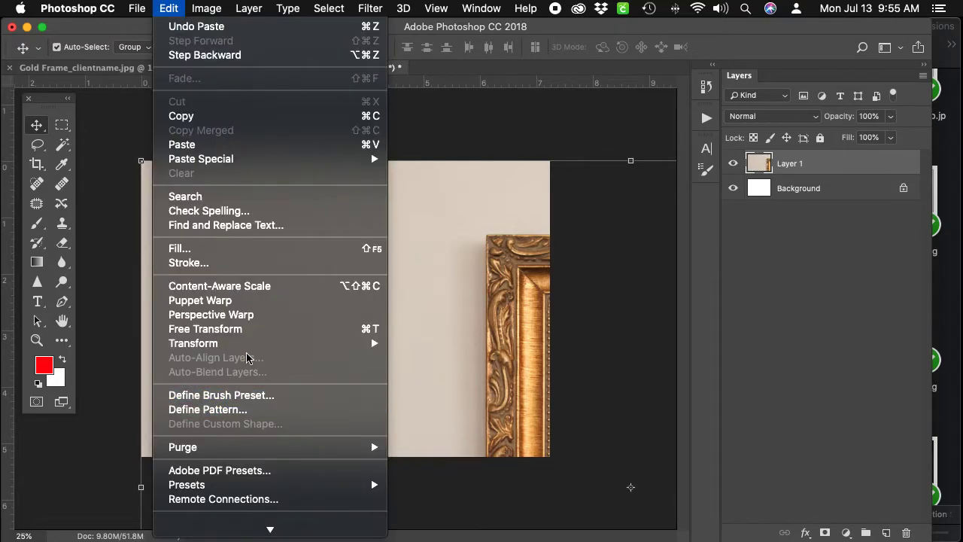
Free-transform the pasted photo down to about 85% so the whole frame fits the canvas
left_click(204, 328)
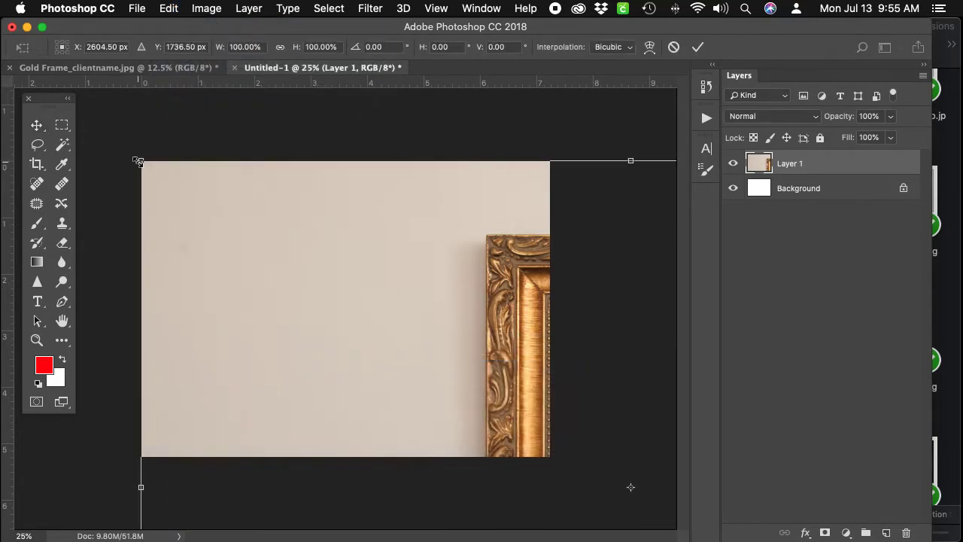
left_click_drag(140, 160, 289, 271)
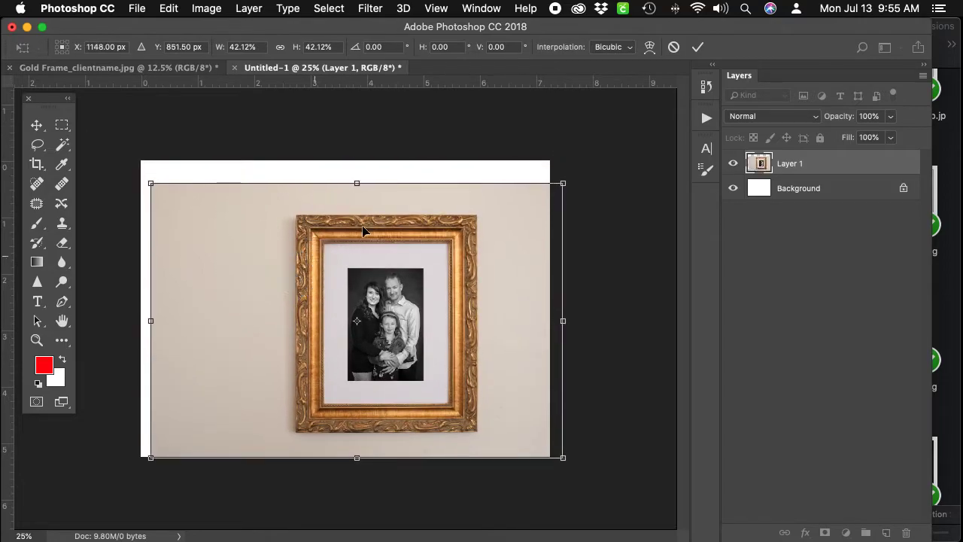
left_click_drag(560, 184, 599, 153)
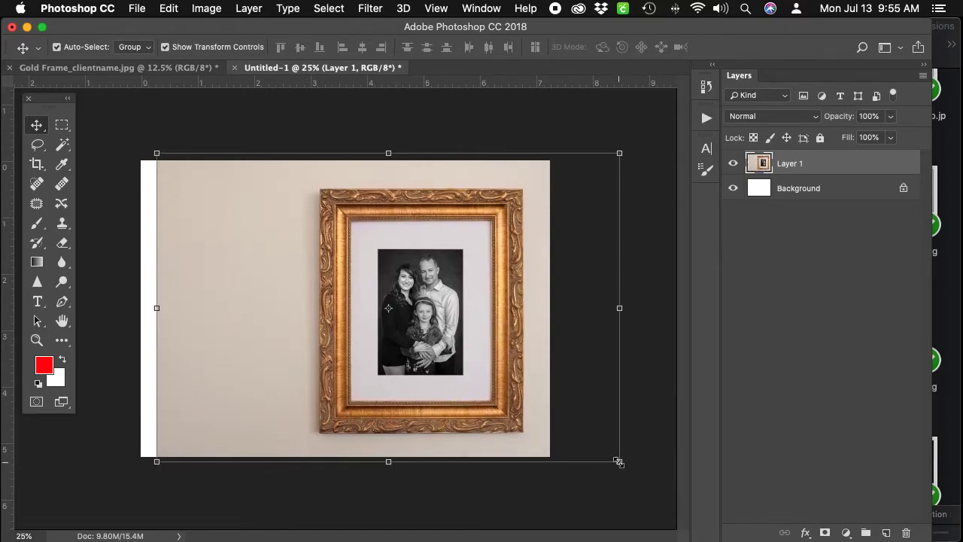
left_click_drag(620, 460, 551, 418)
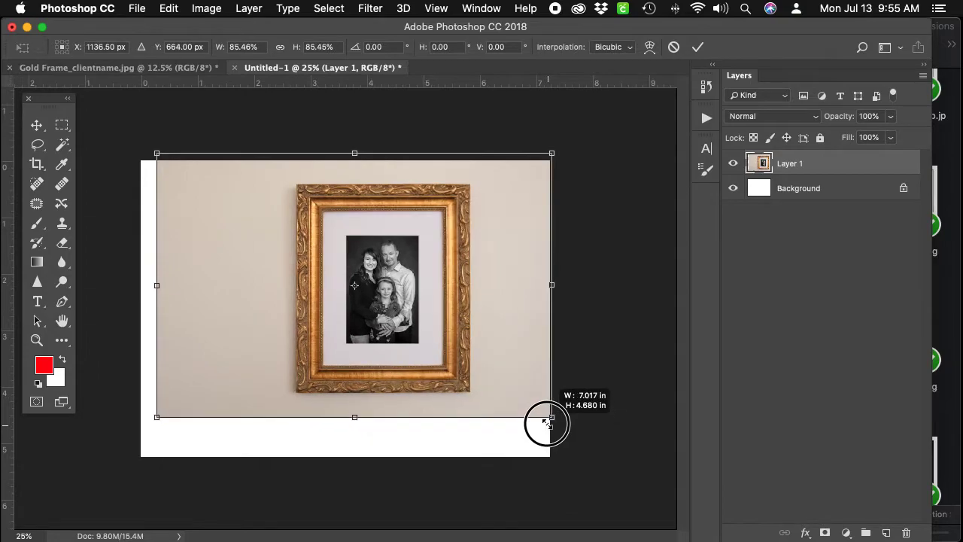
Reposition the scaled photo on the canvas and commit, leaving white margins
left_click_drag(545, 421, 530, 421)
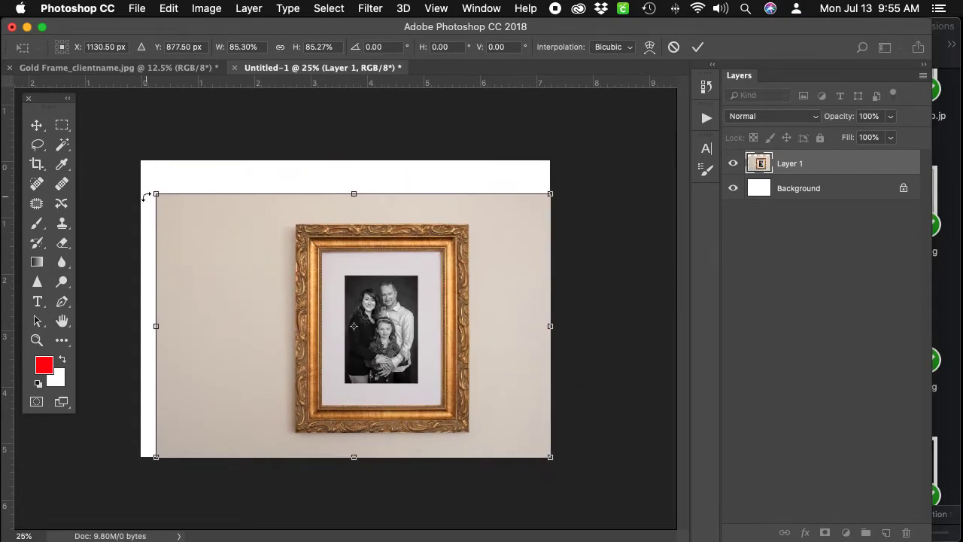
left_click_drag(354, 325, 375, 204)
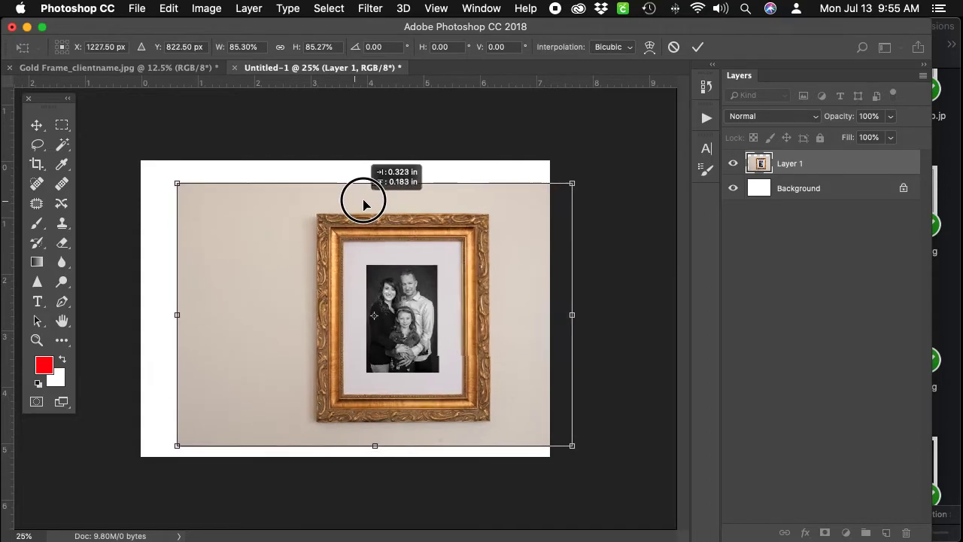
left_click_drag(364, 203, 381, 197)
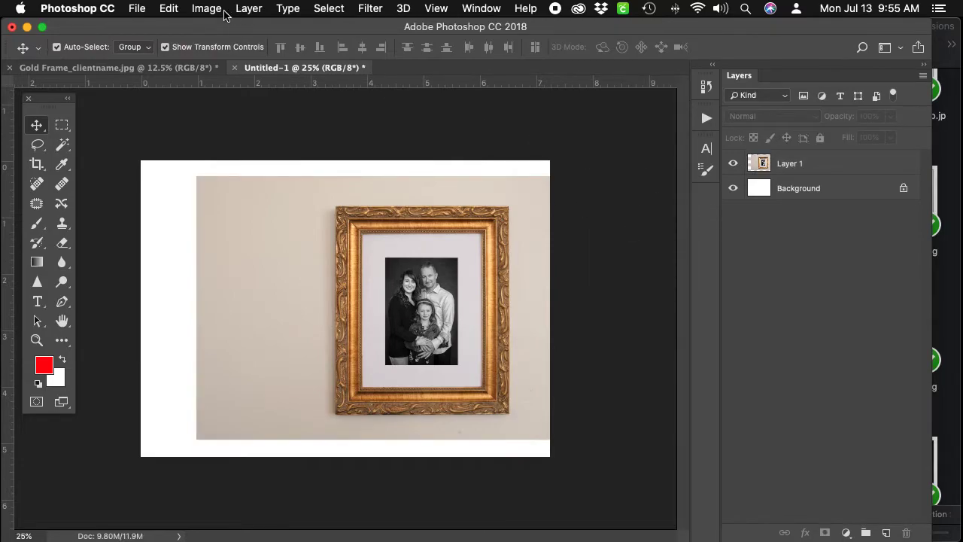
Flatten the image and marquee-select a tall strip of plain wall left of the frame
left_click(250, 9)
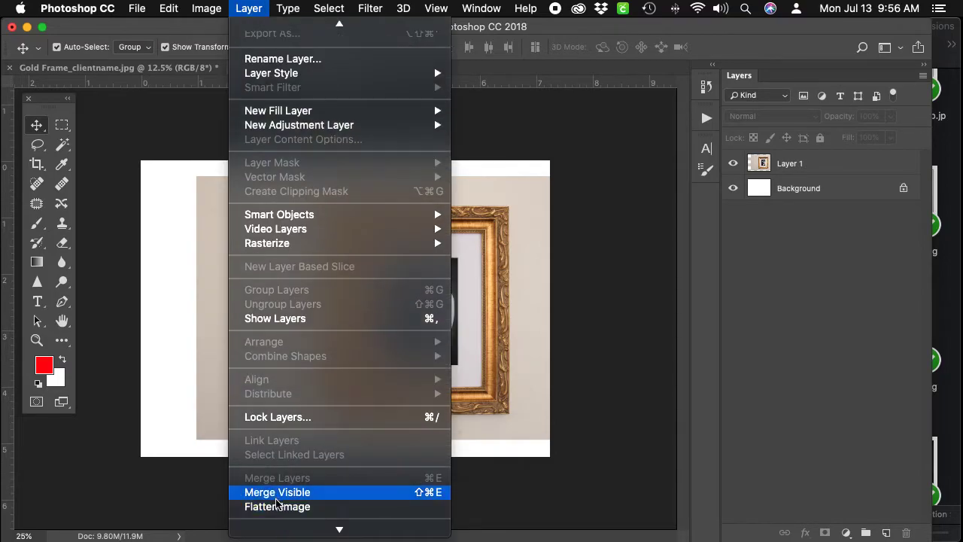
left_click(277, 506)
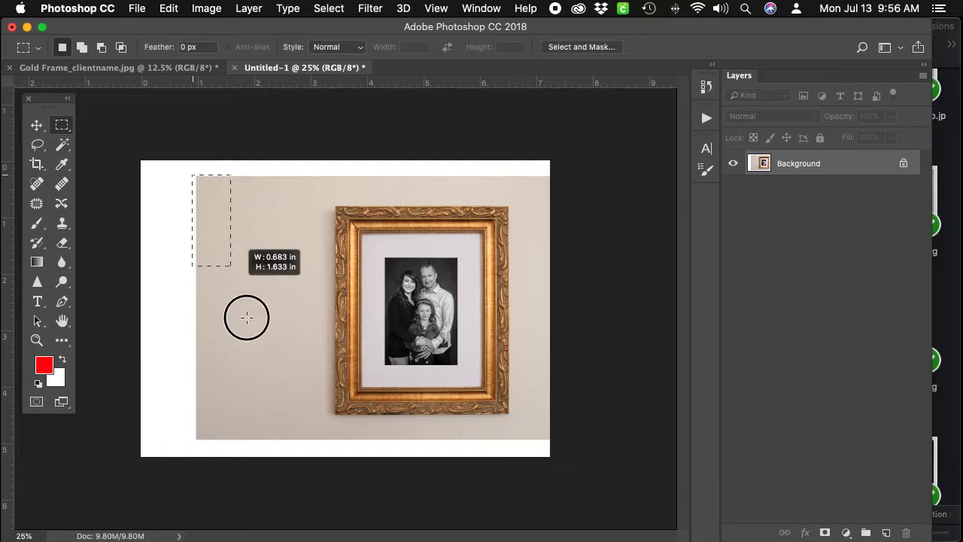
left_click_drag(247, 318, 328, 442)
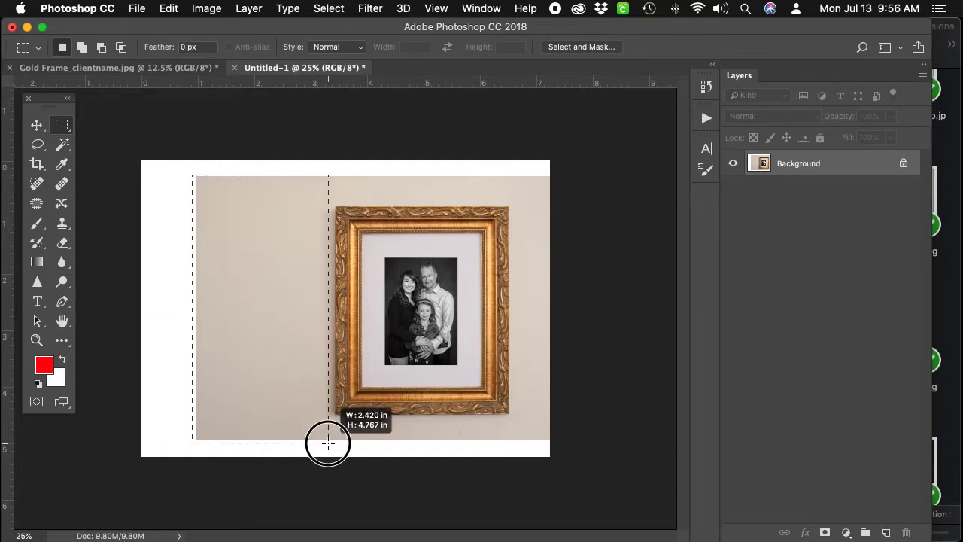
left_click_drag(328, 442, 331, 443)
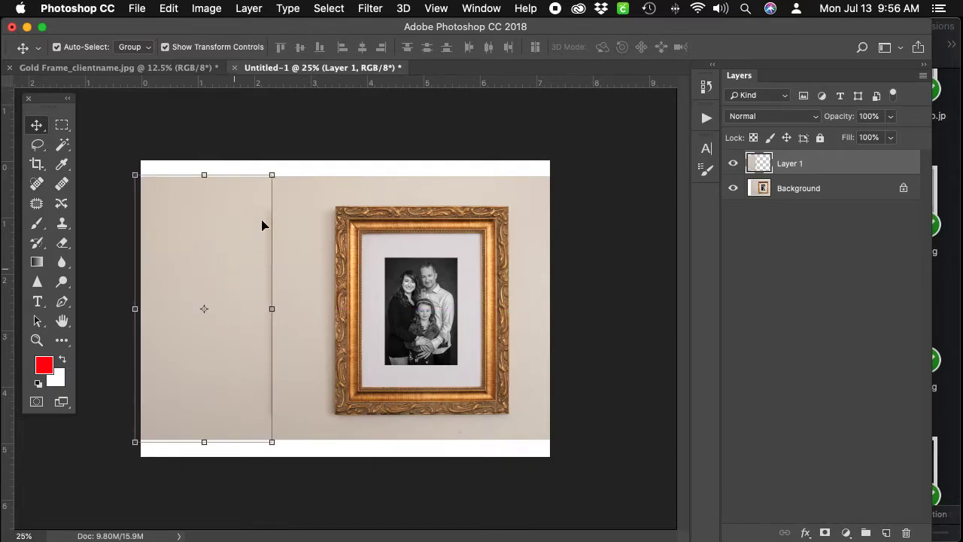
Soft-erase the copied strip's seam over the left gap and flatten to one layer
left_click(63, 243)
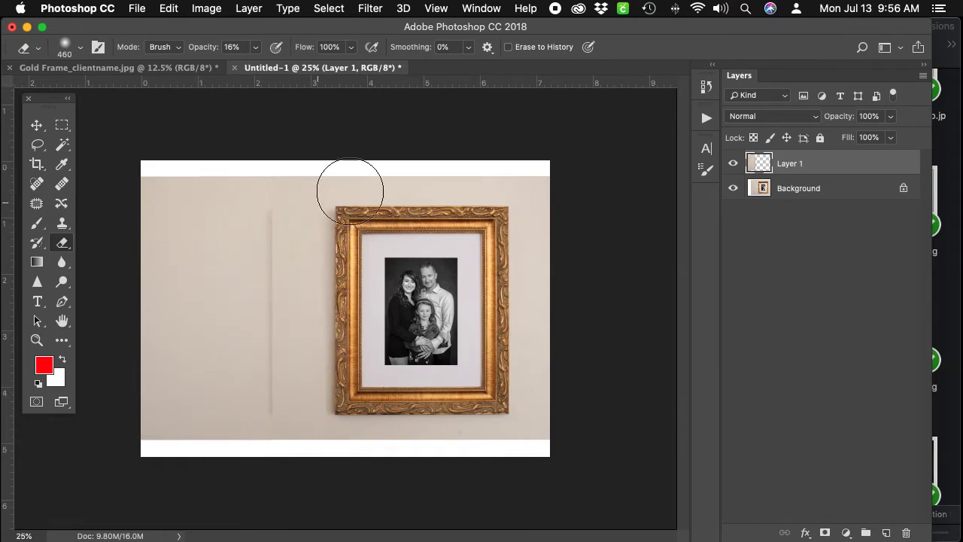
mouse_move(277, 255)
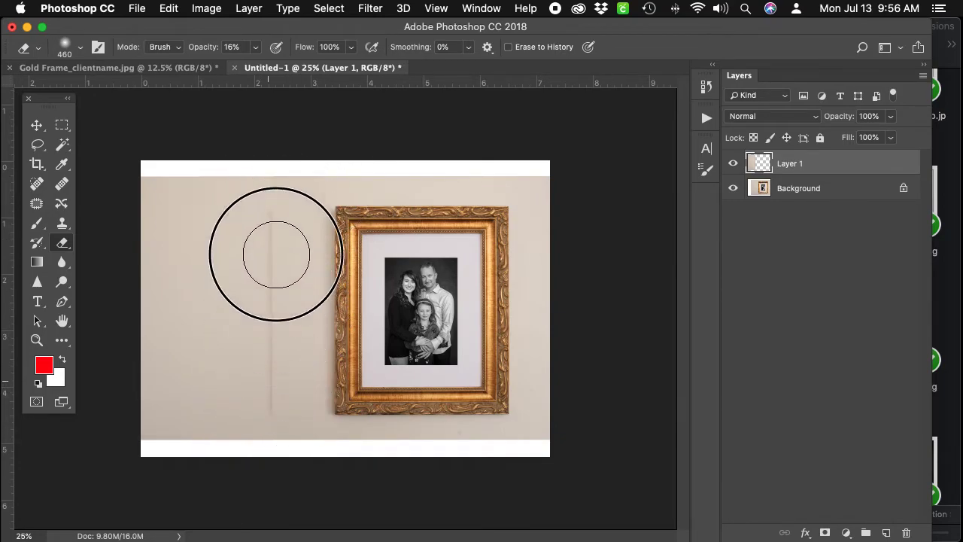
mouse_move(279, 193)
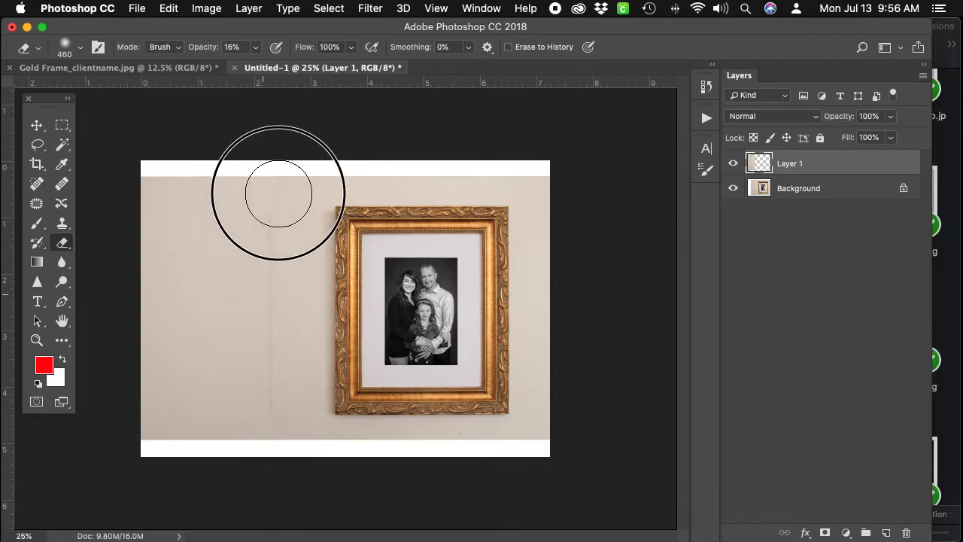
mouse_move(271, 286)
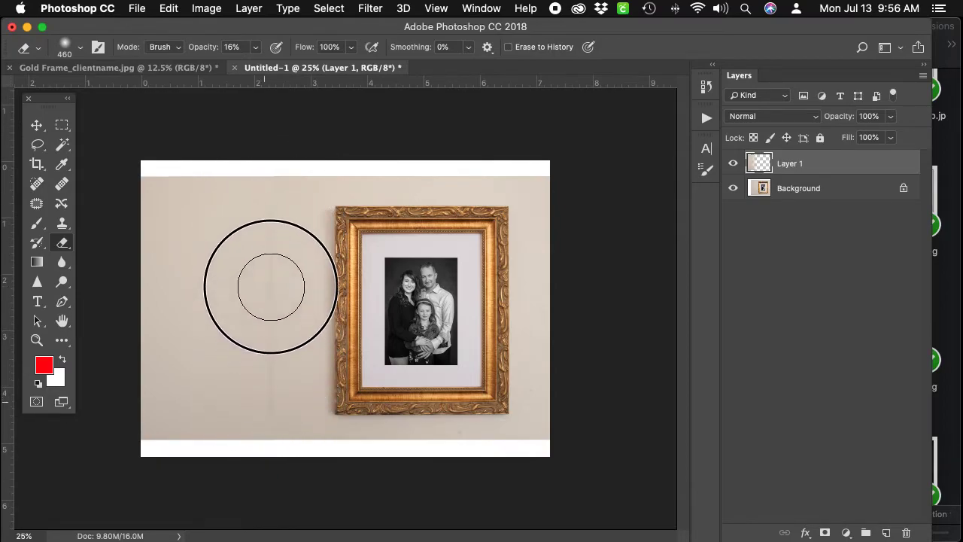
mouse_move(268, 406)
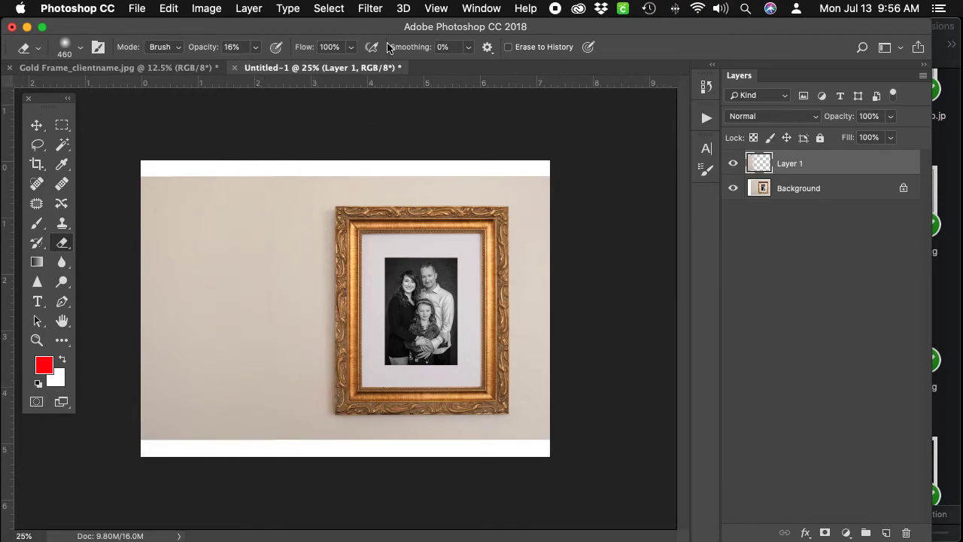
left_click(36, 125)
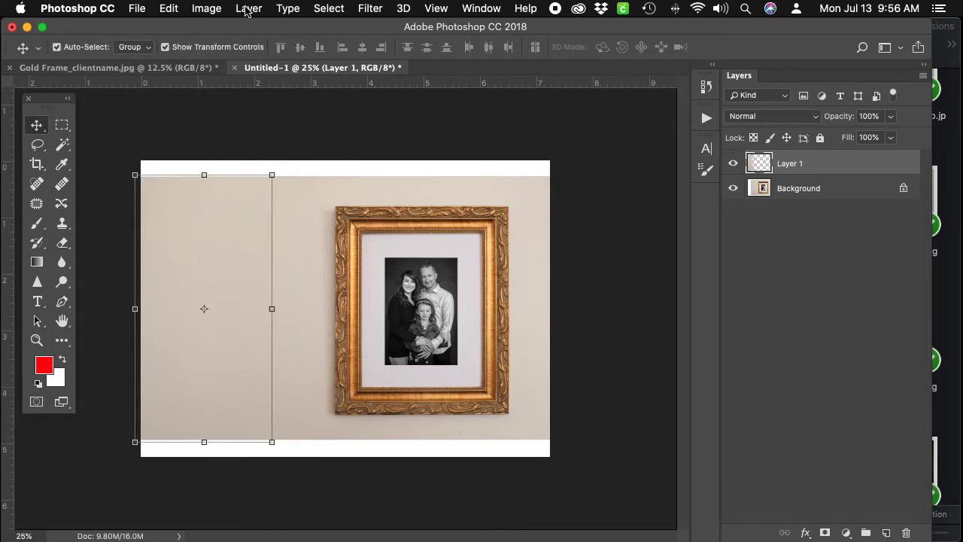
left_click(248, 9)
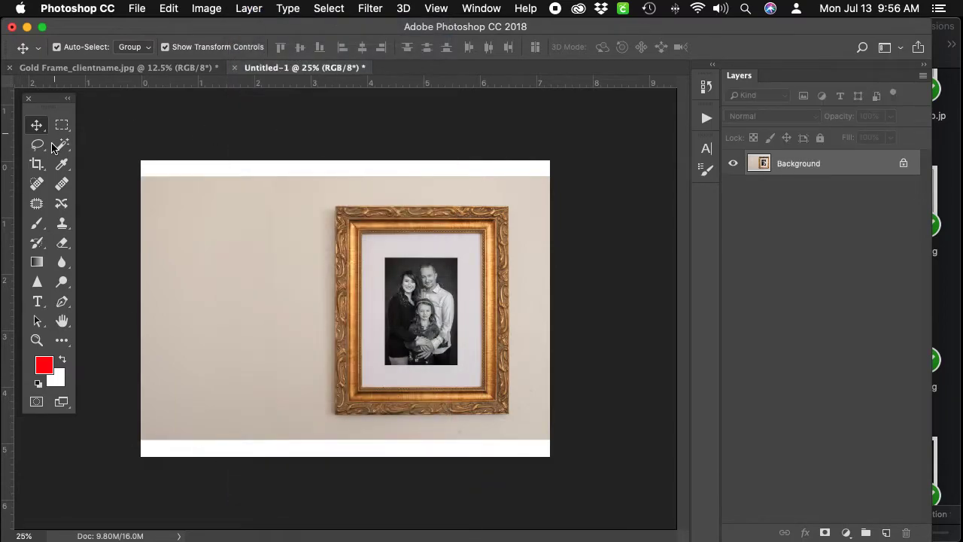
Lasso the top white strip with the Patch tool and fill it from the wall below
left_click(36, 204)
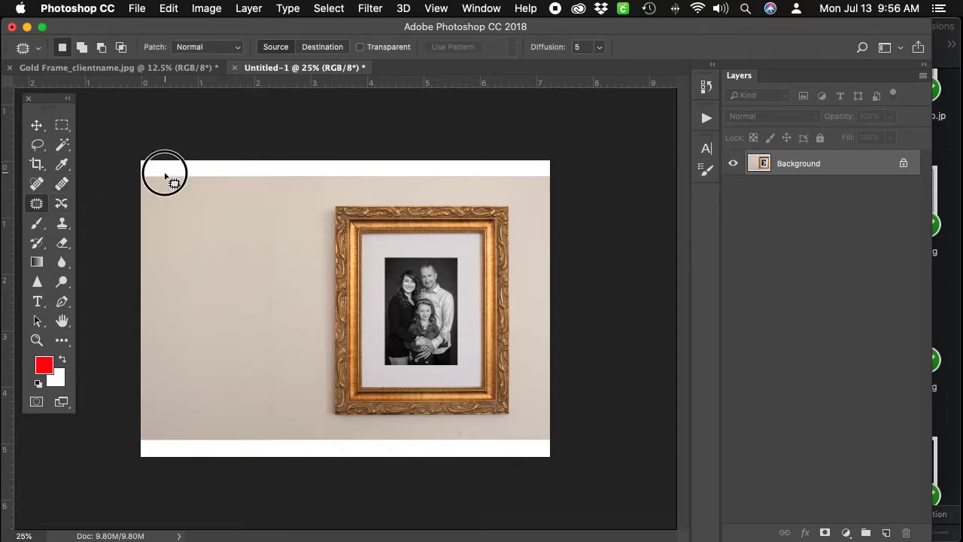
left_click_drag(165, 175, 361, 203)
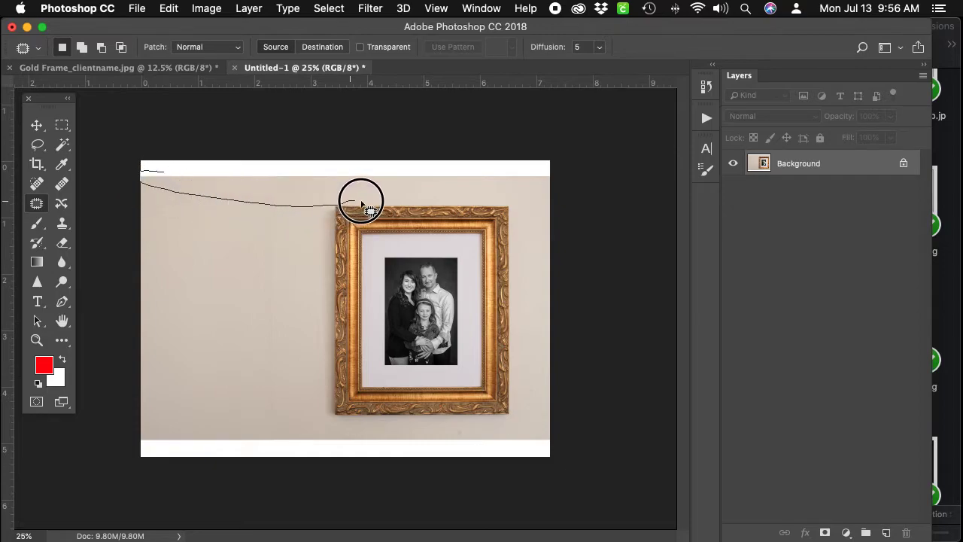
left_click_drag(361, 207, 301, 169)
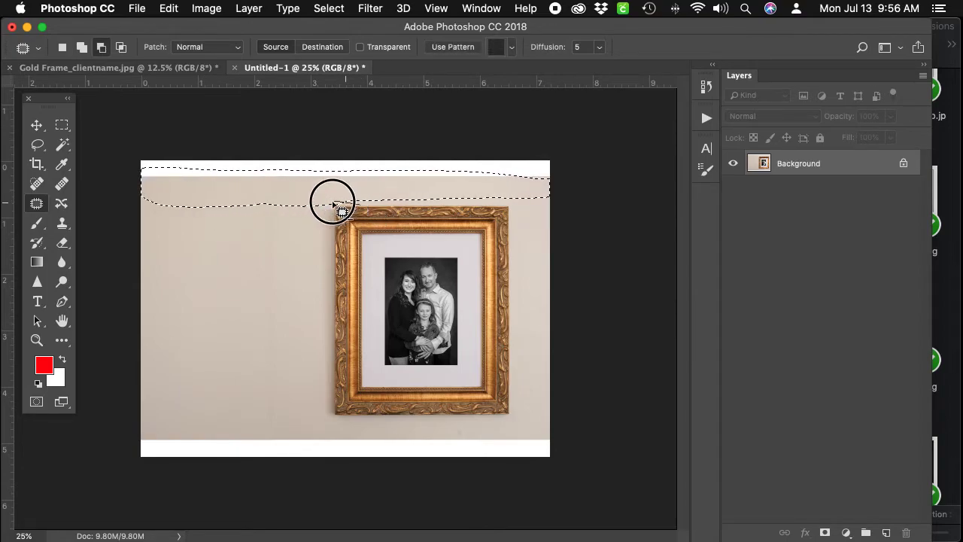
left_click_drag(334, 208, 526, 187)
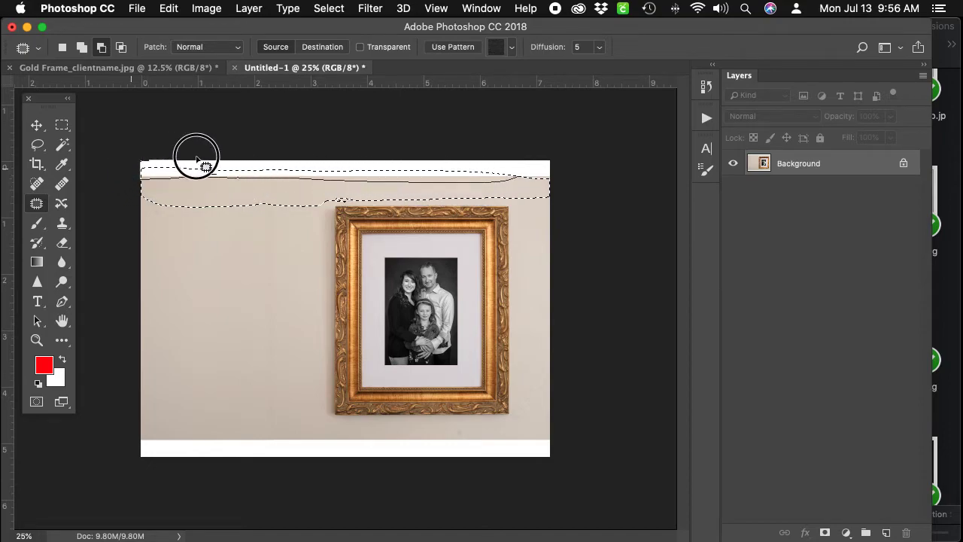
left_click_drag(199, 158, 526, 188)
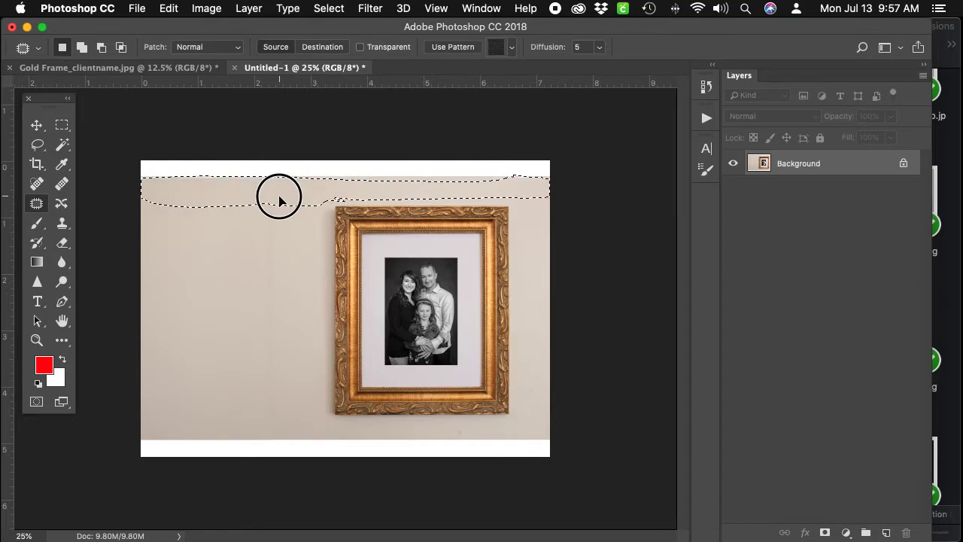
left_click_drag(280, 198, 274, 428)
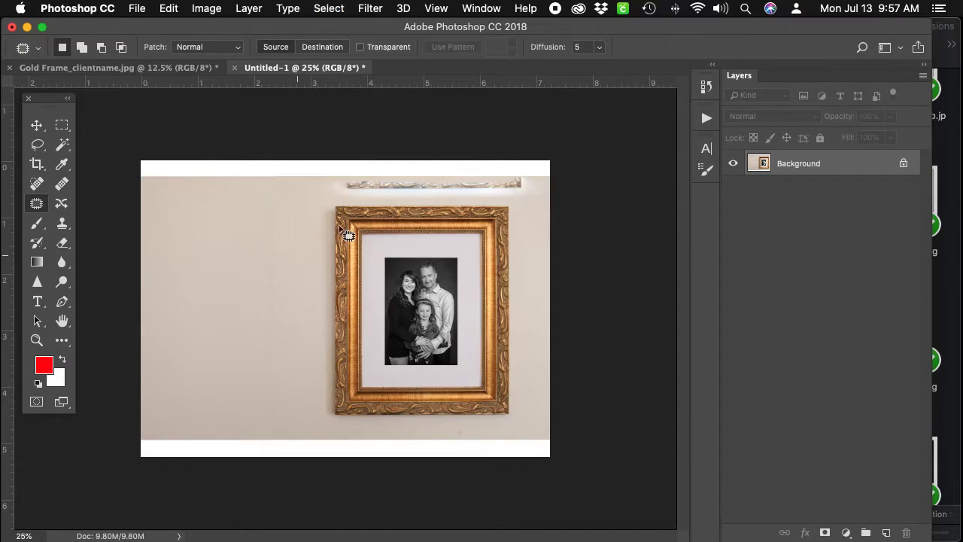
Step back in History, re-outline the leftover top sliver and patch it with wall texture
left_click(704, 86)
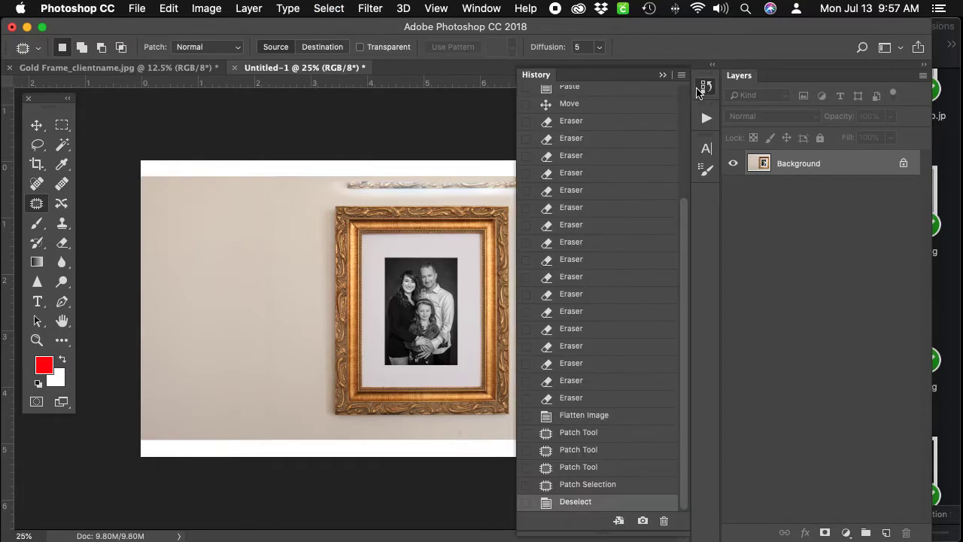
left_click(587, 485)
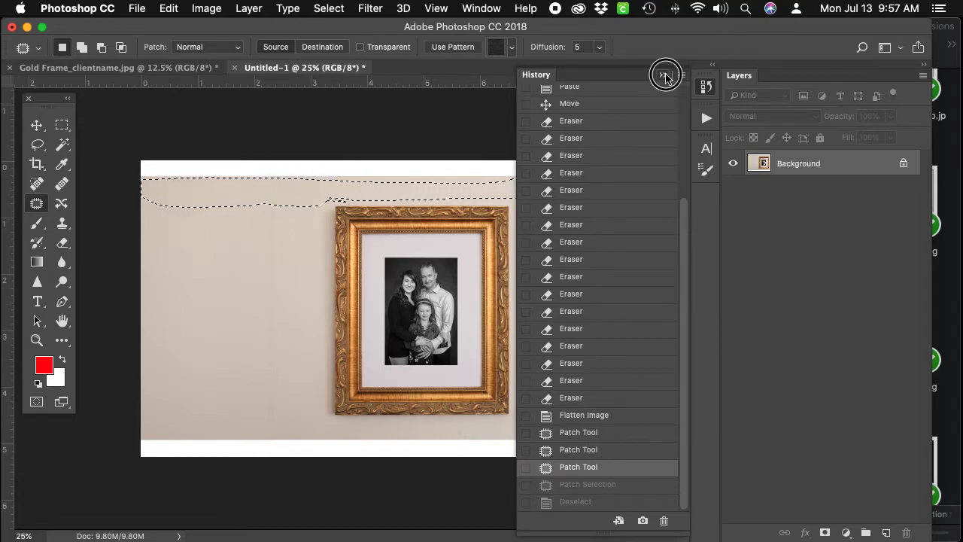
left_click(666, 75)
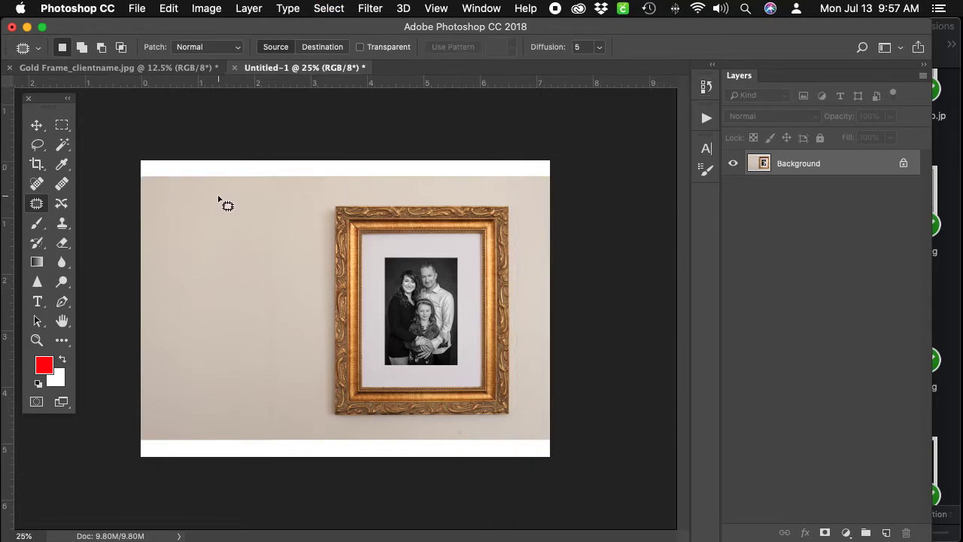
mouse_move(142, 194)
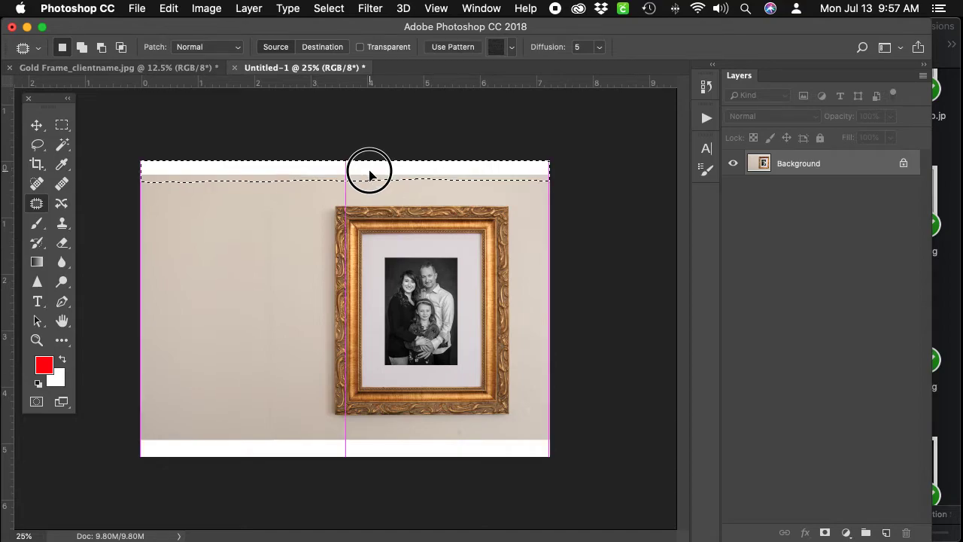
left_click_drag(369, 174, 369, 186)
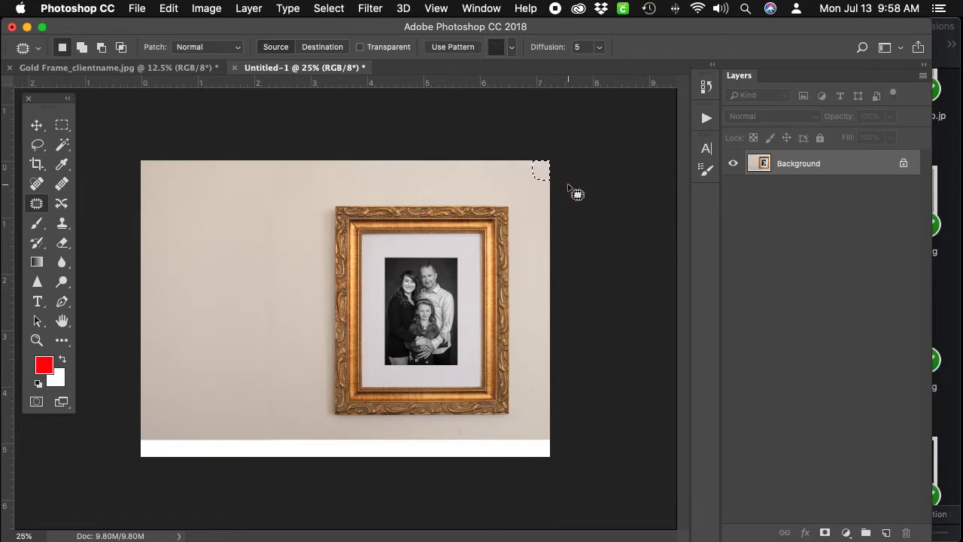
Deselect, outline the bottom white strip and patch it with wall texture from above
left_click(328, 9)
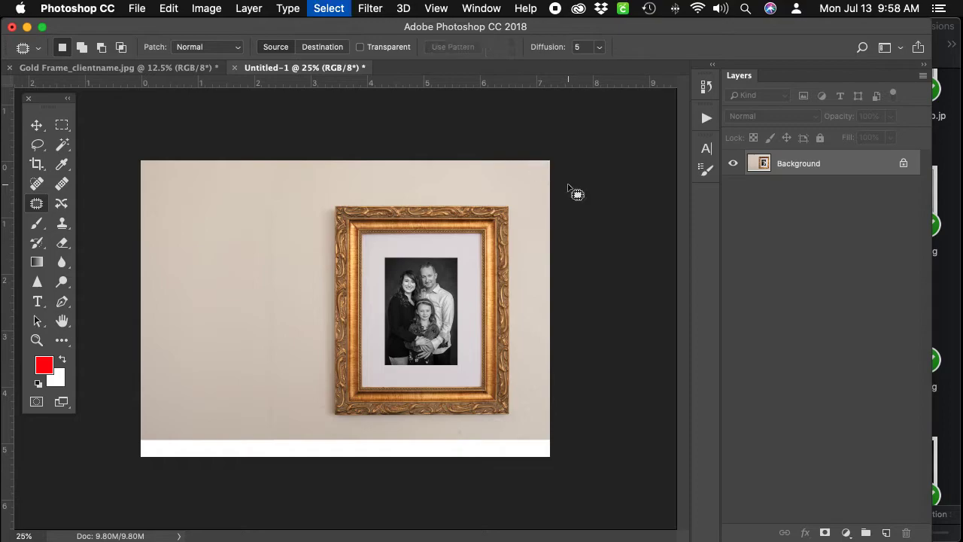
mouse_move(563, 443)
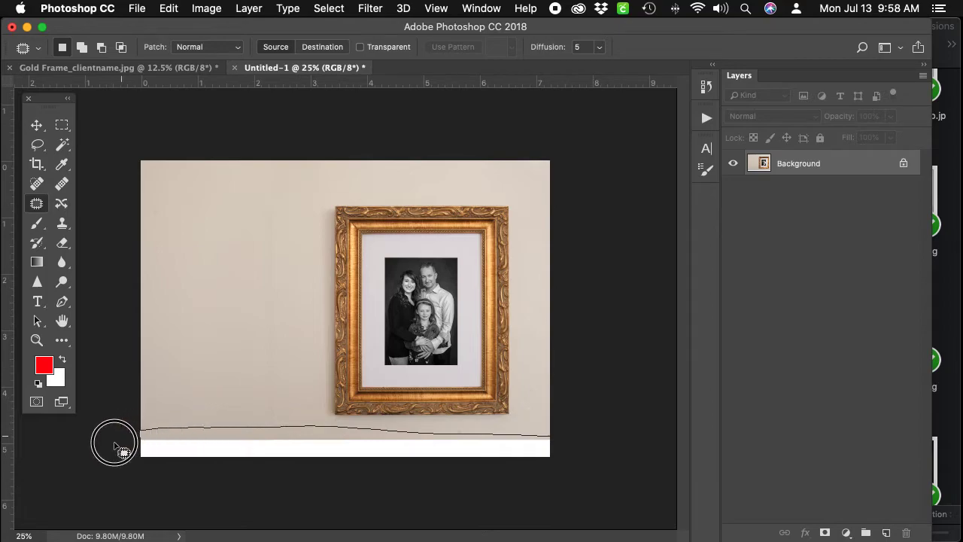
left_click_drag(117, 443, 560, 444)
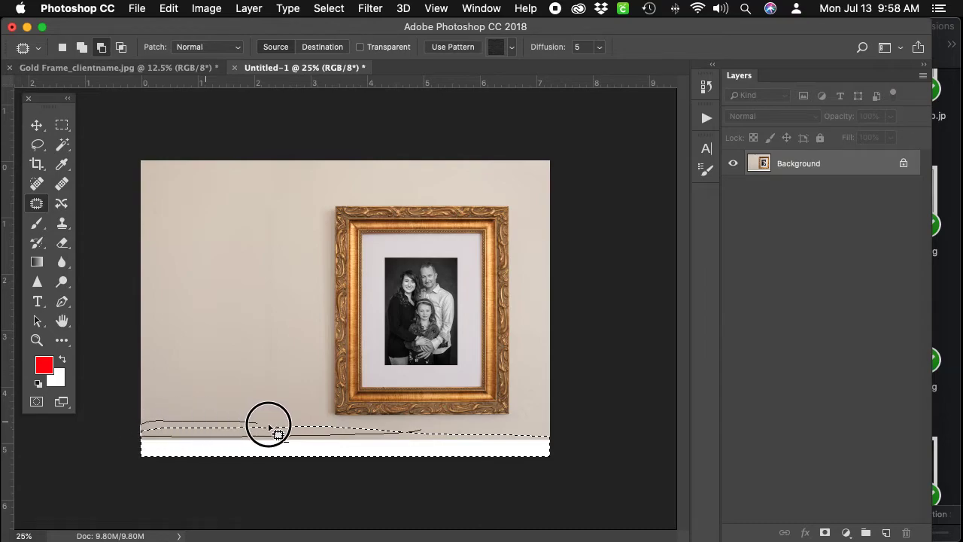
left_click_drag(270, 424, 431, 443)
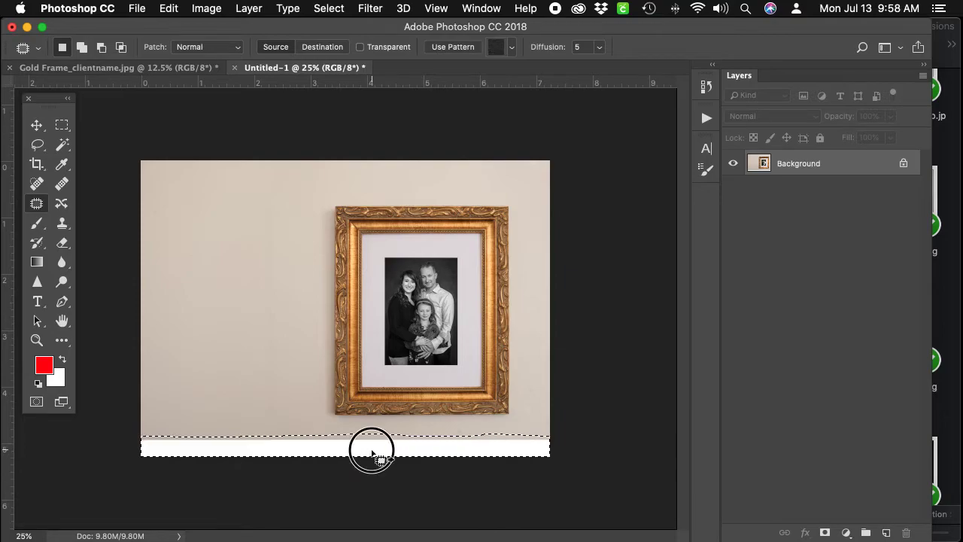
left_click_drag(370, 451, 369, 178)
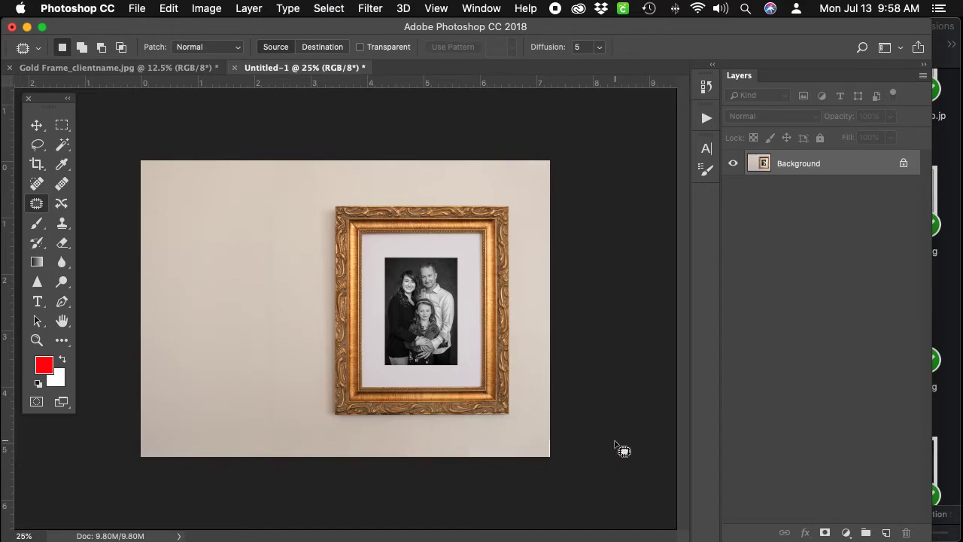
mouse_move(30, 284)
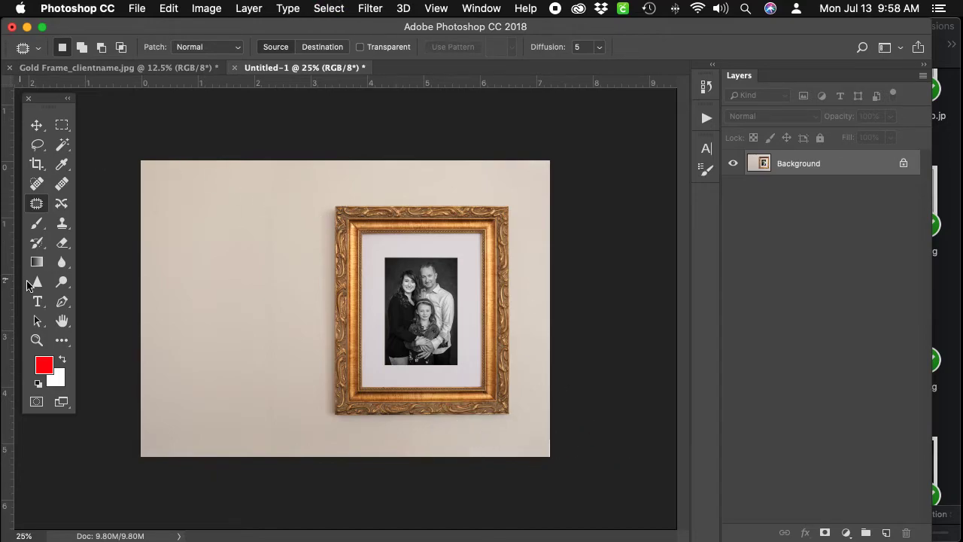
left_click(36, 301)
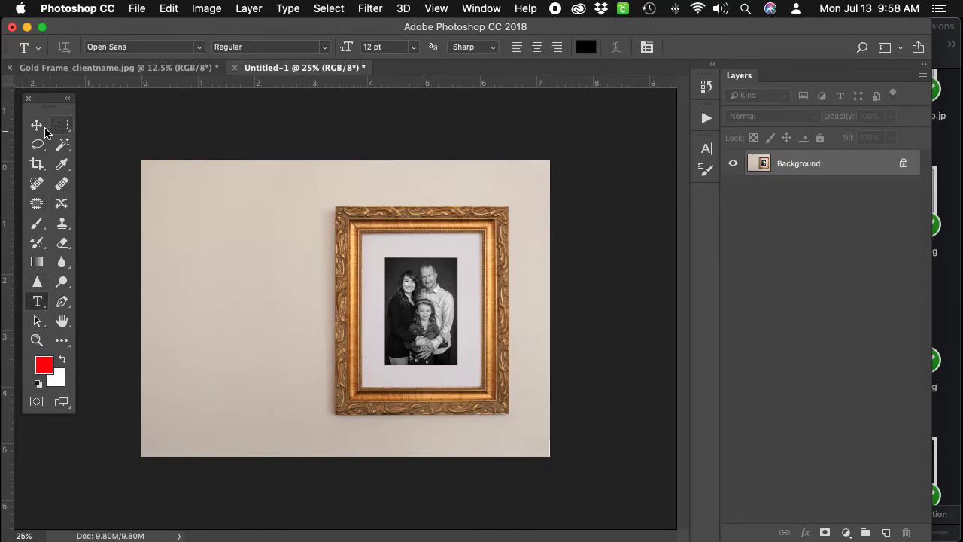
mouse_move(37, 125)
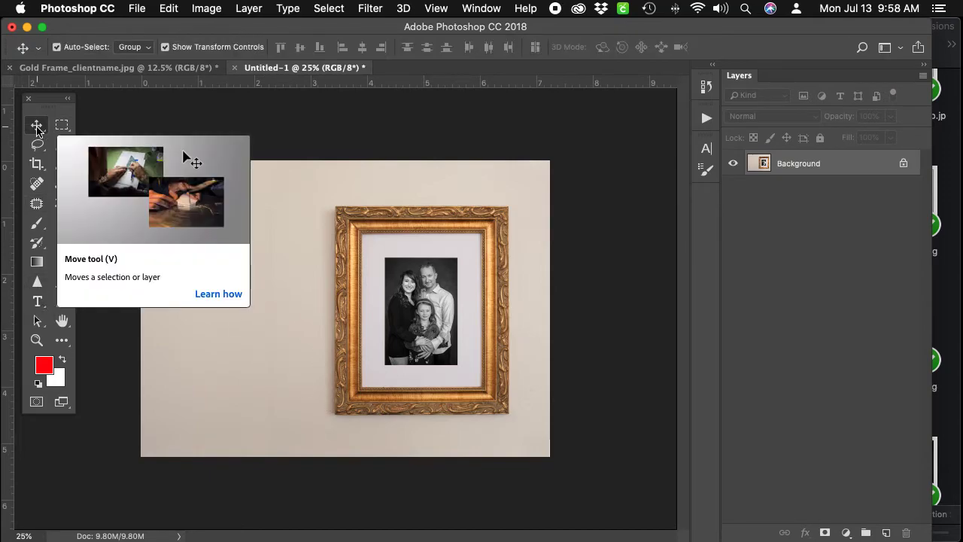
mouse_move(293, 134)
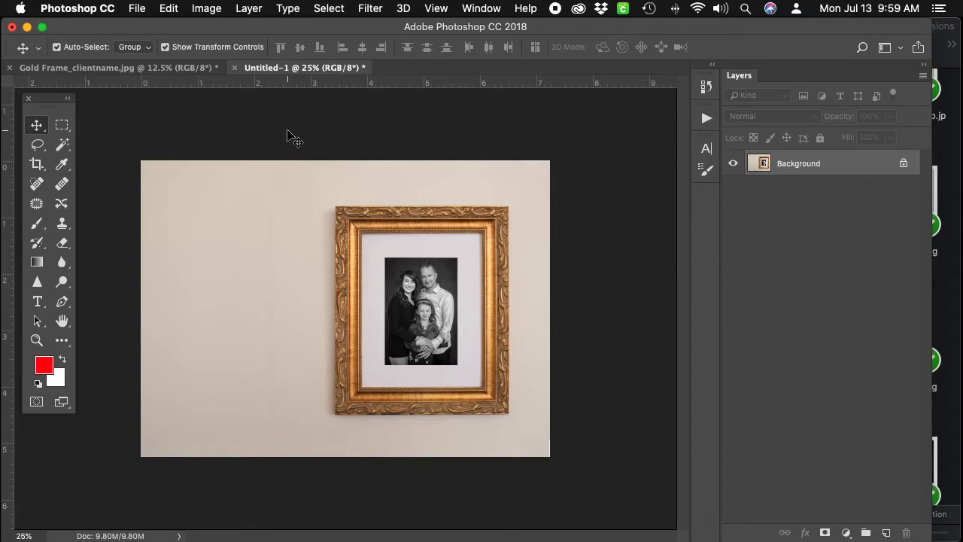
Set Canvas Size width to 9.25 inches, centered, adding white bands on both sides
left_click(206, 9)
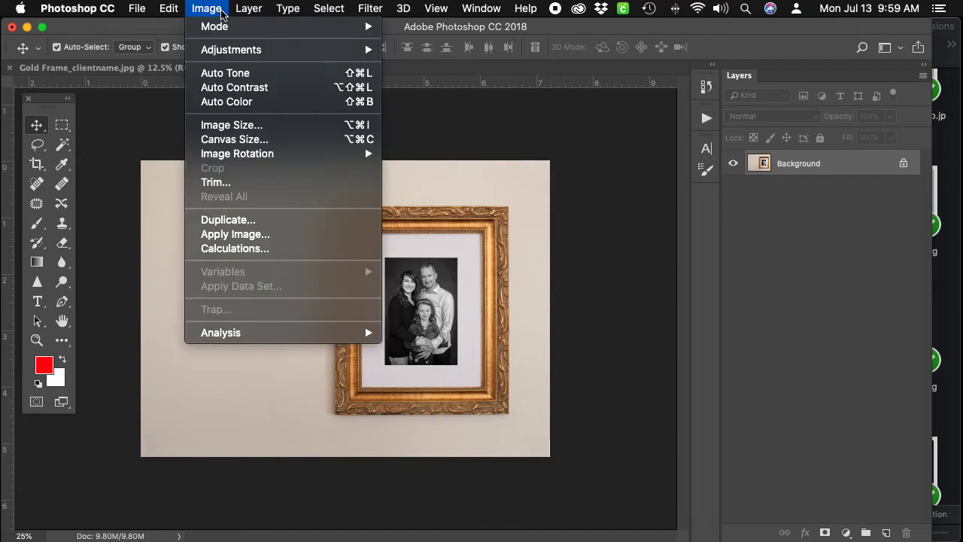
left_click(235, 138)
type("9.25")
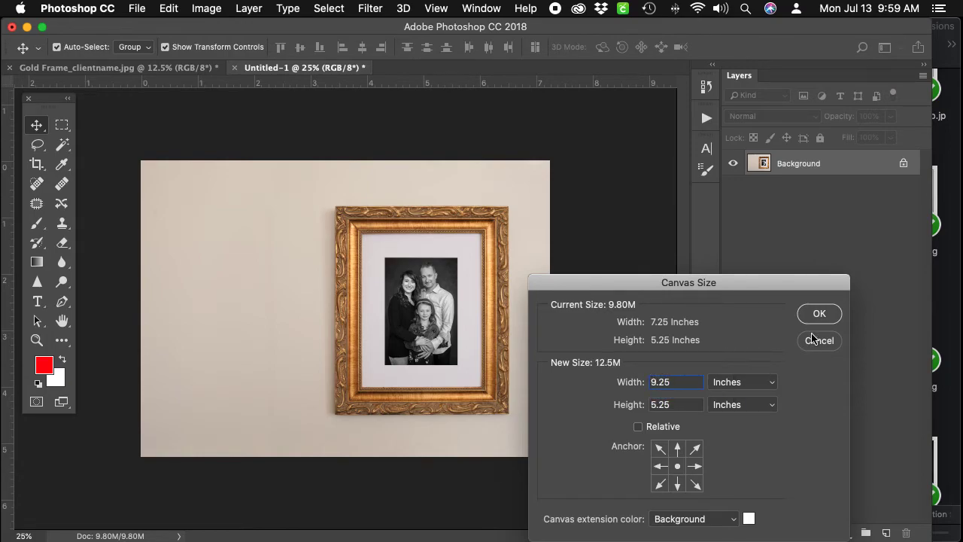
left_click(819, 313)
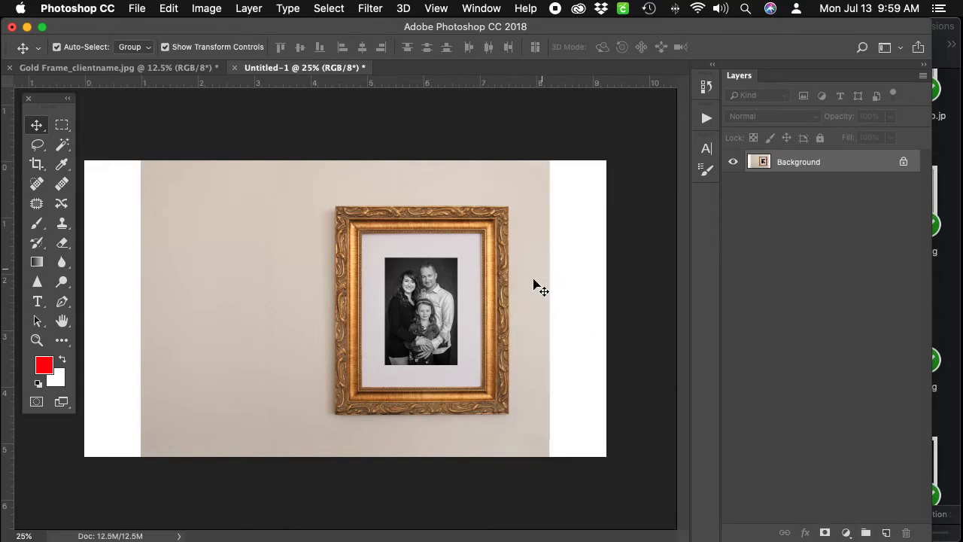
mouse_move(188, 424)
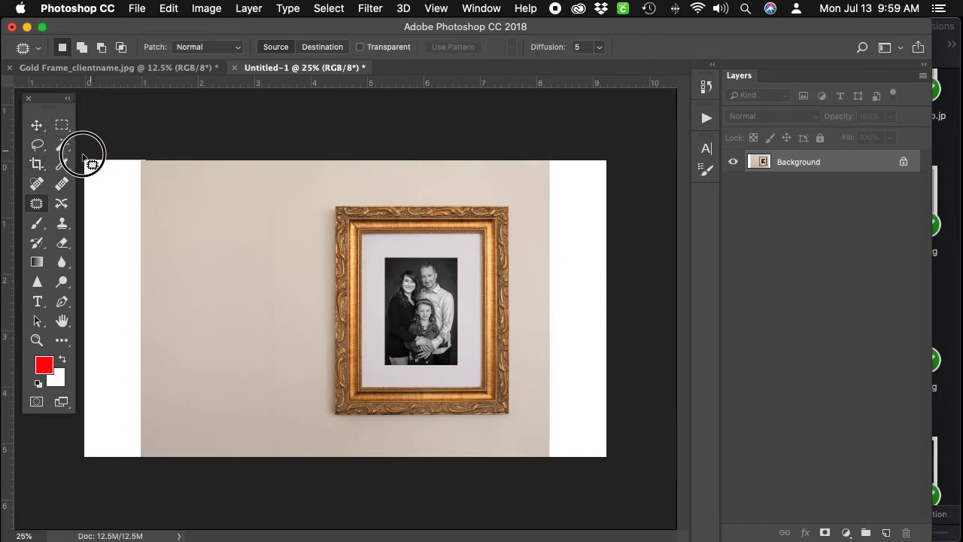
Patch the new left white strip with adjacent beige wall texture
left_click_drag(83, 154, 162, 188)
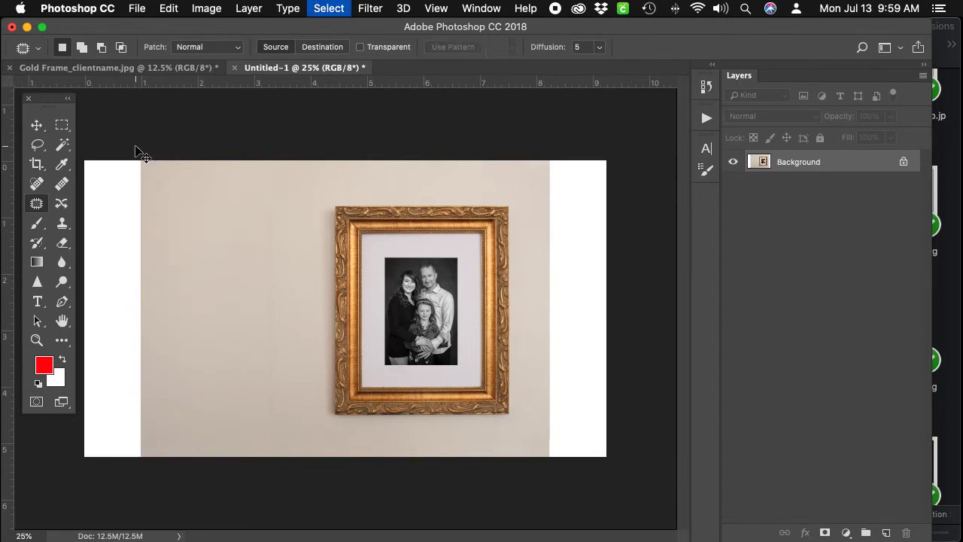
left_click(62, 125)
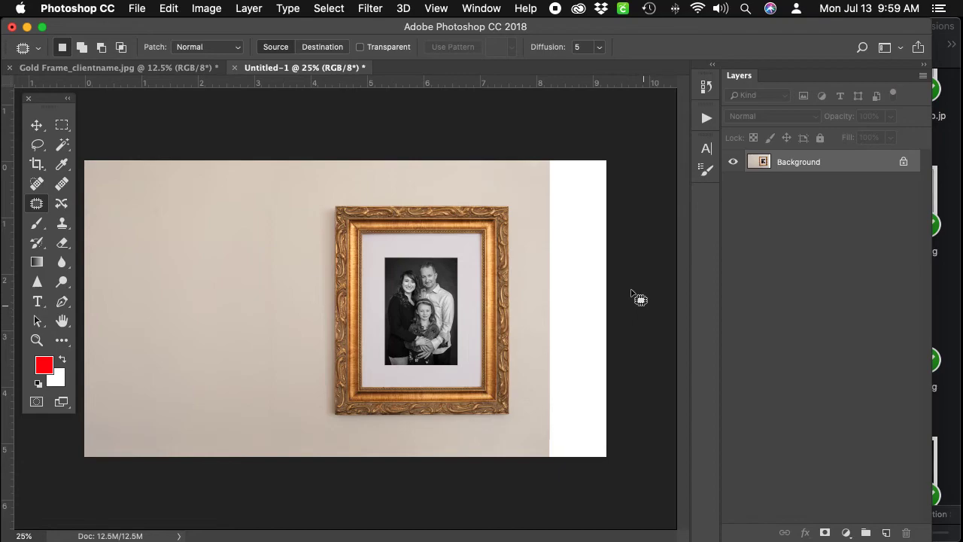
left_click(63, 125)
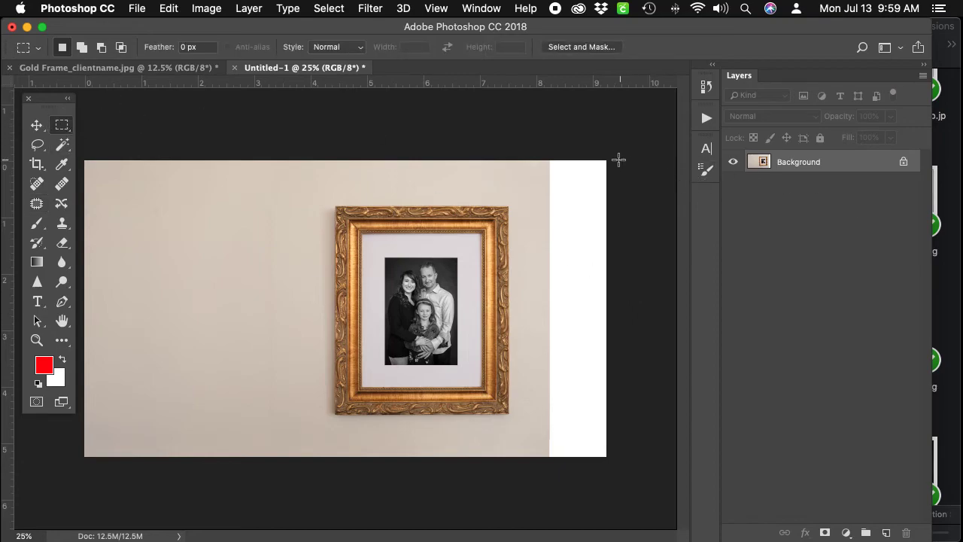
Marquee-select the right white strip and patch it from nearby wall, then deselect
left_click_drag(617, 160, 554, 459)
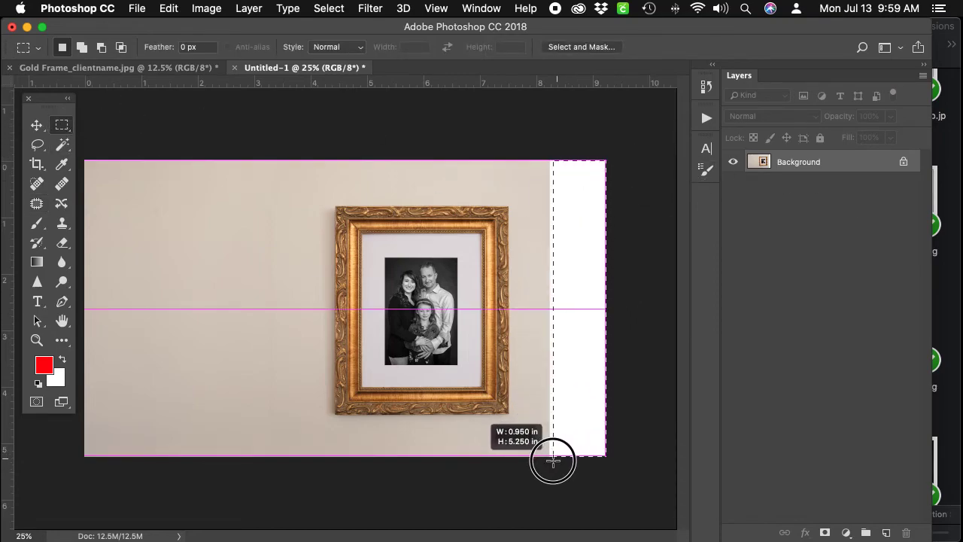
left_click_drag(553, 460, 548, 464)
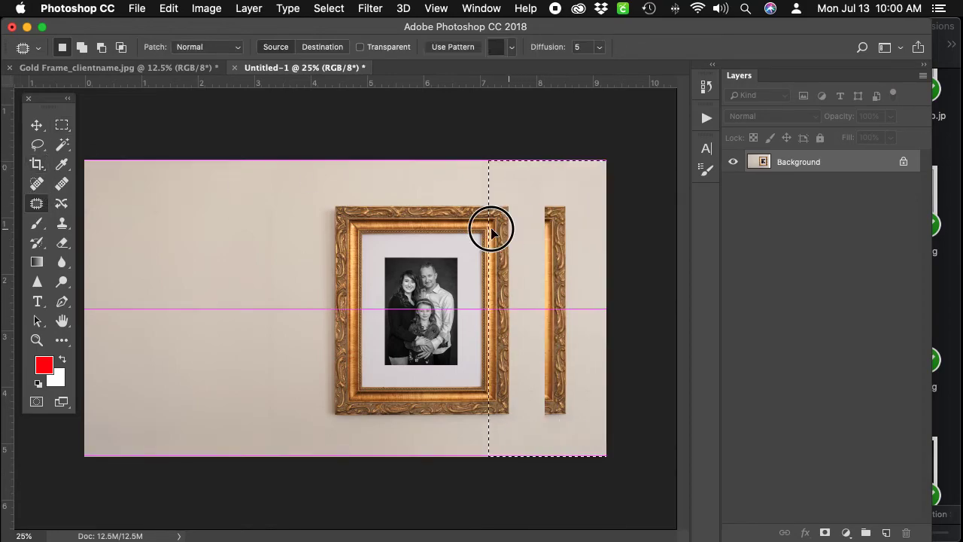
left_click_drag(489, 229, 274, 228)
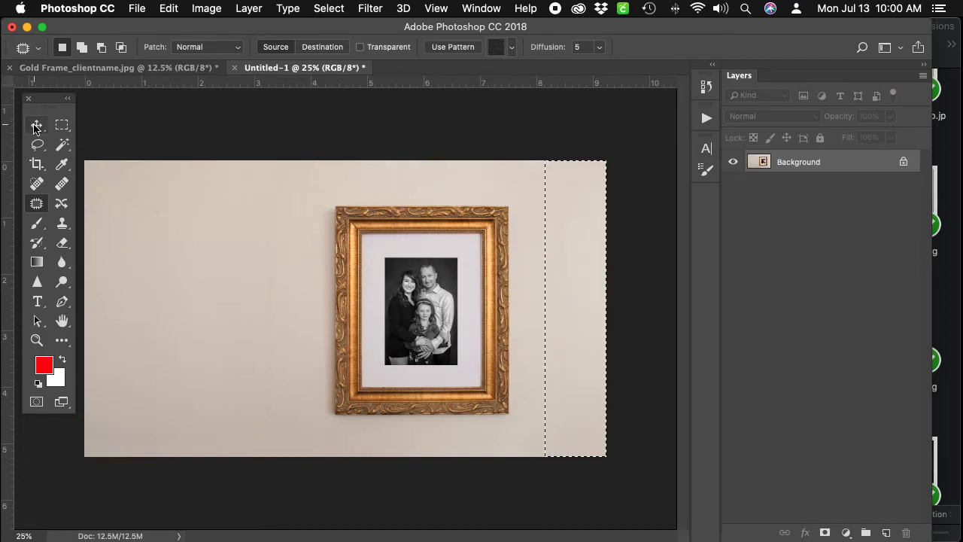
left_click(36, 125)
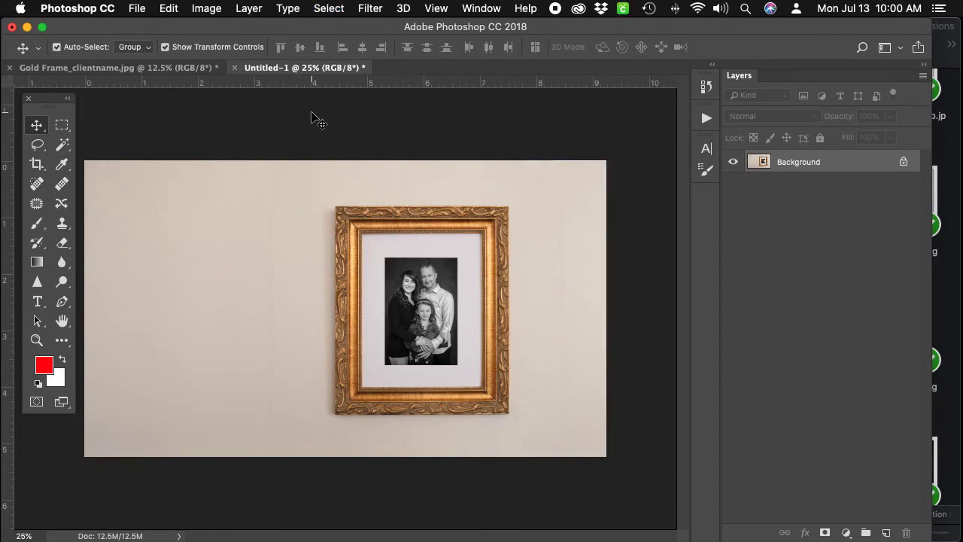
left_click(36, 203)
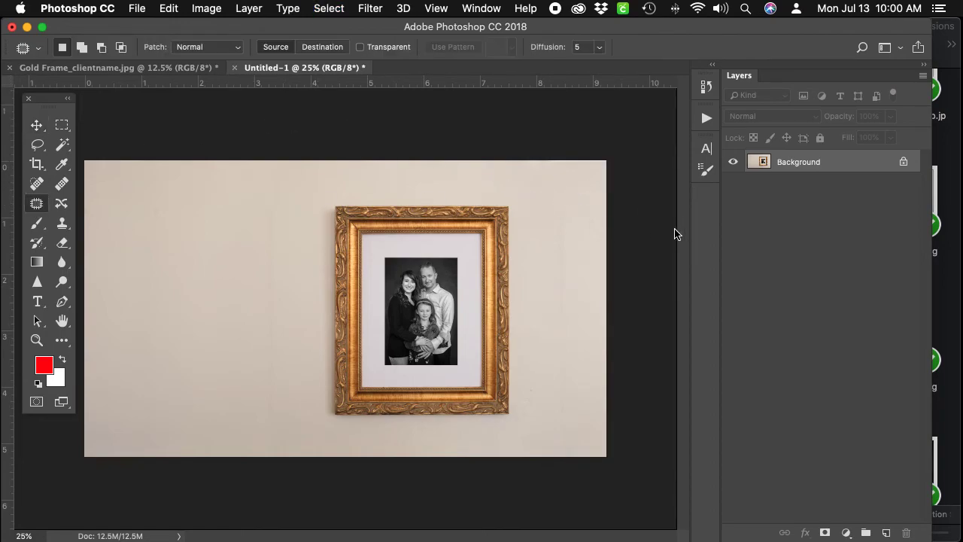
mouse_move(63, 143)
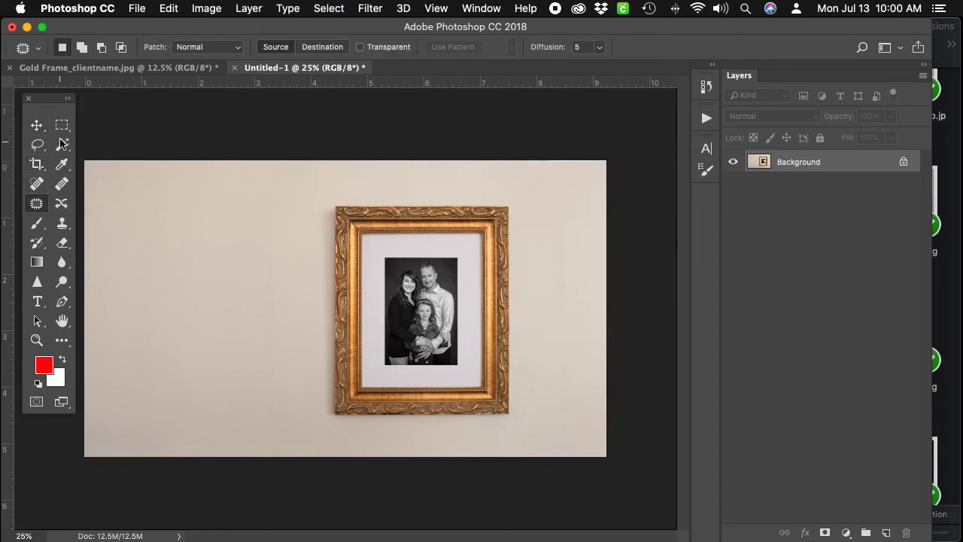
left_click_drag(539, 159, 580, 464)
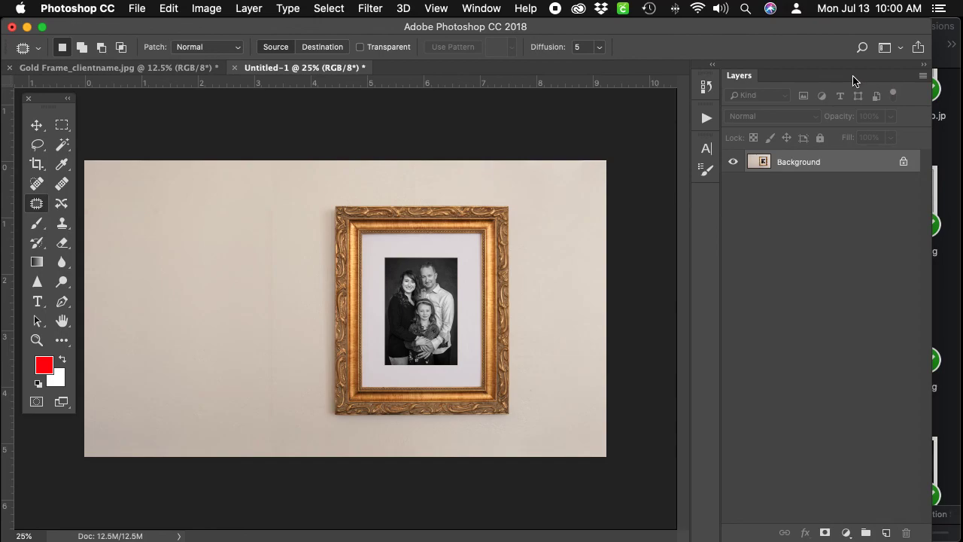
mouse_move(717, 72)
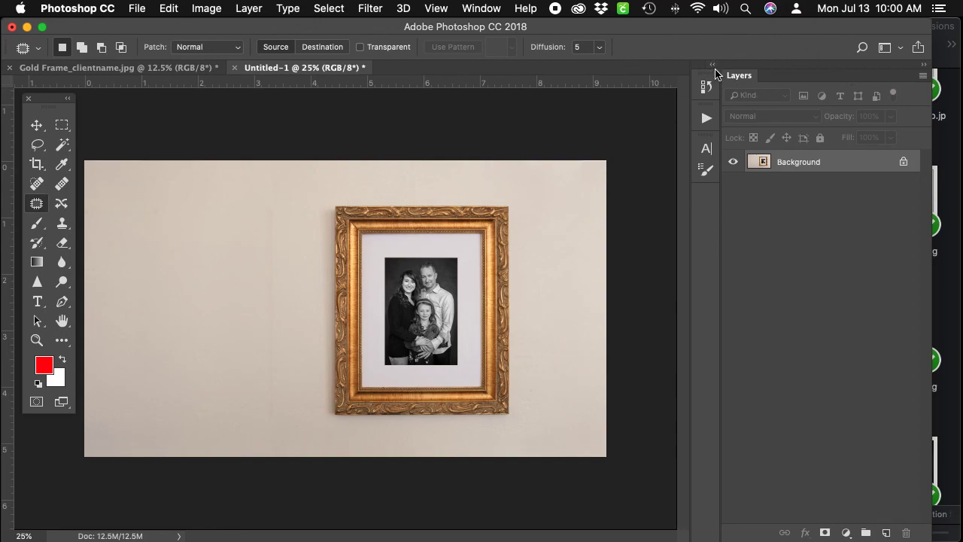